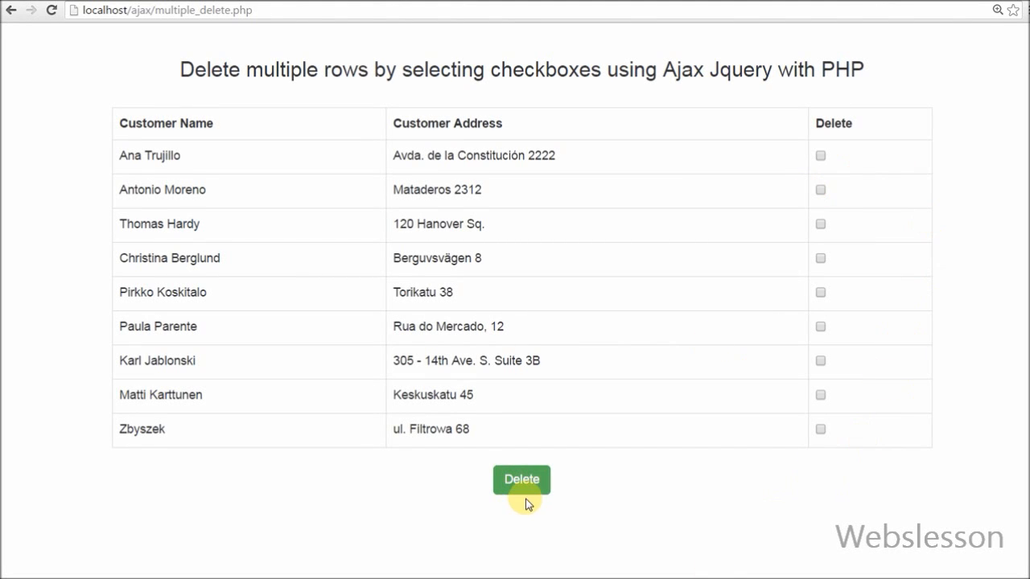
Try Delete with no rows checked and dismiss the 'Please Select atleast one checkbox' alert
{"action": "left_click", "coordinate": [522, 480]}
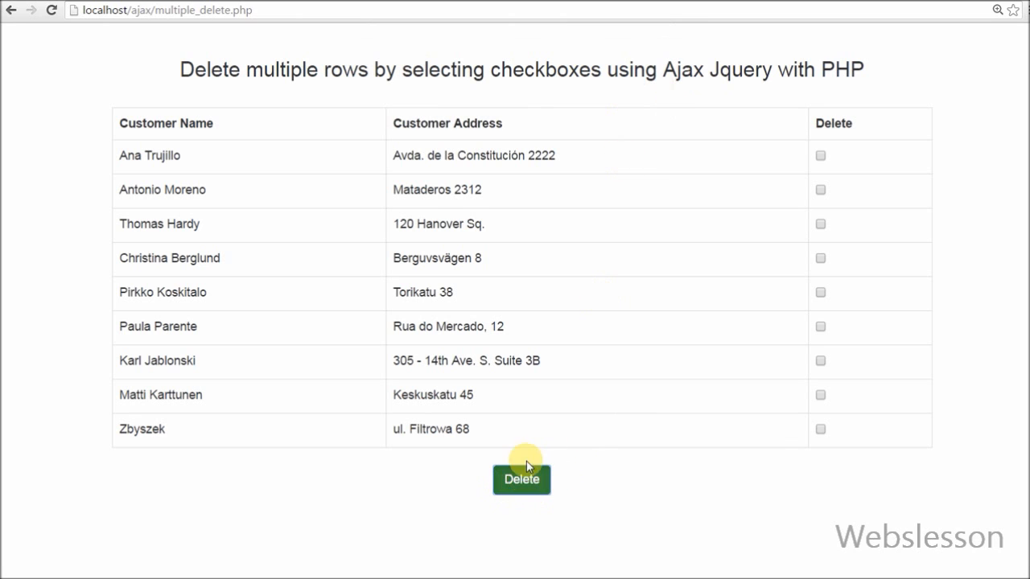
{"action": "left_click", "coordinate": [521, 480]}
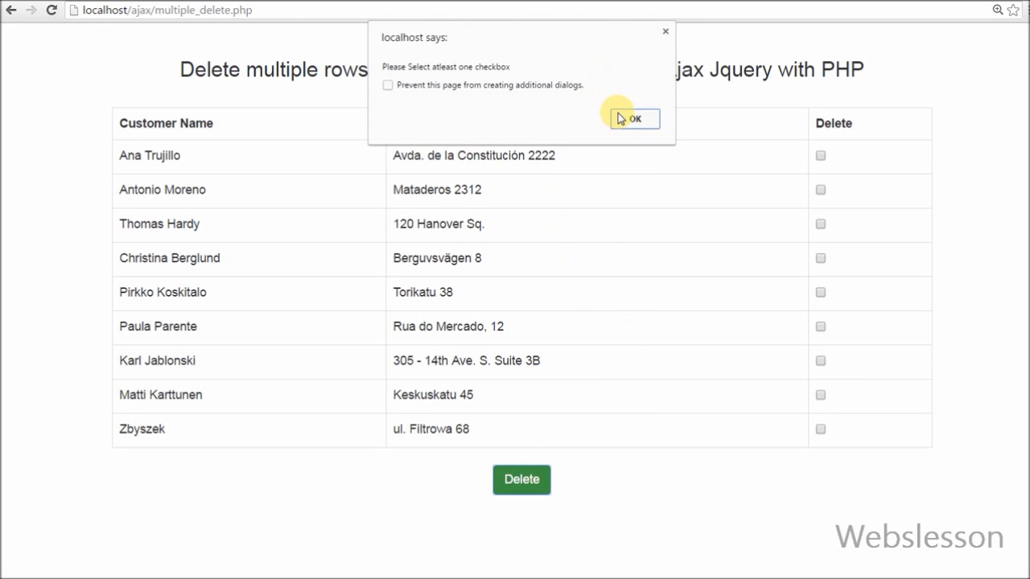
{"action": "left_click", "coordinate": [634, 119]}
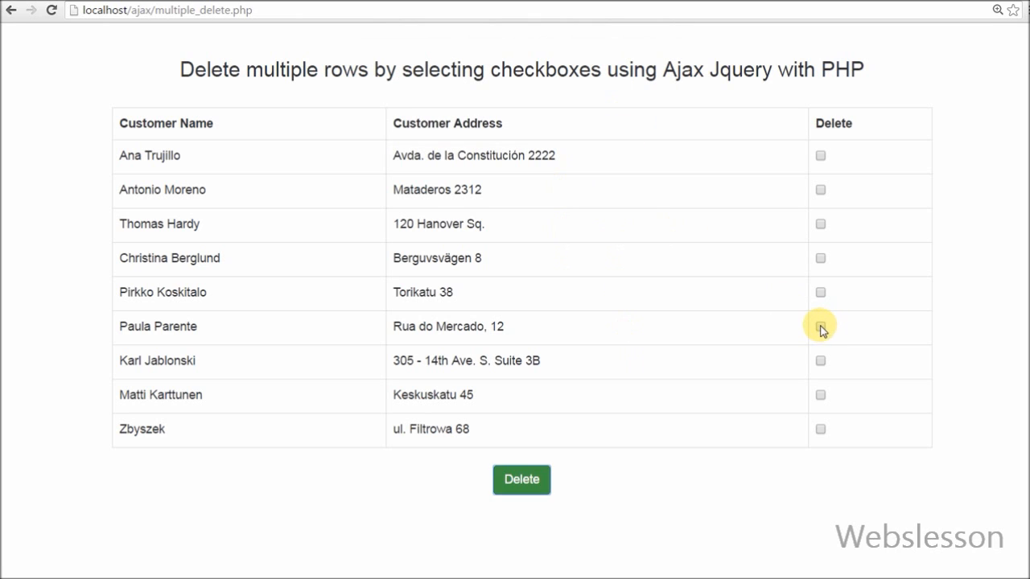
Tick customer rows such as Paula Parente for deletion and hit Delete again
{"action": "left_click", "coordinate": [821, 326]}
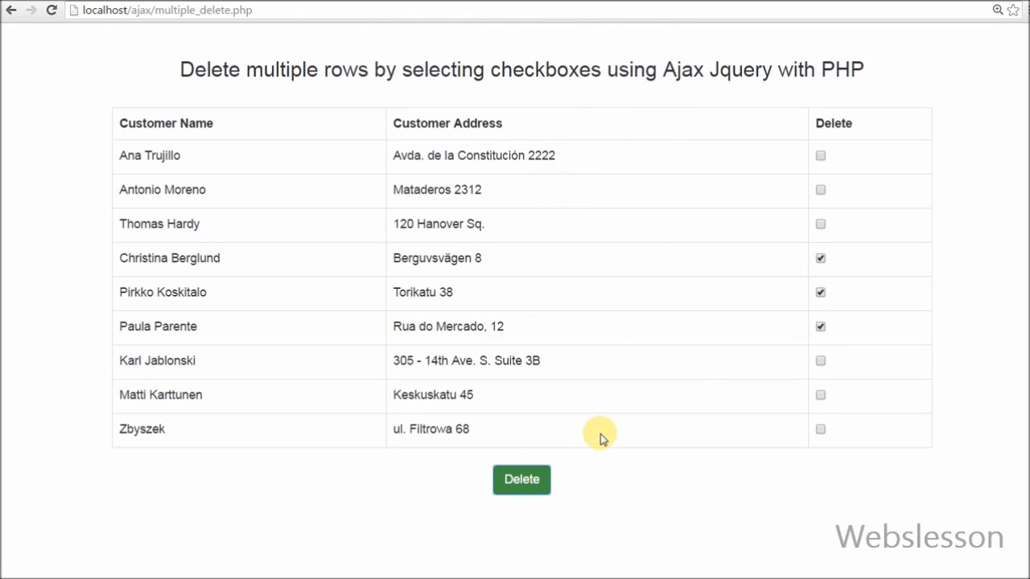
{"action": "left_click", "coordinate": [521, 480]}
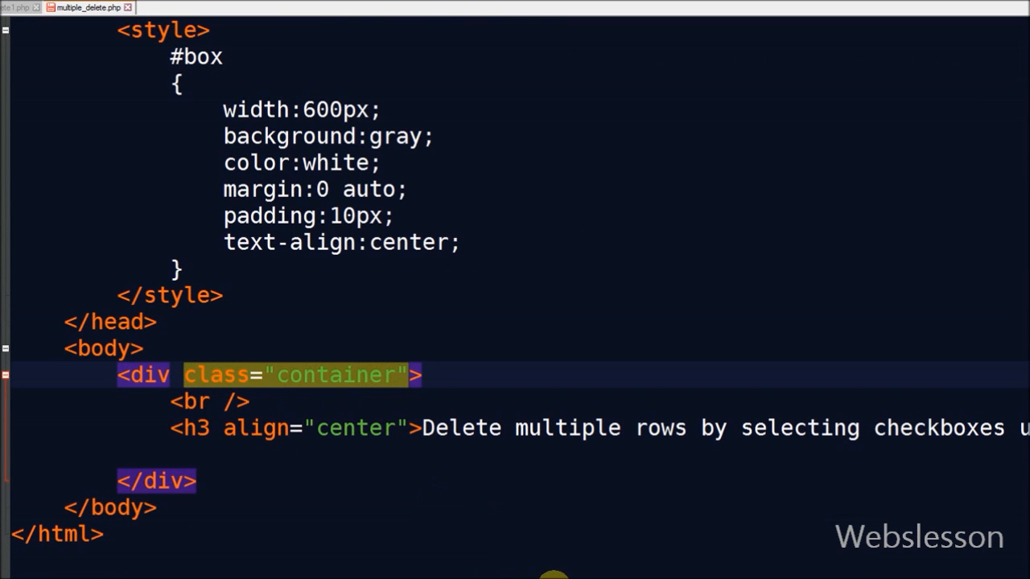
Add $connect = mysqli_connect to localhost as root on the 'testing' database
{"action": "scroll", "scroll_direction": "up", "scroll_amount": 3}
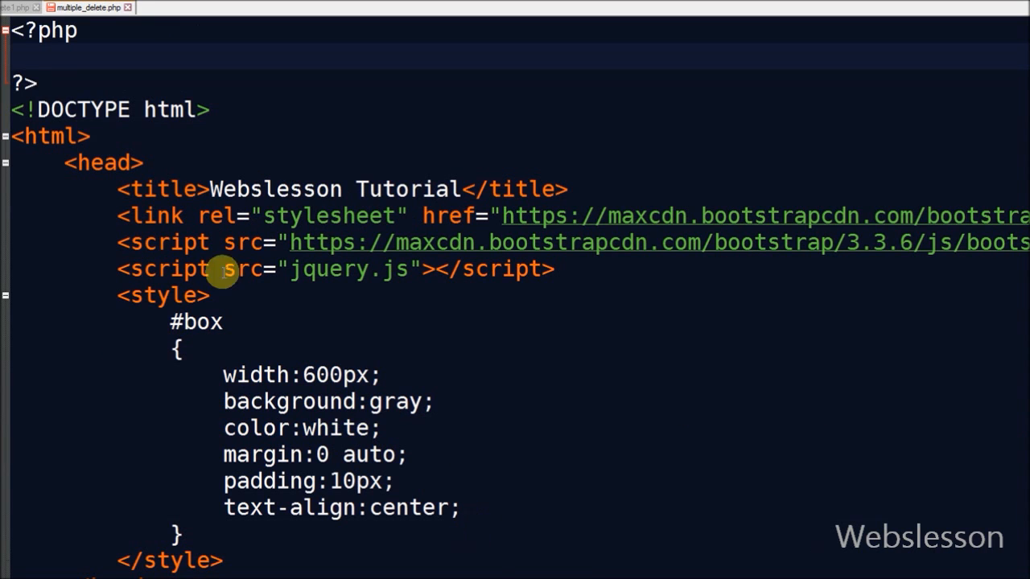
{"action": "type", "text": "$connect = mysqli_connect(\"localhost\", \"root\", \"\", \"testing\");"}
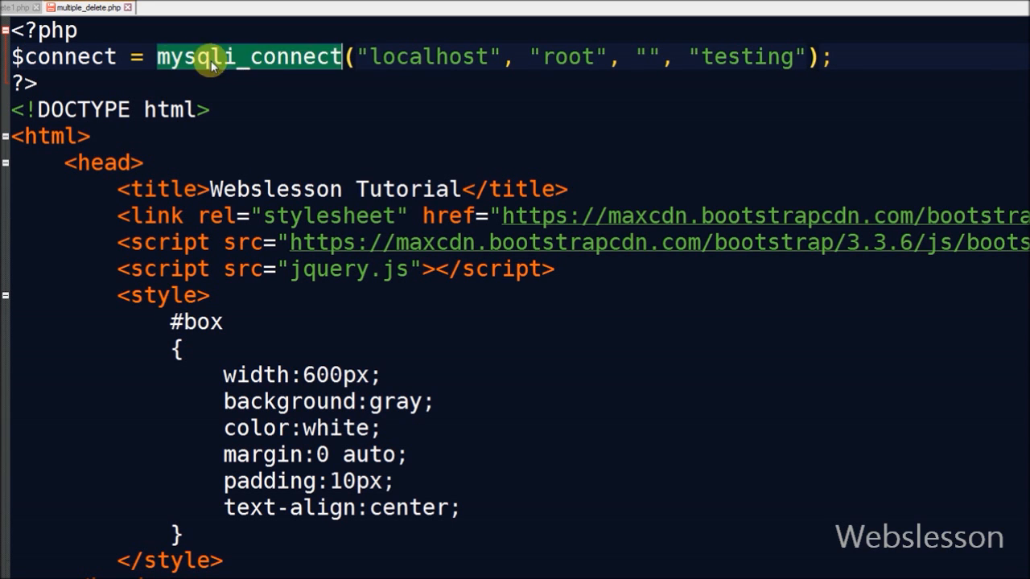
{"action": "mouse_move", "coordinate": [741, 56]}
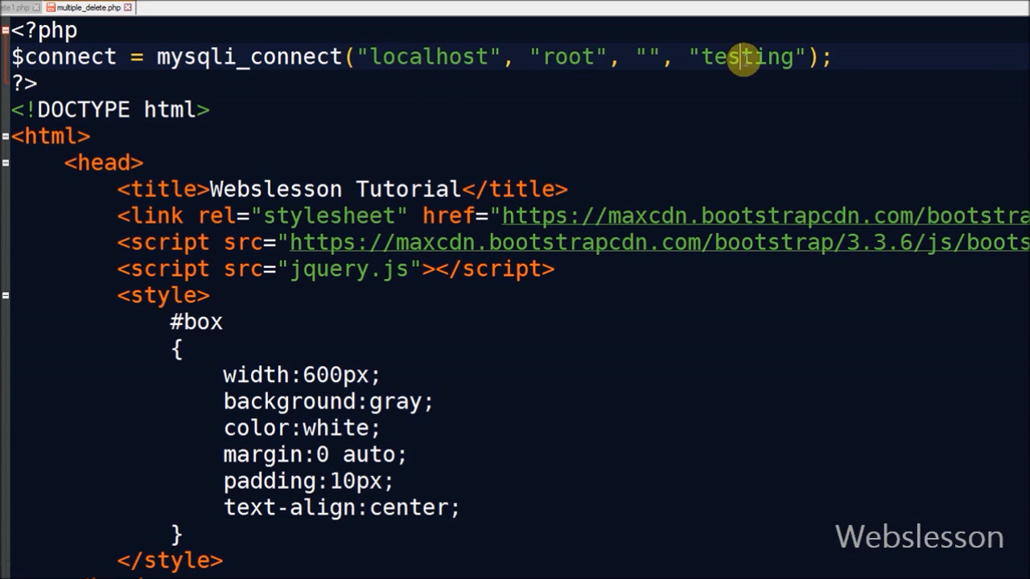
{"action": "double_click", "coordinate": [743, 58]}
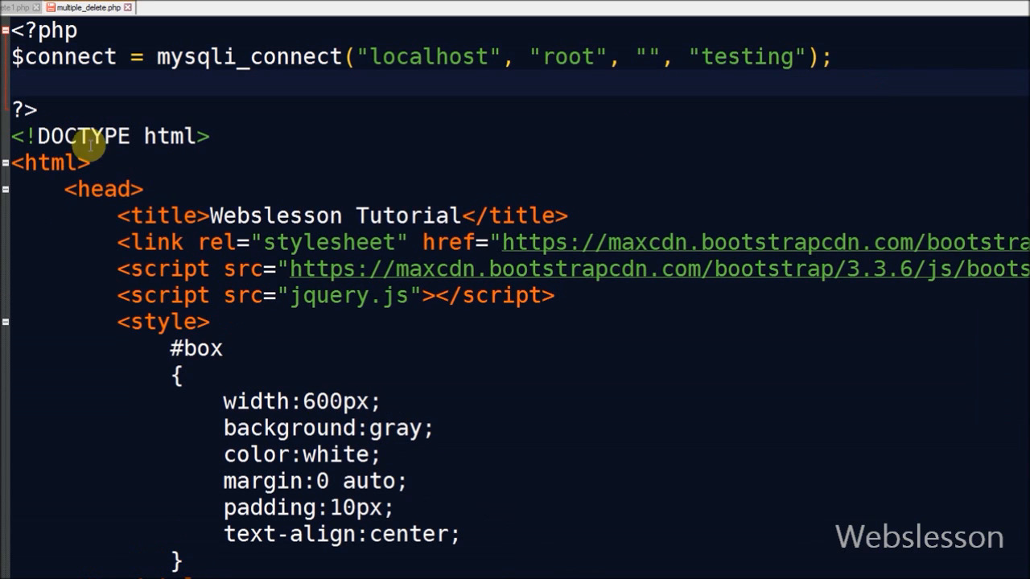
Add $sql = "SELECT * FROM tbl_customer" and store mysqli_query($connect, $sql) in $result
{"action": "type", "text": "$sql = \"SELECT * FROM tbl_customer\";"}
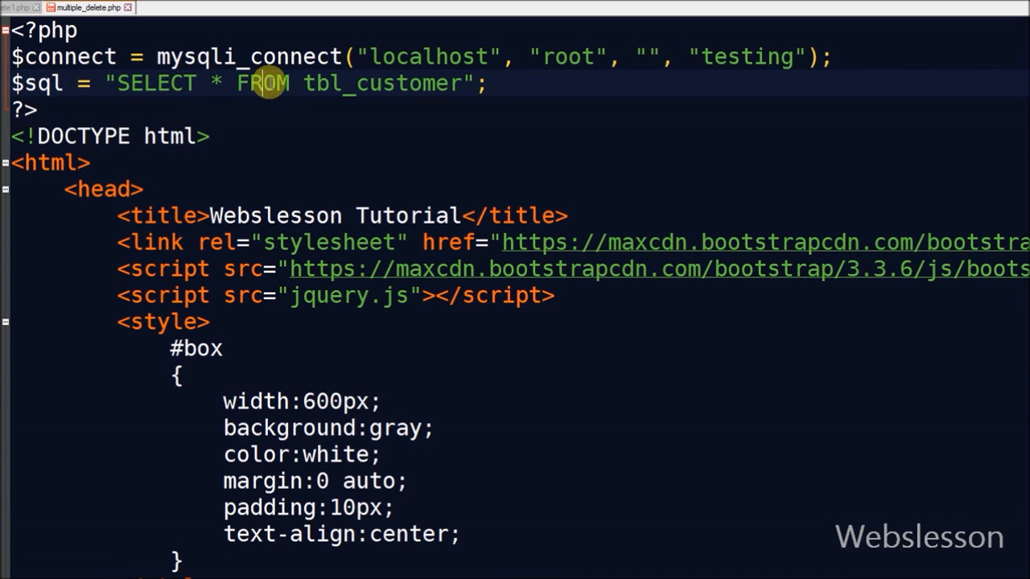
{"action": "double_click", "coordinate": [383, 83]}
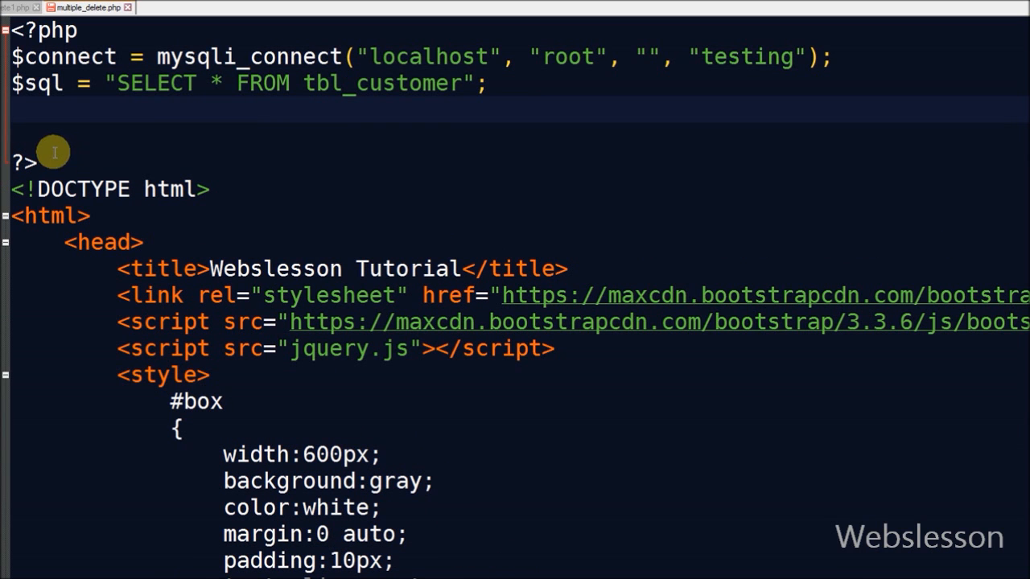
{"action": "type", "text": "$result = mysqli_query($connect, $sql);"}
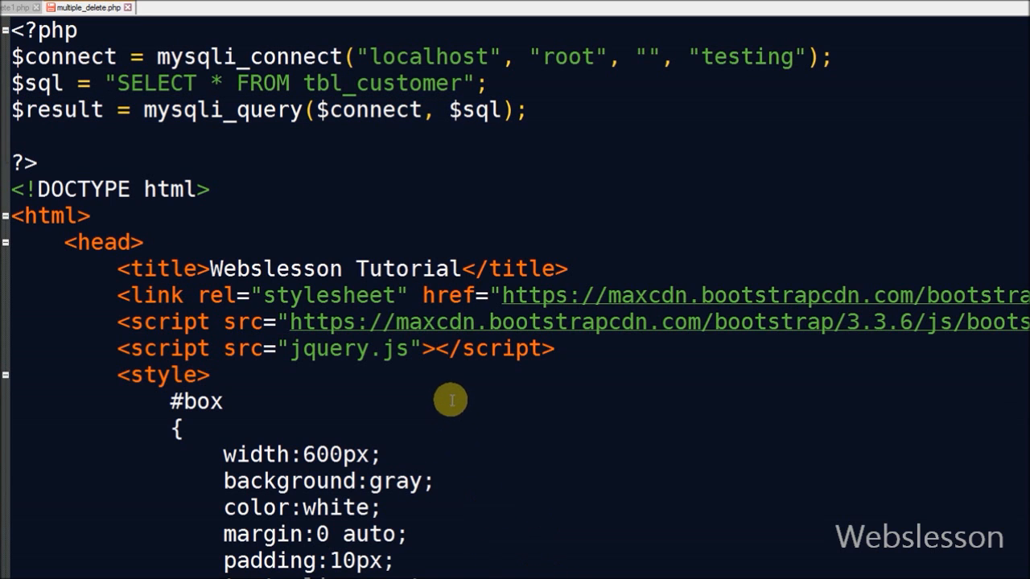
Below the h3, wrap a div.table-responsive bordered table in if(mysqli_num_rows($result) > 0)
{"action": "scroll", "scroll_direction": "down", "scroll_amount": 3}
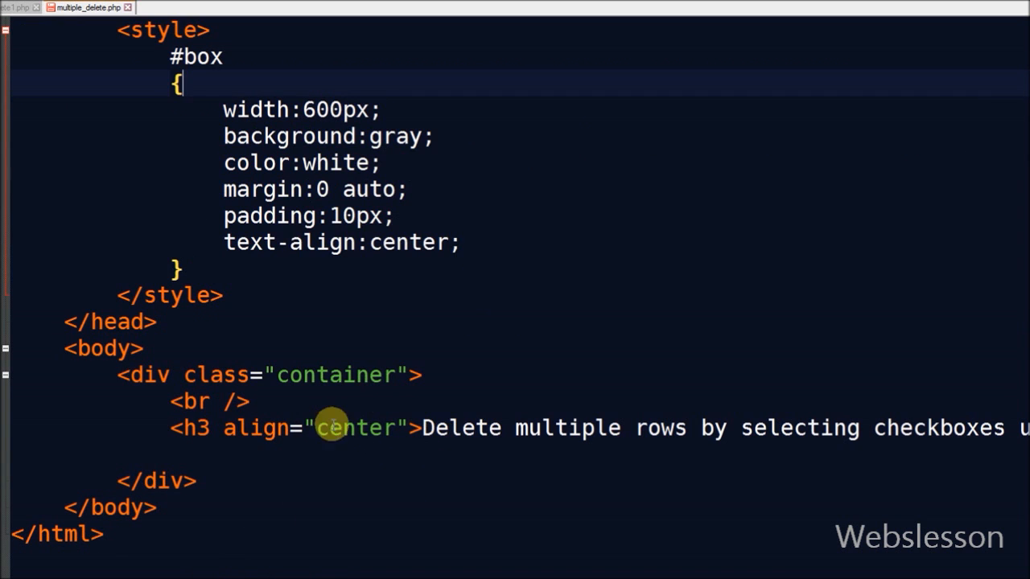
{"action": "scroll", "scroll_direction": "down", "scroll_amount": 3}
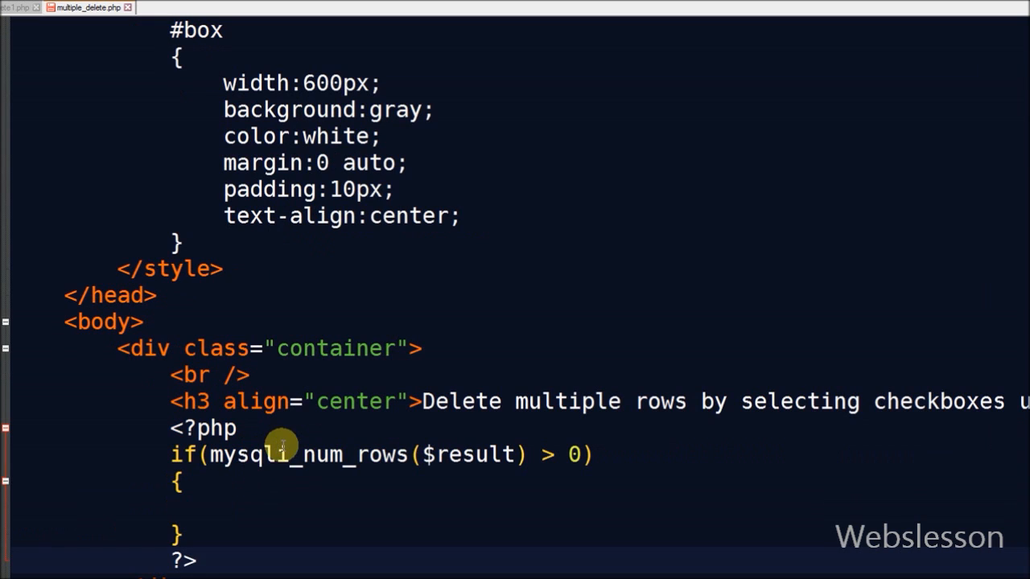
{"action": "scroll", "scroll_direction": "up", "scroll_amount": 3}
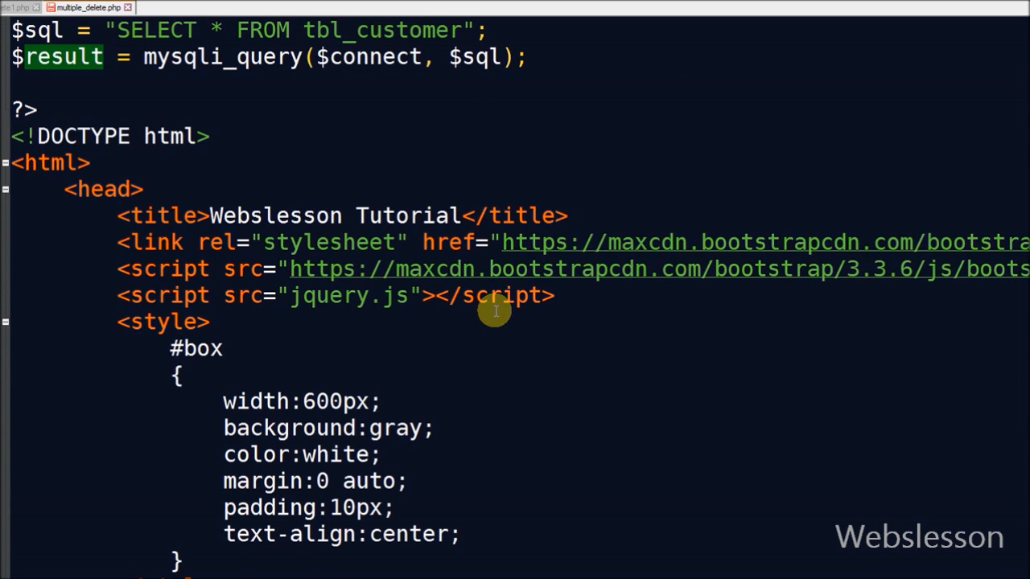
{"action": "scroll", "scroll_direction": "down", "scroll_amount": 3}
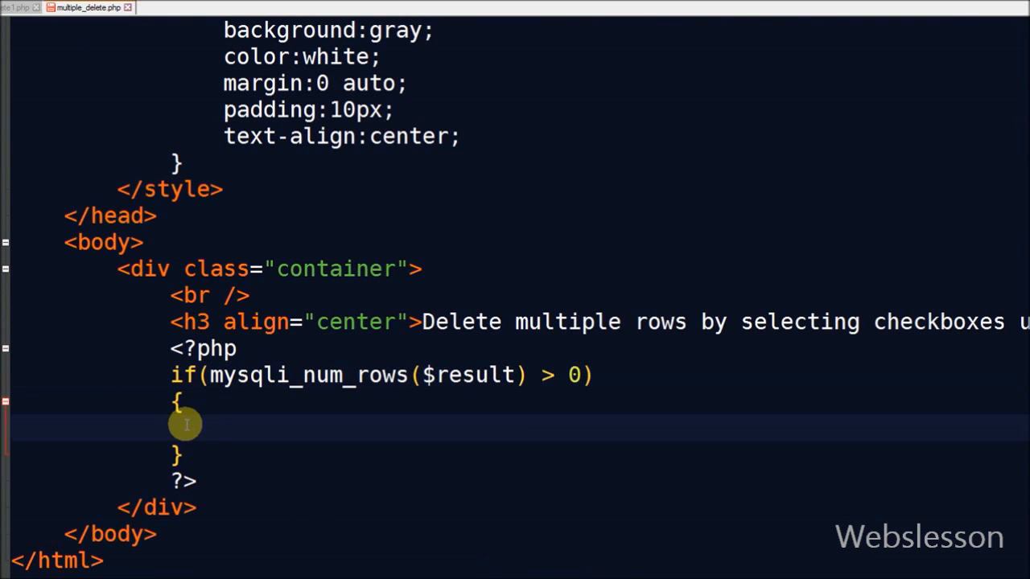
{"action": "type", "text": "?>"}
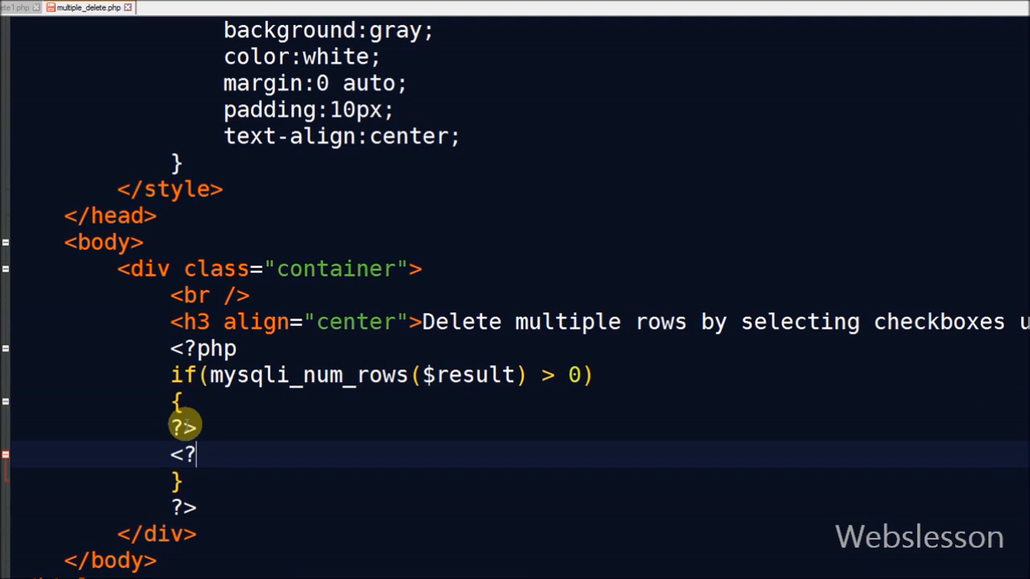
{"action": "type", "text": "php"}
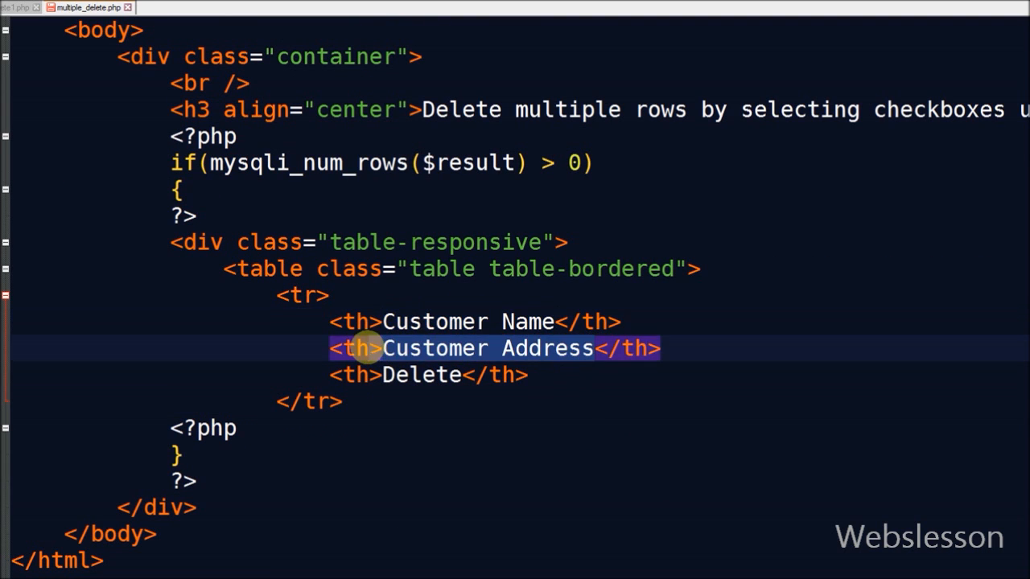
Add th headings Customer Name, Customer Address and Delete to the table
{"action": "double_click", "coordinate": [421, 375]}
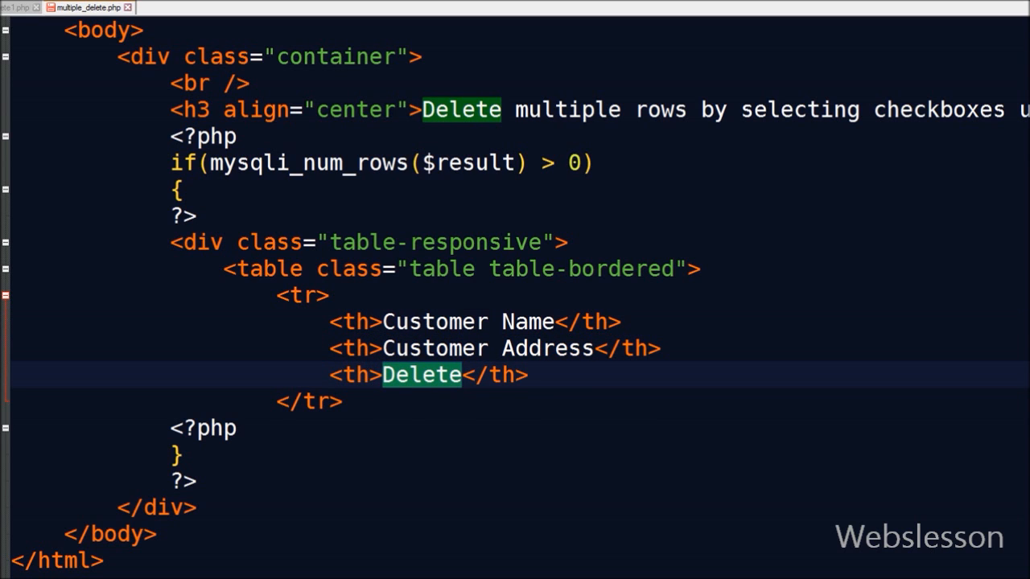
{"action": "scroll", "scroll_direction": "down", "scroll_amount": 3}
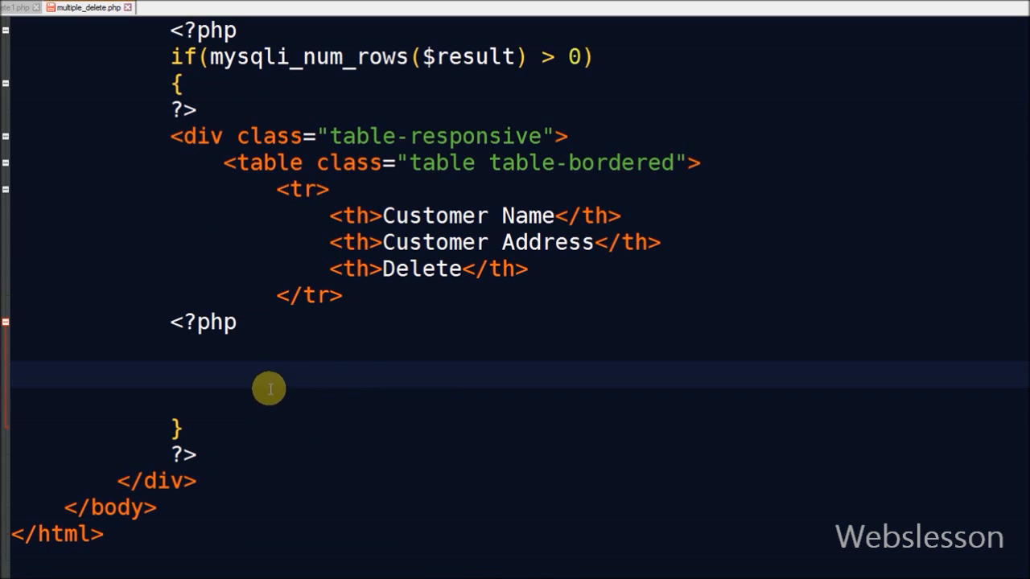
Add while($row = mysqli_fetch_array($result)) looping over the results between PHP tags
{"action": "type", "text": "while($row = mysqli_fetch_array($result))"}
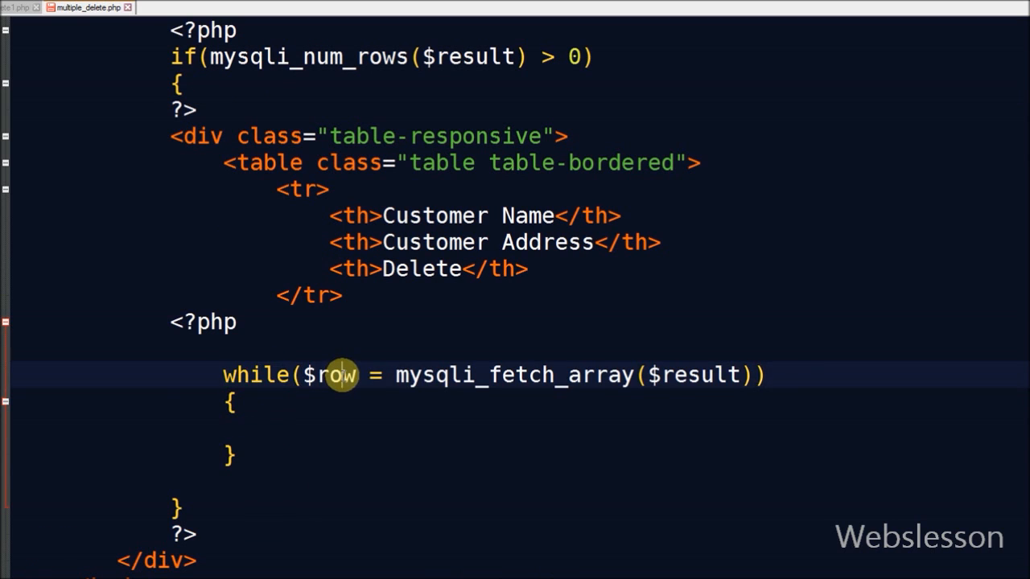
{"action": "double_click", "coordinate": [699, 375]}
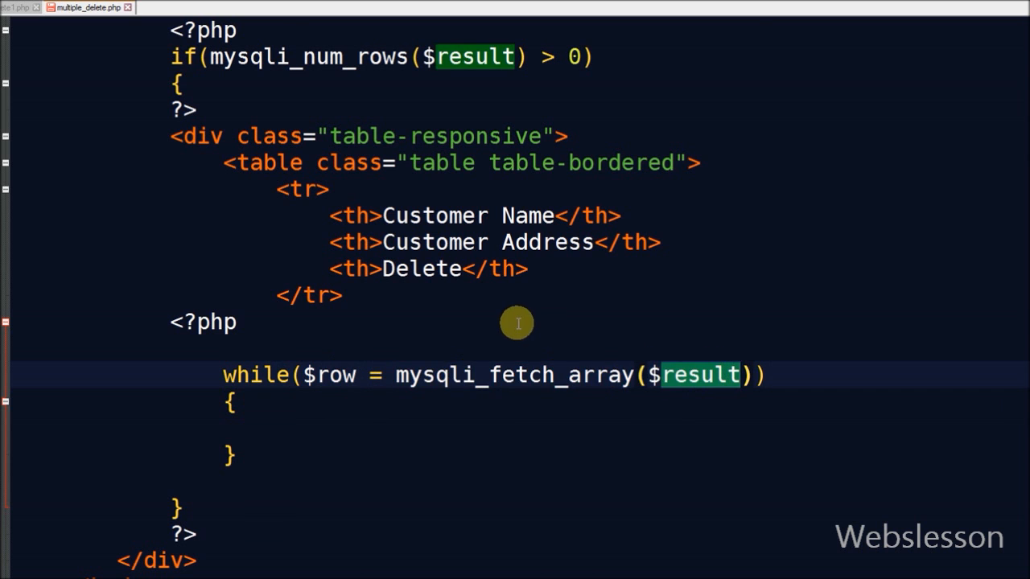
{"action": "scroll", "scroll_direction": "up", "scroll_amount": 3}
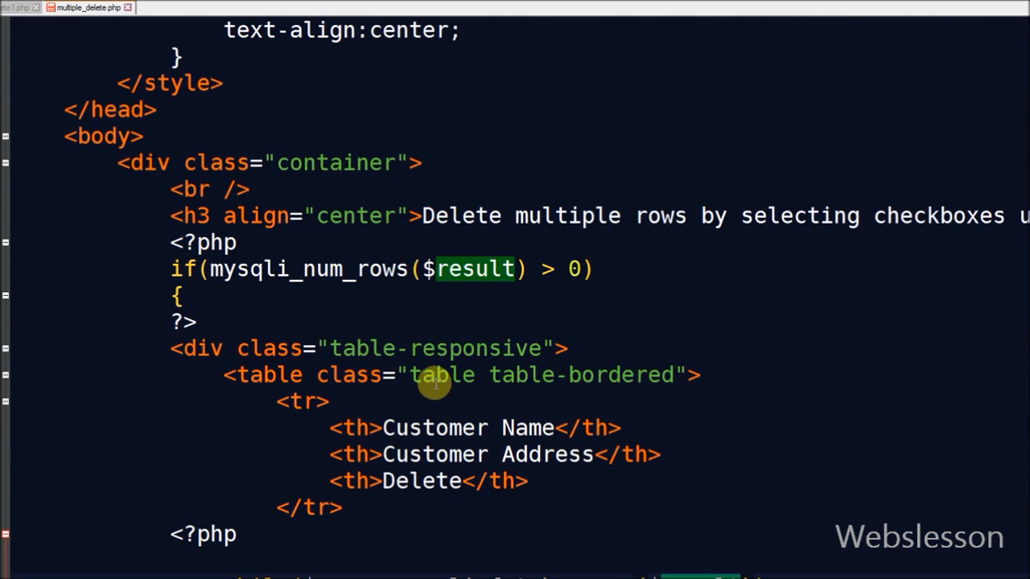
{"action": "scroll", "scroll_direction": "down", "scroll_amount": 3}
{"action": "type", "text": "{"}
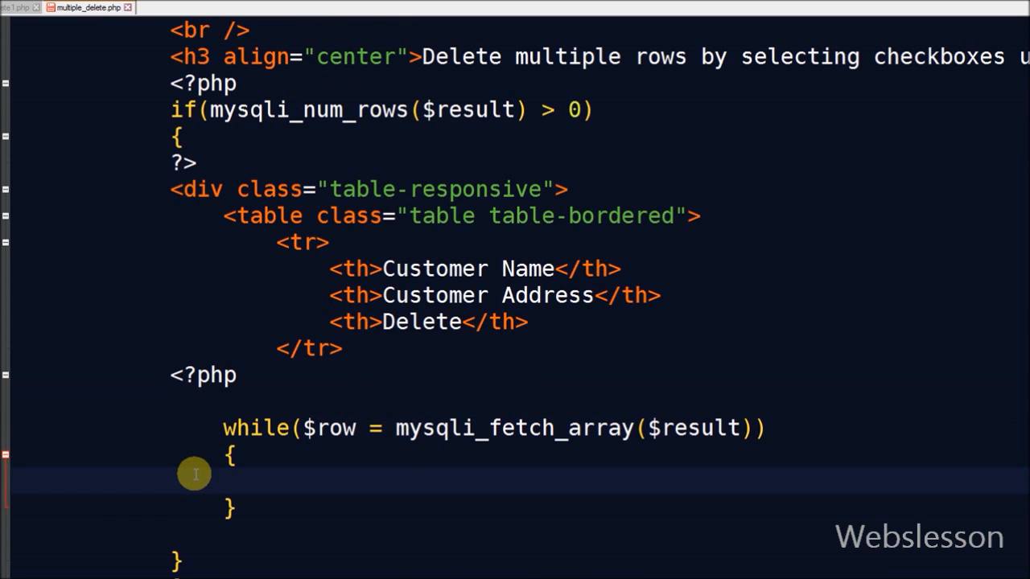
{"action": "type", "text": "?>"}
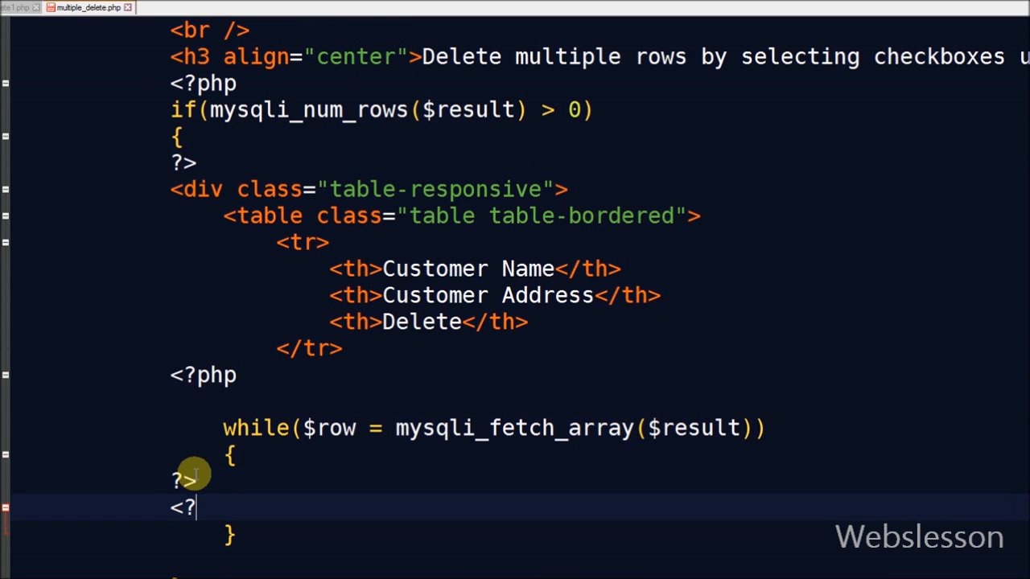
{"action": "type", "text": "php"}
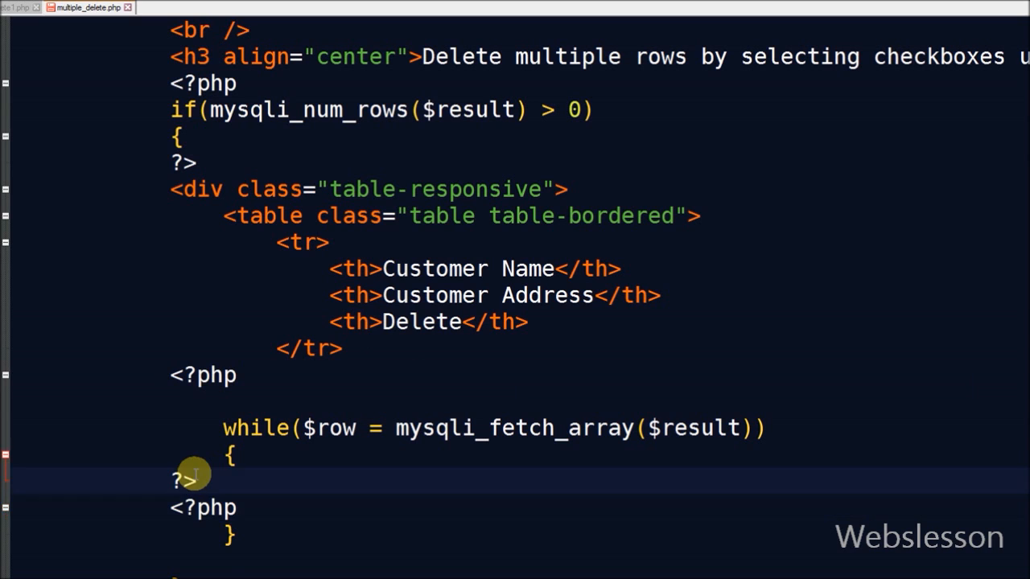
Inside the loop emit a <tr> whose id echoes $row["CustomerID"], with a CustomerName cell
{"action": "type", "text": "<tr id=\"<?php echo $row[\"CustomerID\"]; ?>\">"}
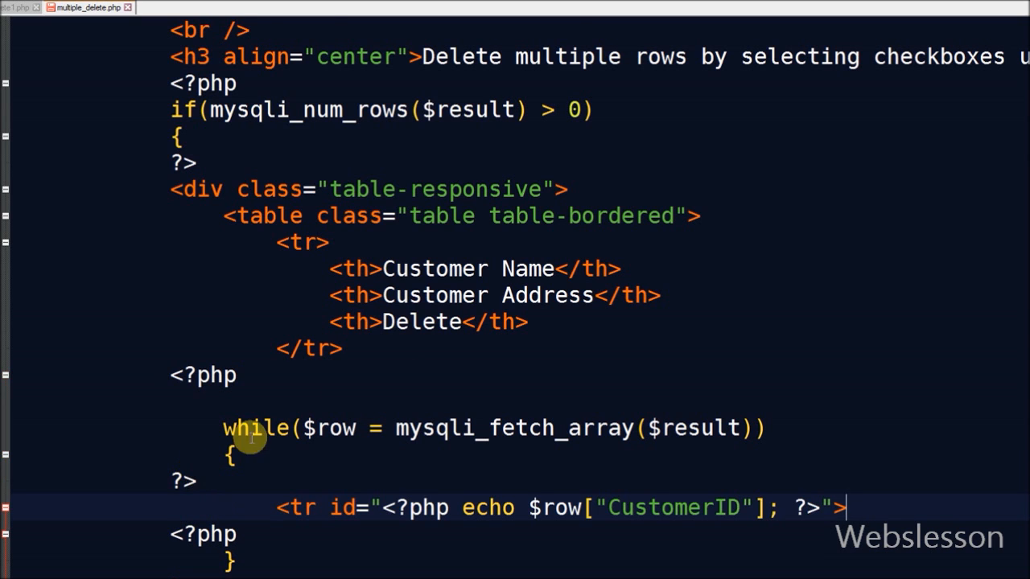
{"action": "scroll", "scroll_direction": "down", "scroll_amount": 3}
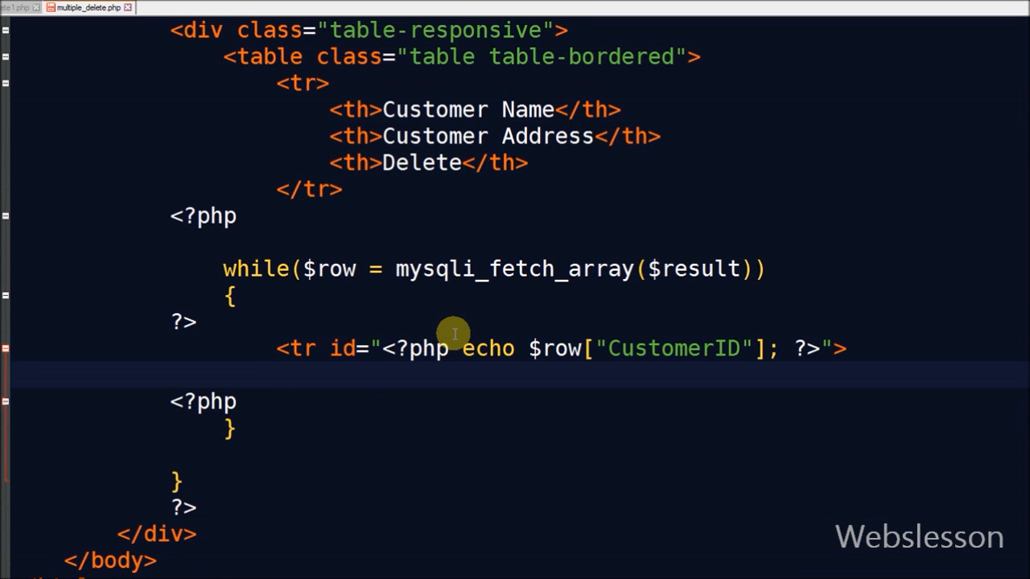
{"action": "type", "text": "</tr>"}
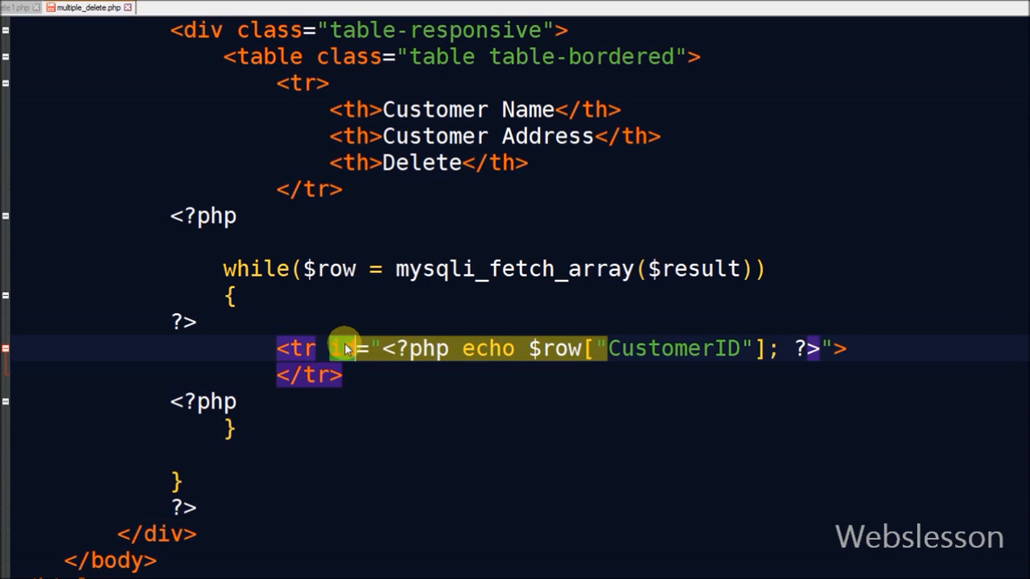
{"action": "double_click", "coordinate": [674, 348]}
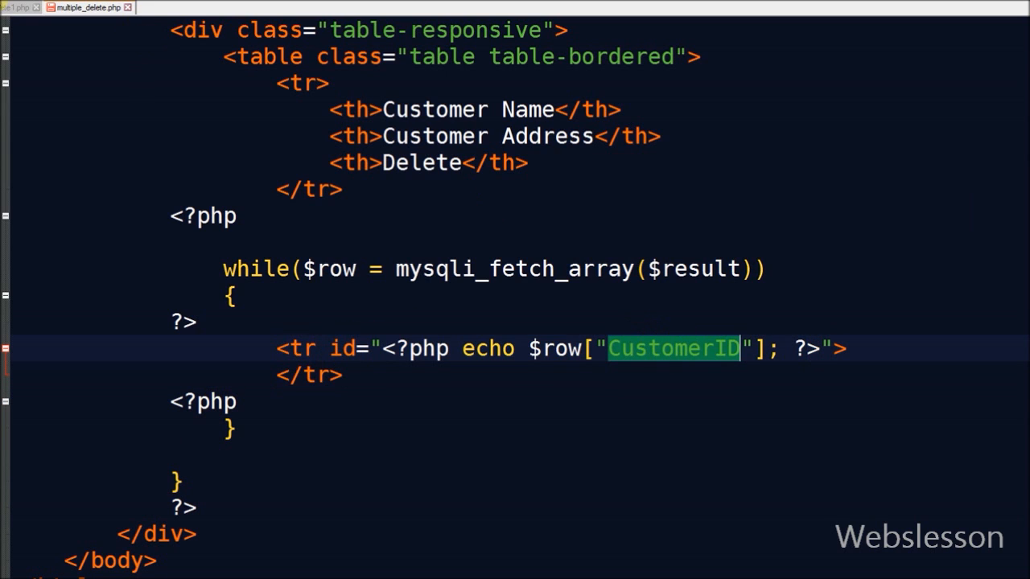
{"action": "mouse_move", "coordinate": [463, 466]}
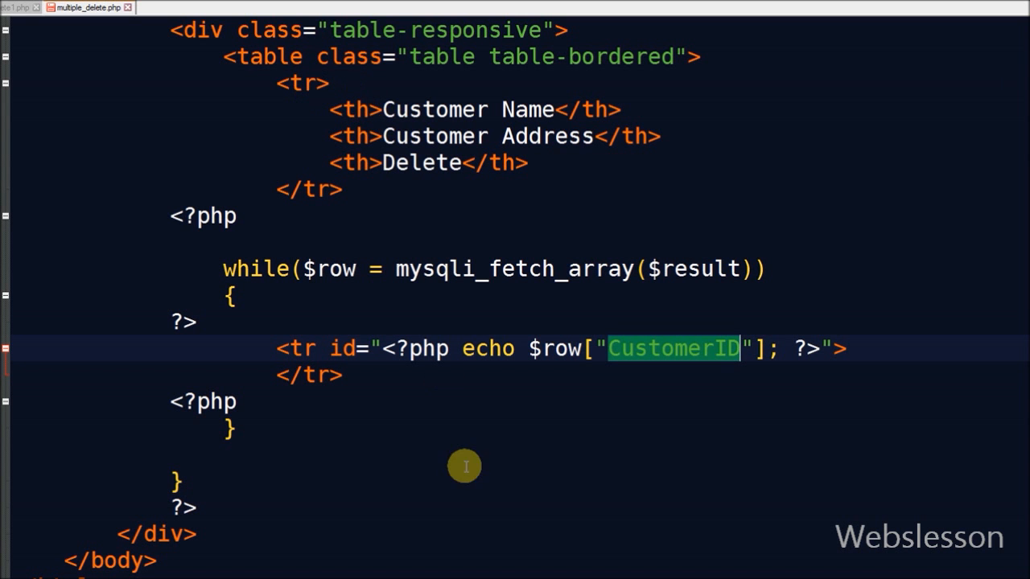
{"action": "type", "text": "<td><?php echo $row[\"CustomerName\"]; ?></td>"}
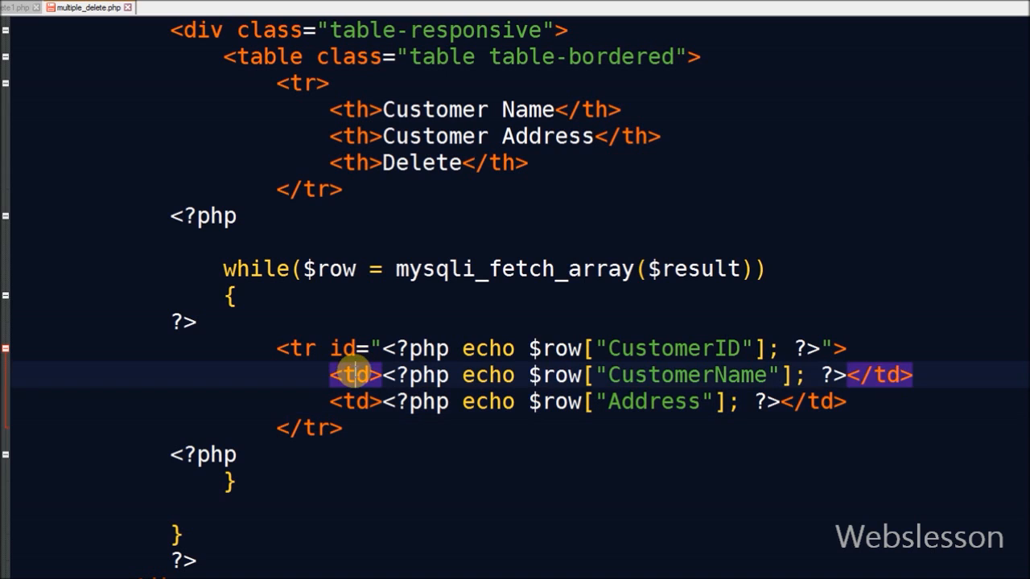
After the name and address cells add a checkbox input named customer_id[] with class delete_customer
{"action": "double_click", "coordinate": [689, 375]}
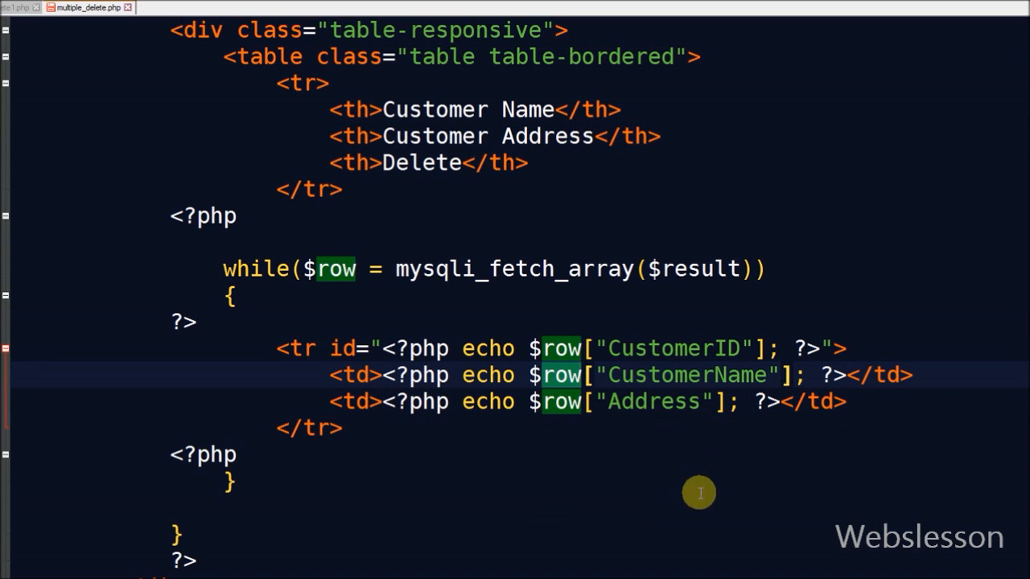
{"action": "mouse_move", "coordinate": [853, 402]}
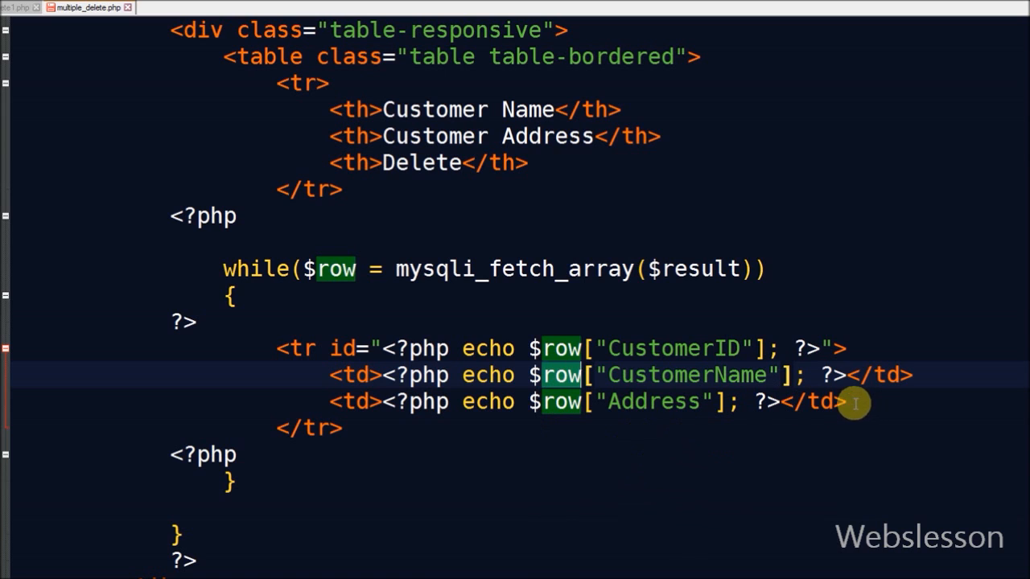
{"action": "mouse_move", "coordinate": [331, 392]}
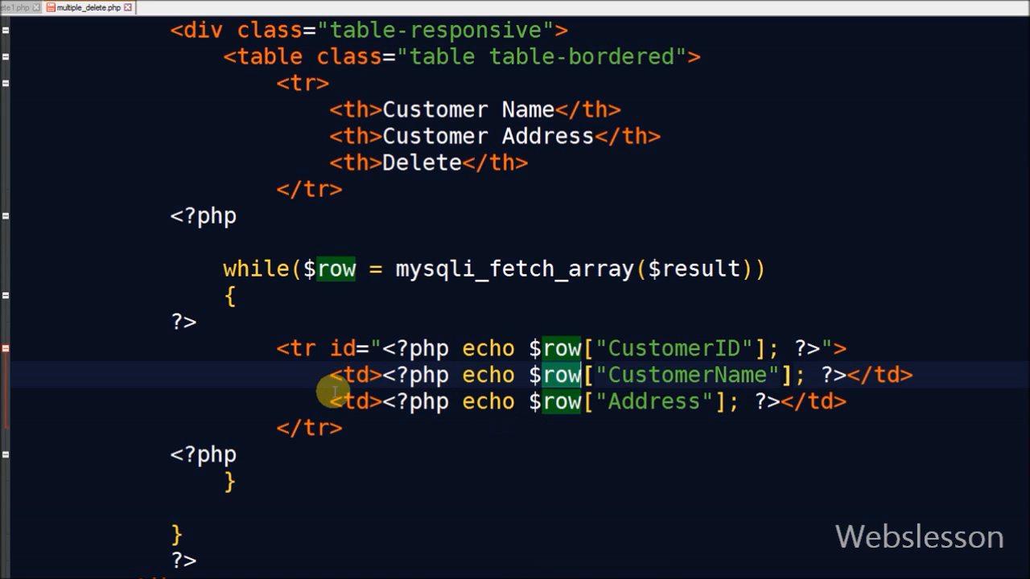
{"action": "left_click_drag", "start_coordinate": [330, 375], "coordinate": [845, 402]}
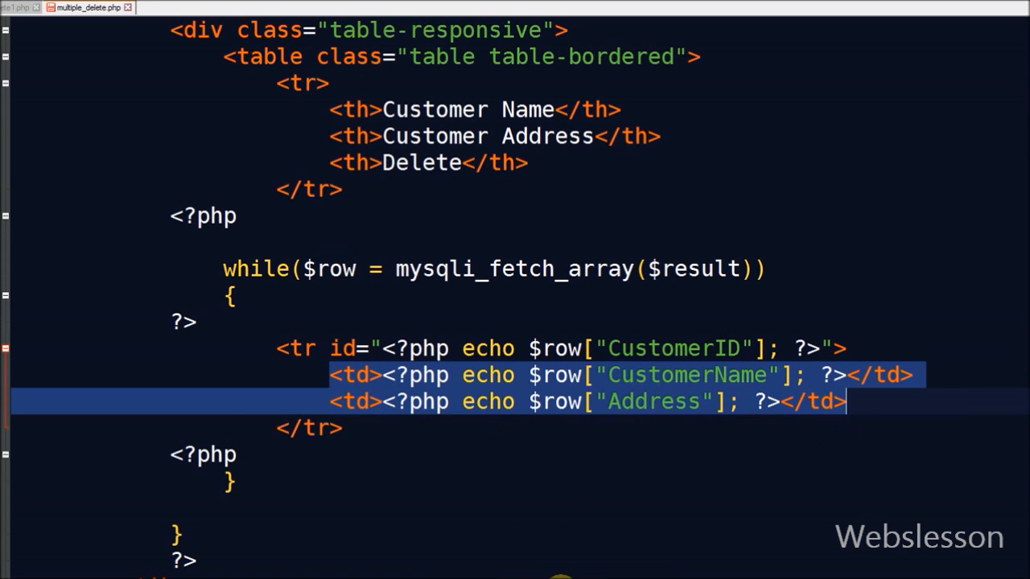
{"action": "type", "text": "<td><input type=\"checkbox\" name=\"customer_id[]\" class"}
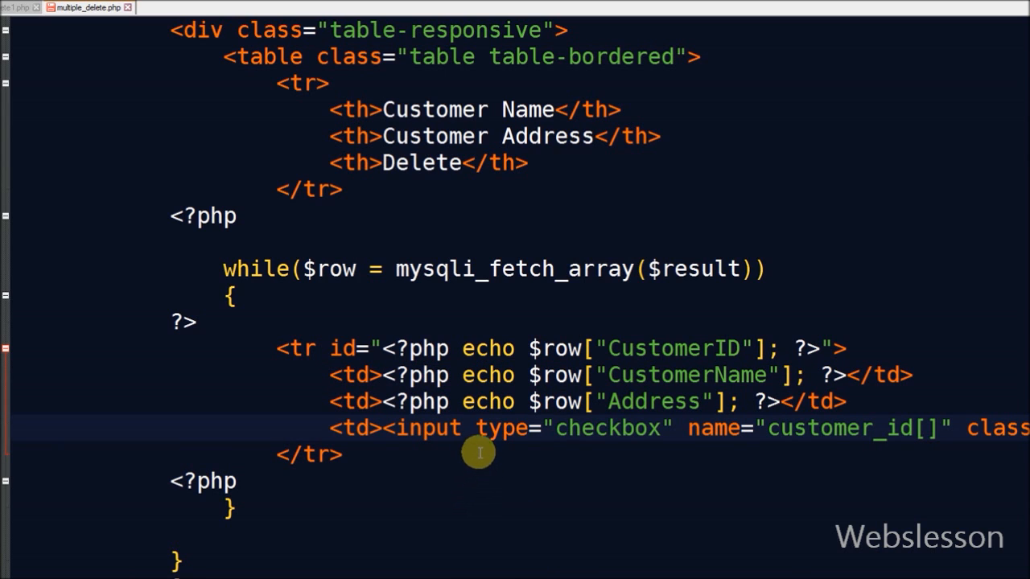
{"action": "double_click", "coordinate": [428, 428]}
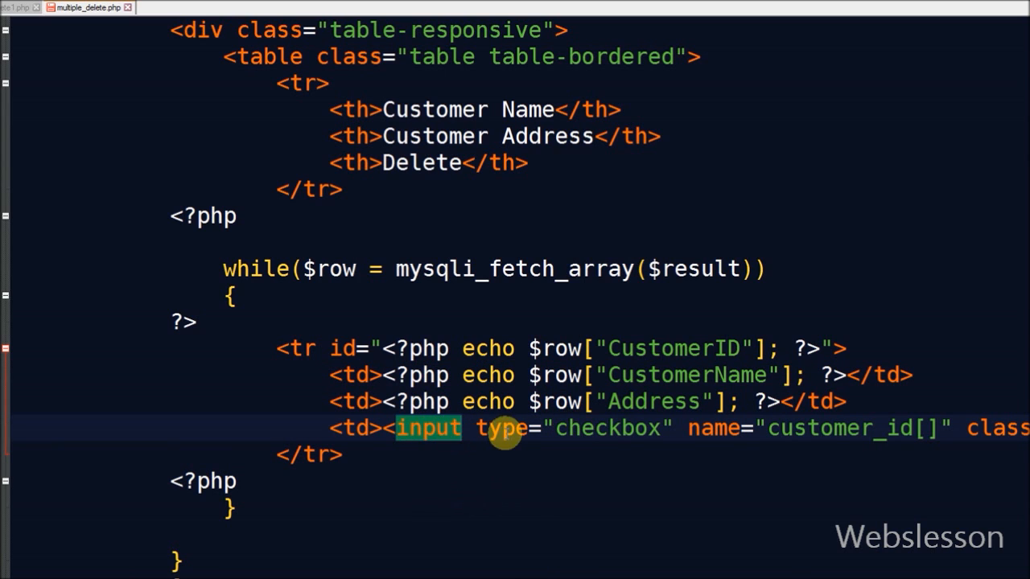
{"action": "double_click", "coordinate": [609, 428]}
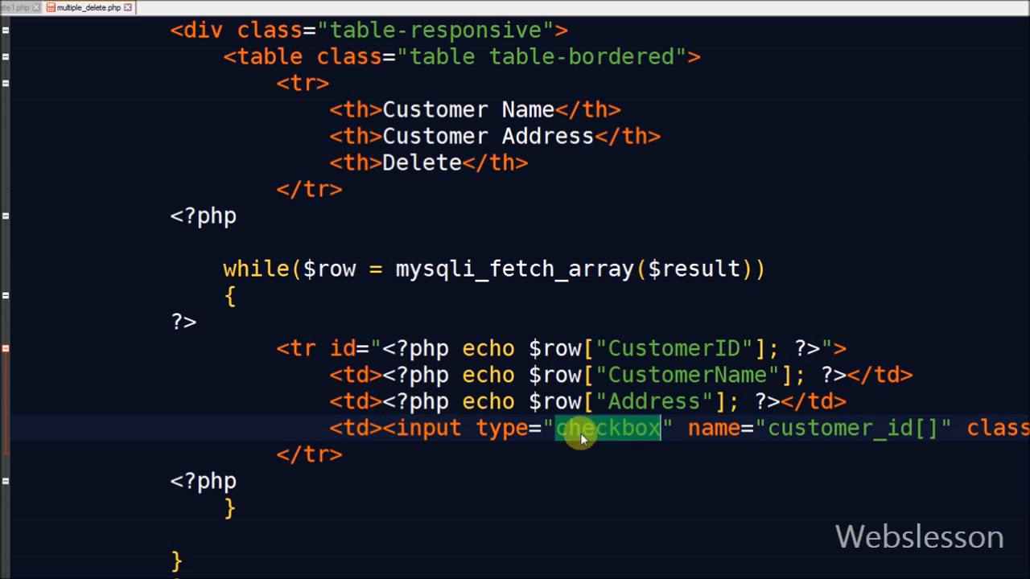
Give the checkbox a value echoing CustomerID and add a centred btn_delete button below the table
{"action": "scroll", "scroll_direction": "right", "scroll_amount": 3}
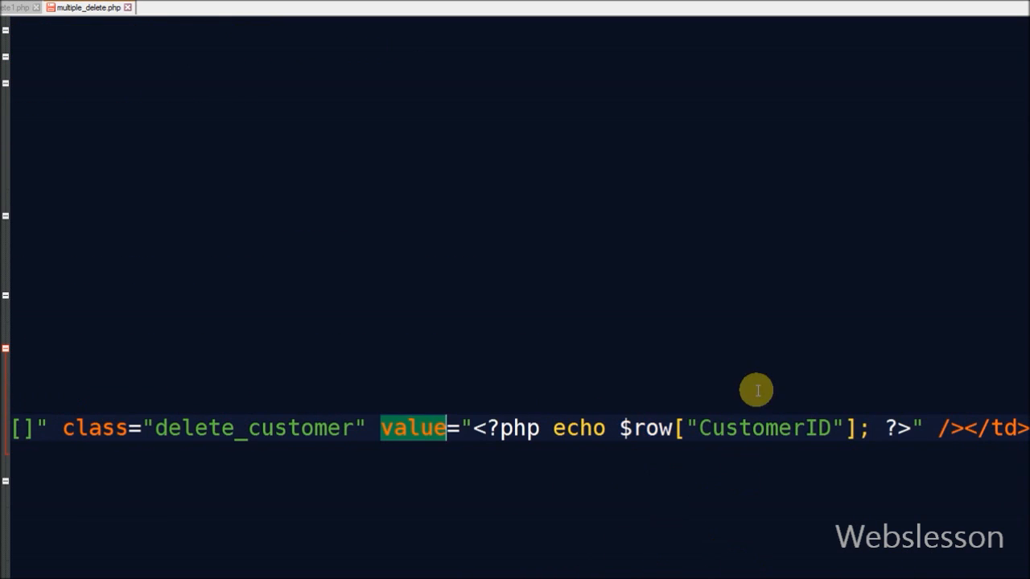
{"action": "double_click", "coordinate": [763, 428]}
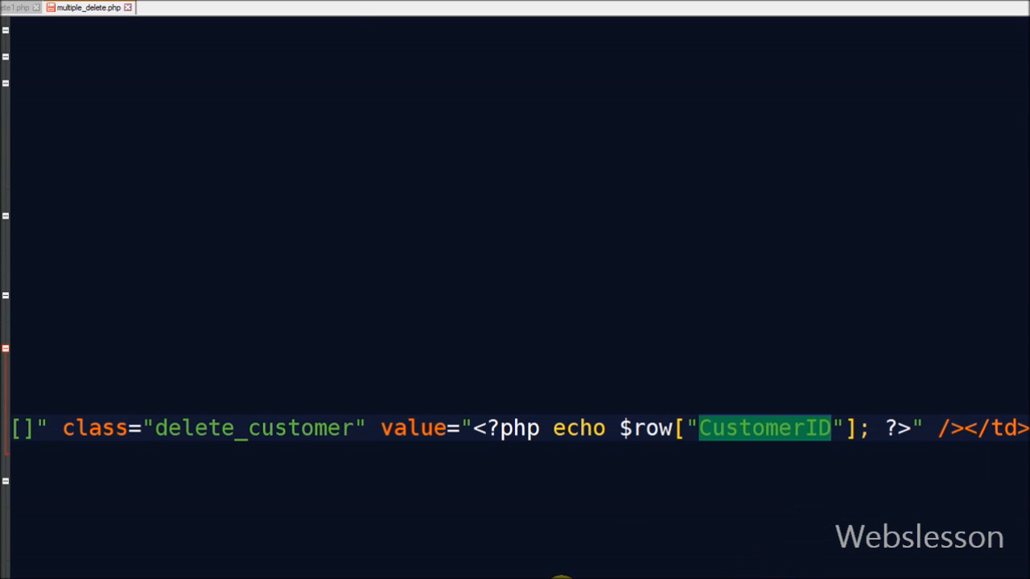
{"action": "scroll", "scroll_direction": "up", "scroll_amount": 3}
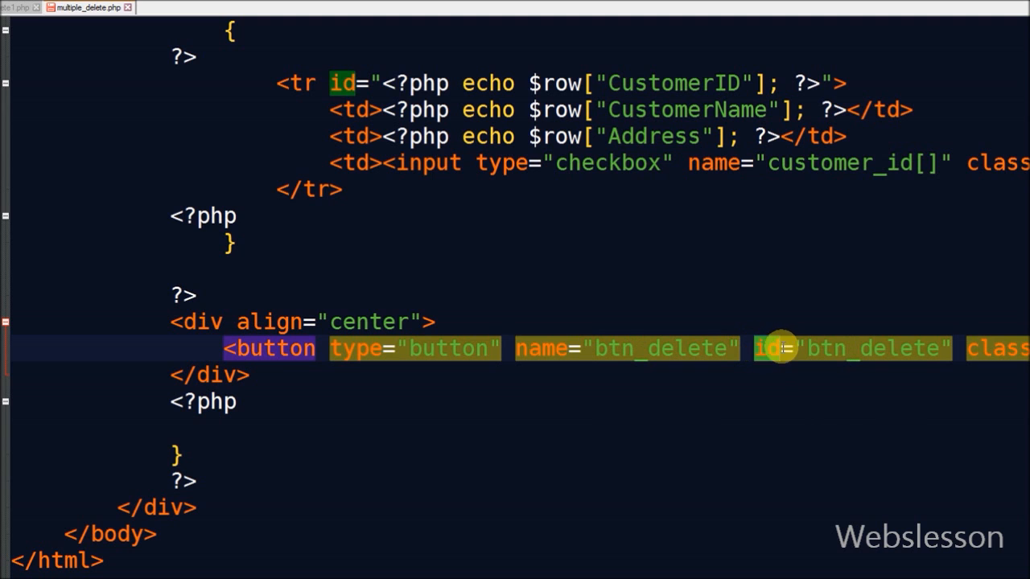
Close the table and its table-responsive div after the loop, moving the button div below them
{"action": "scroll", "scroll_direction": "right", "scroll_amount": 3}
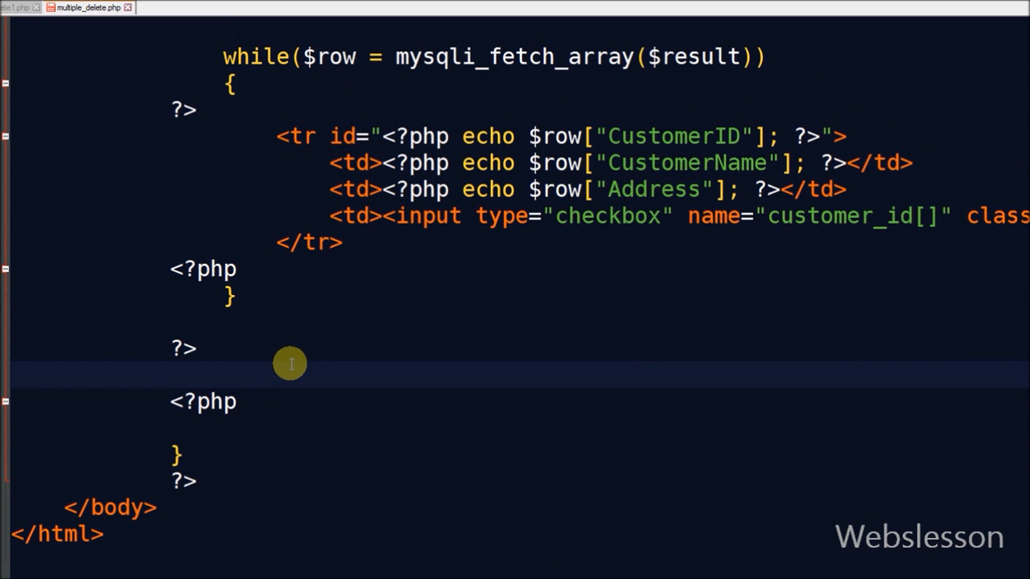
{"action": "type", "text": "</table>"}
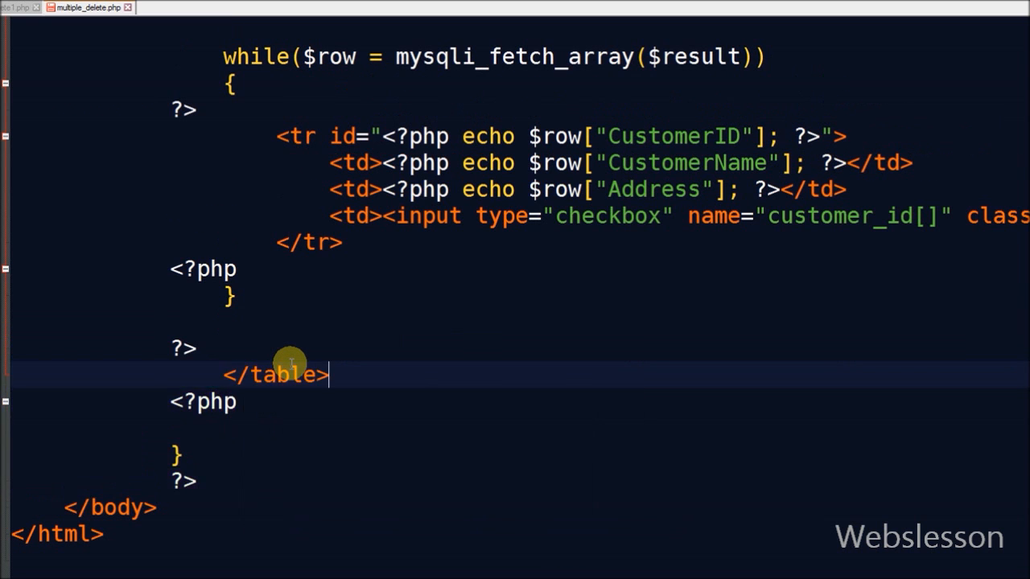
{"action": "double_click", "coordinate": [274, 374]}
{"action": "type", "text": "</"}
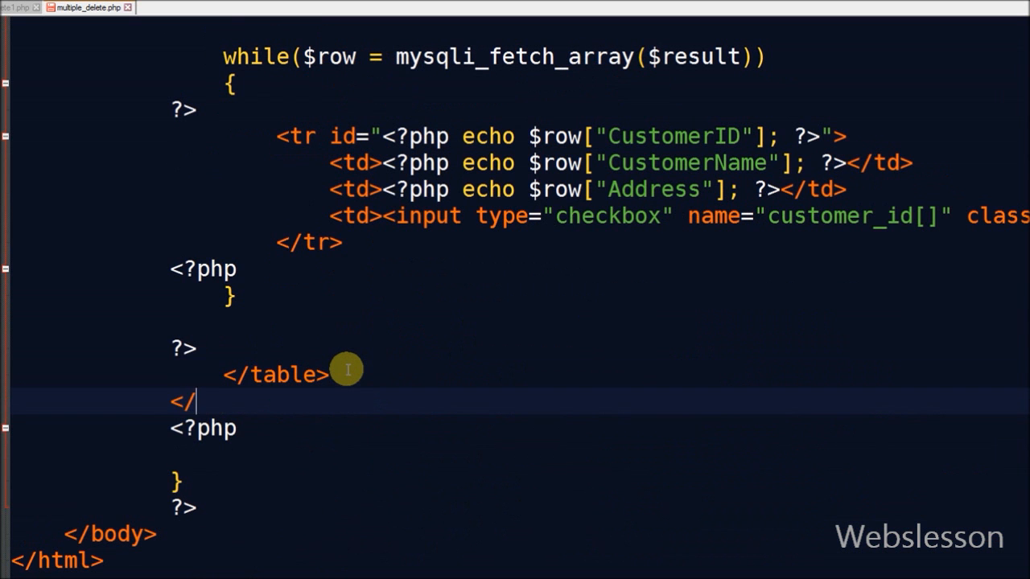
{"action": "type", "text": "div>"}
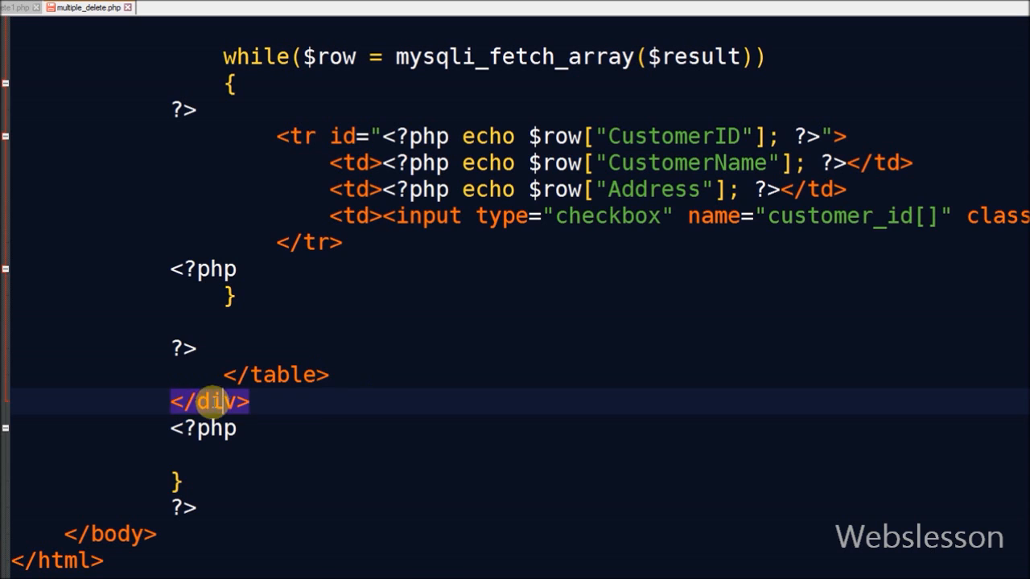
{"action": "scroll", "scroll_direction": "up", "scroll_amount": 3}
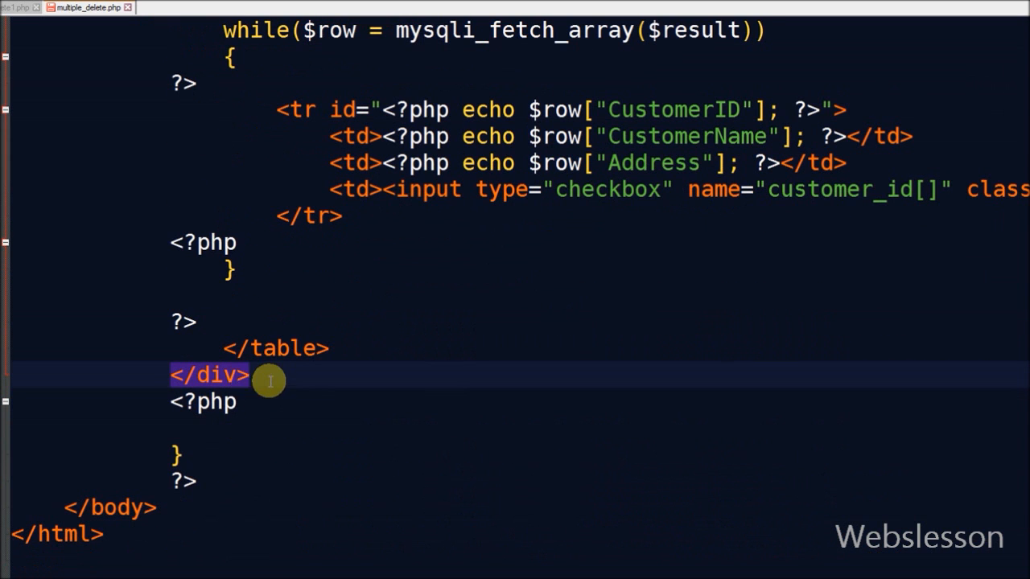
{"action": "mouse_move", "coordinate": [207, 482]}
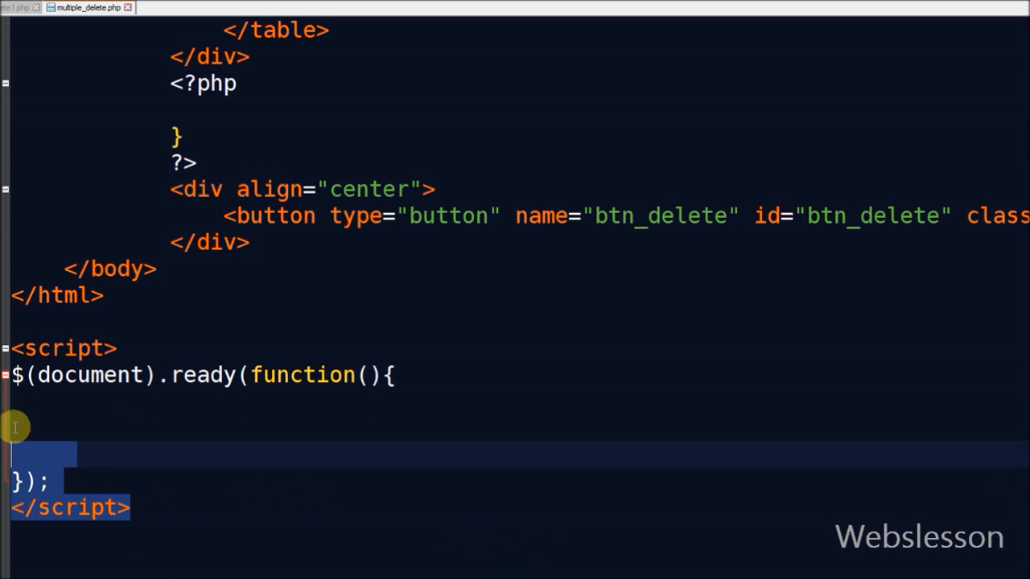
Inside ready(), bind #btn_delete click with confirm("Are you sure you want to delete this?")
{"action": "left_click", "coordinate": [187, 375]}
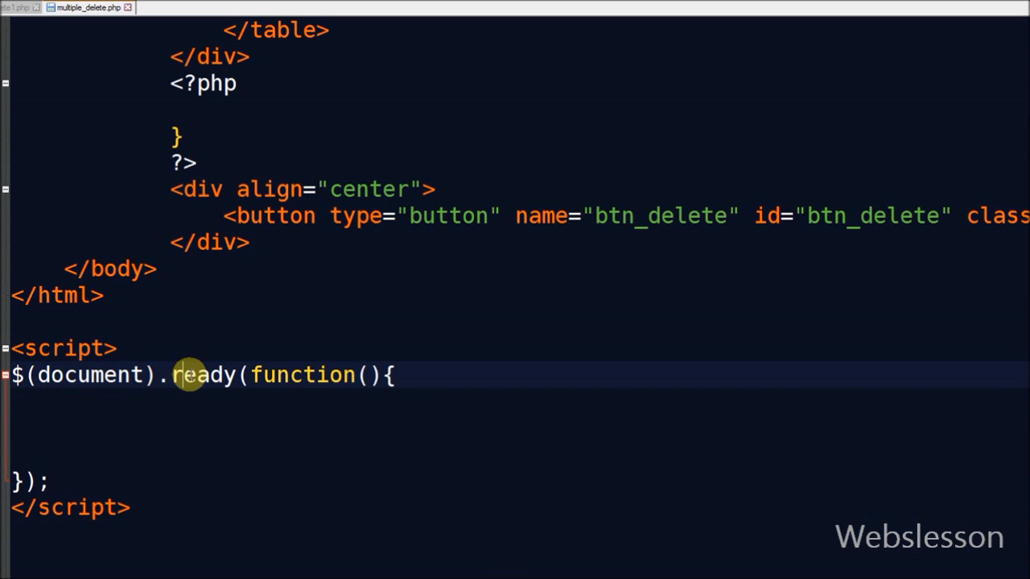
{"action": "type", "text": "$('#btn_delete').click(function(){"}
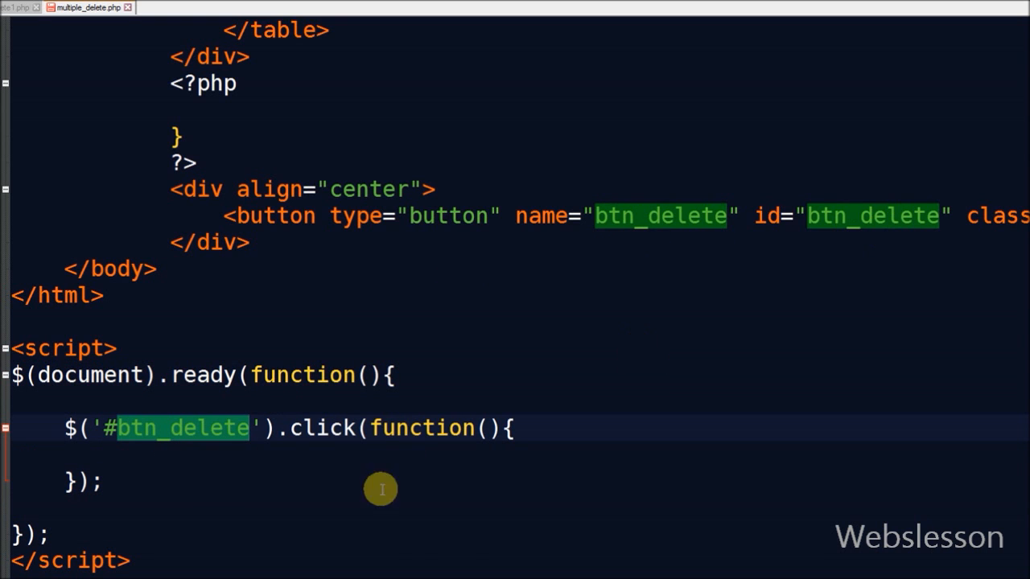
{"action": "mouse_move", "coordinate": [354, 460]}
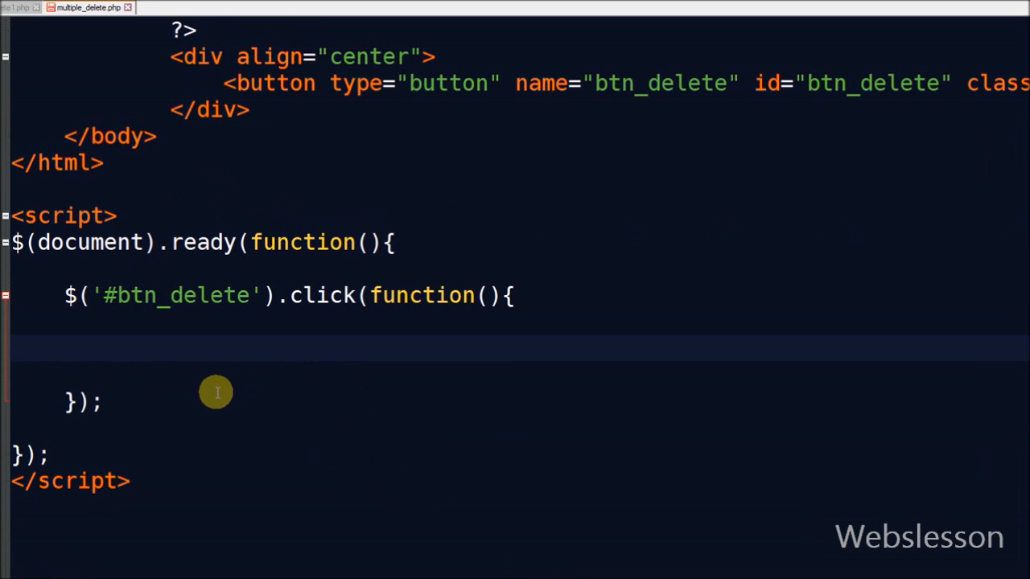
{"action": "type", "text": "if(confirm(\"Are you sure you want to delete this?\"))"}
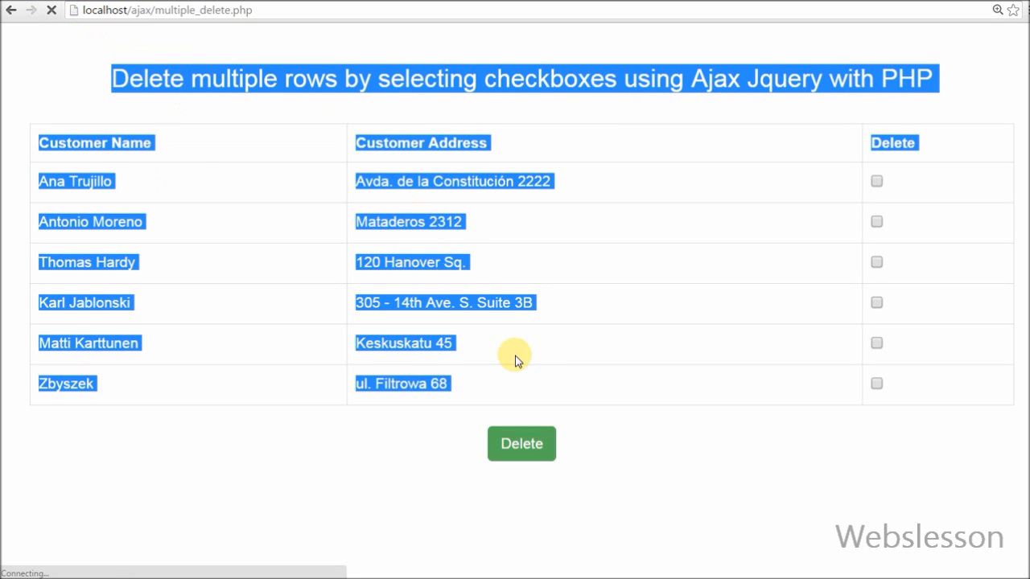
Test the Delete button's confirmation prompt on the customer page in Chrome
{"action": "left_click", "coordinate": [521, 444]}
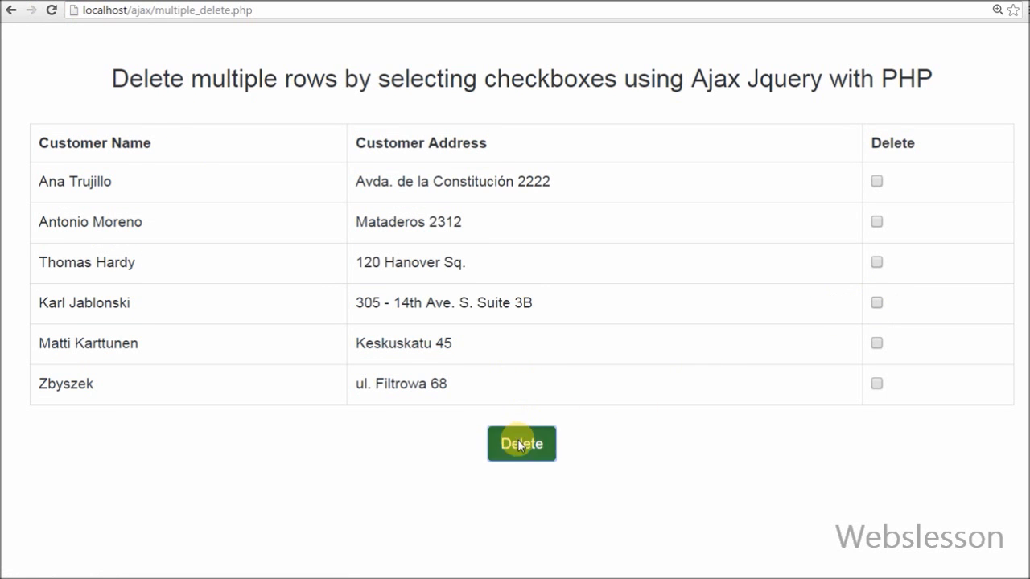
{"action": "left_click", "coordinate": [521, 444]}
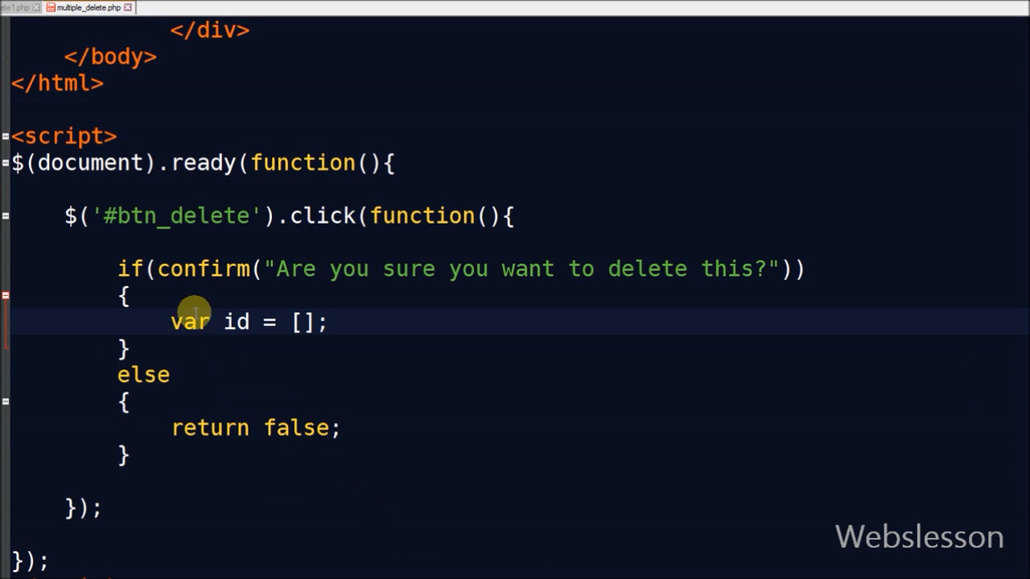
Push checked checkbox values into id and alert 'Please Select atleast one checkbox' when id.length === 0
{"action": "double_click", "coordinate": [235, 322]}
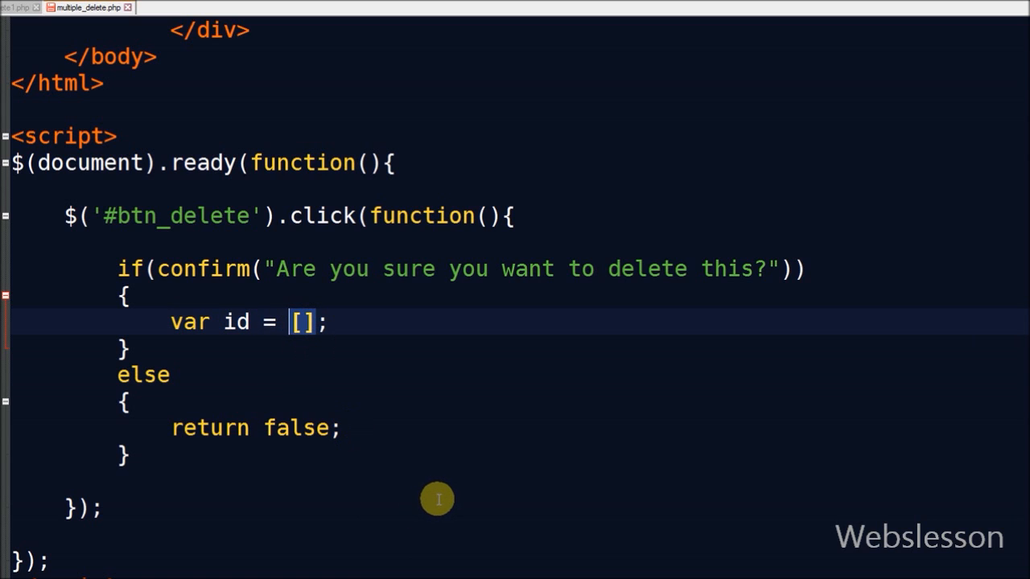
{"action": "mouse_move", "coordinate": [507, 567]}
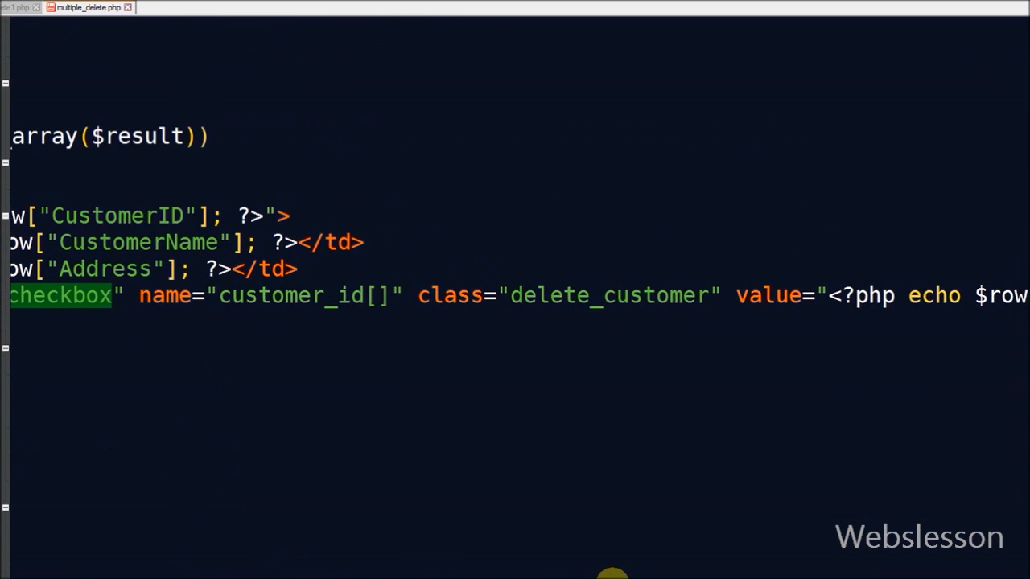
{"action": "scroll", "scroll_direction": "right", "scroll_amount": 3}
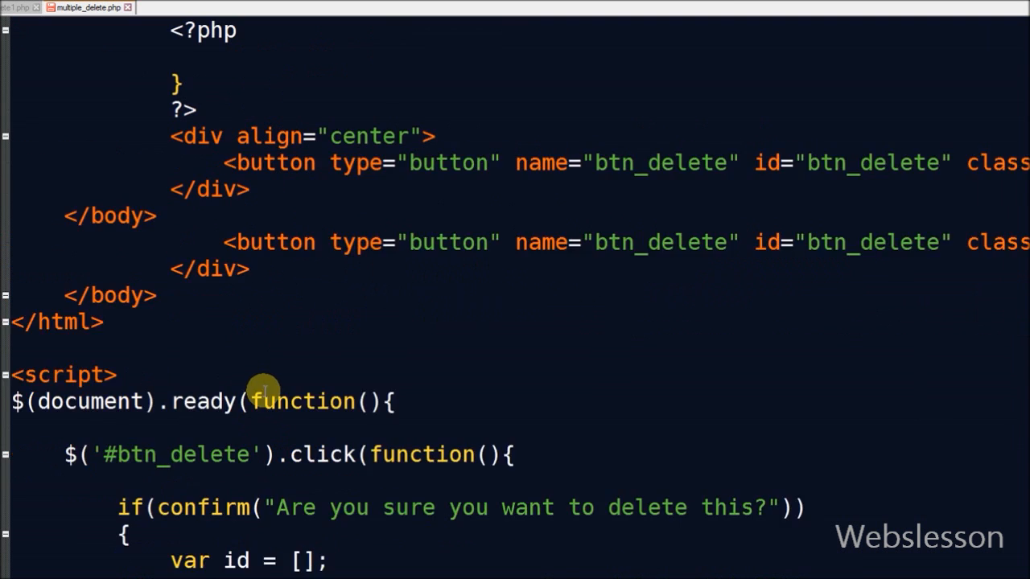
{"action": "scroll", "scroll_direction": "down", "scroll_amount": 3}
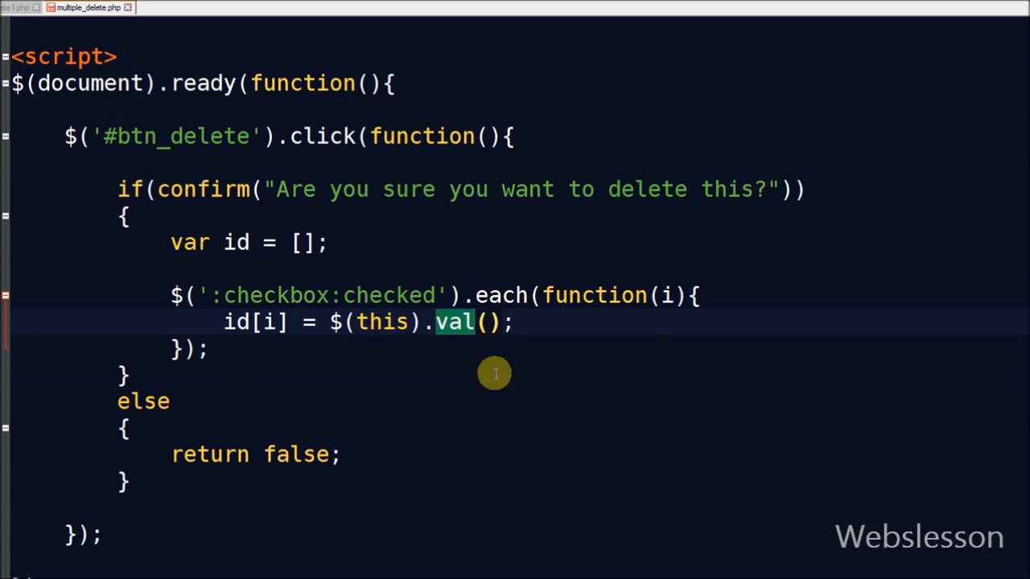
{"action": "scroll", "scroll_direction": "down", "scroll_amount": 3}
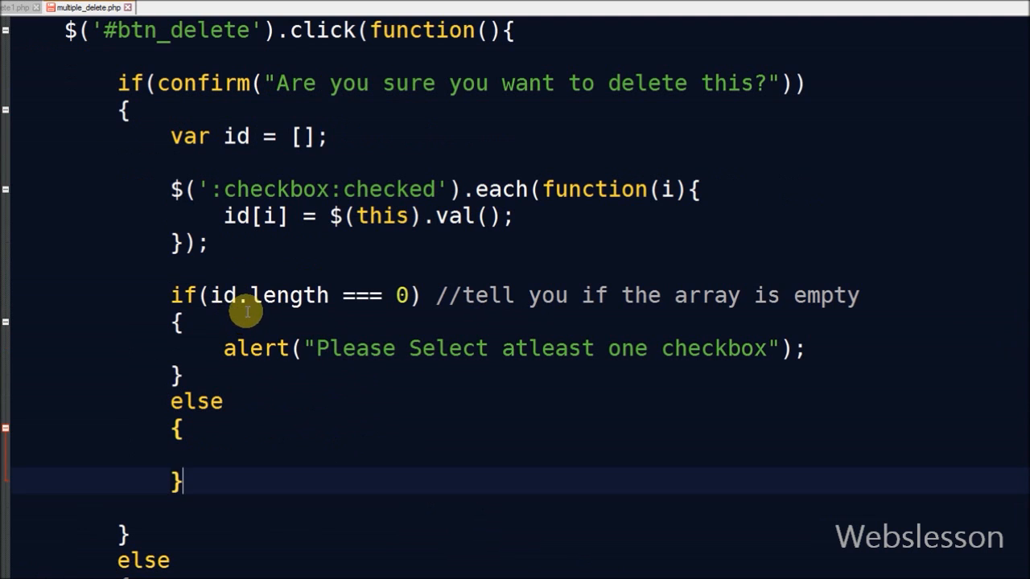
{"action": "double_click", "coordinate": [290, 296]}
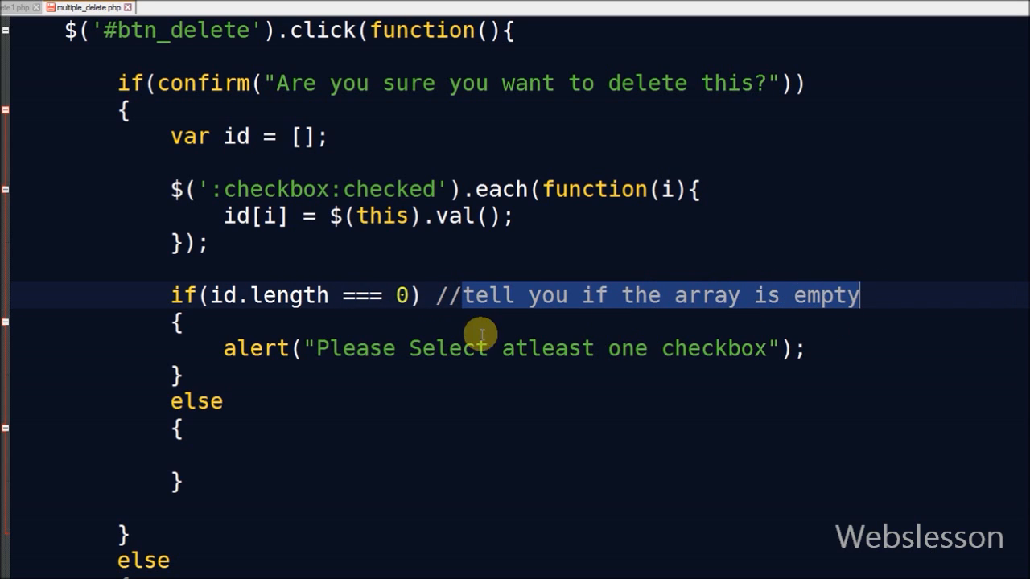
{"action": "mouse_move", "coordinate": [314, 346]}
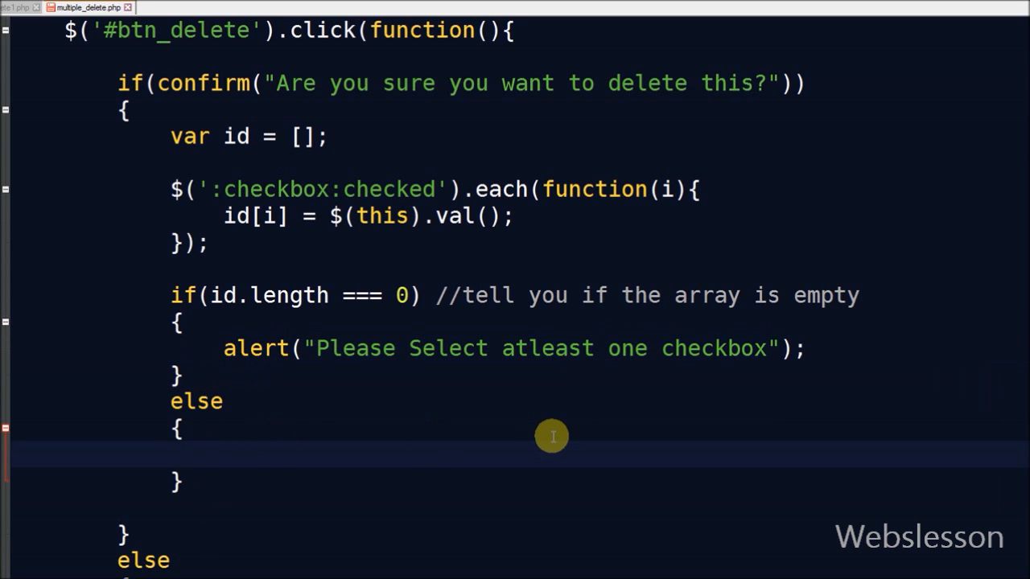
{"action": "mouse_move", "coordinate": [552, 436]}
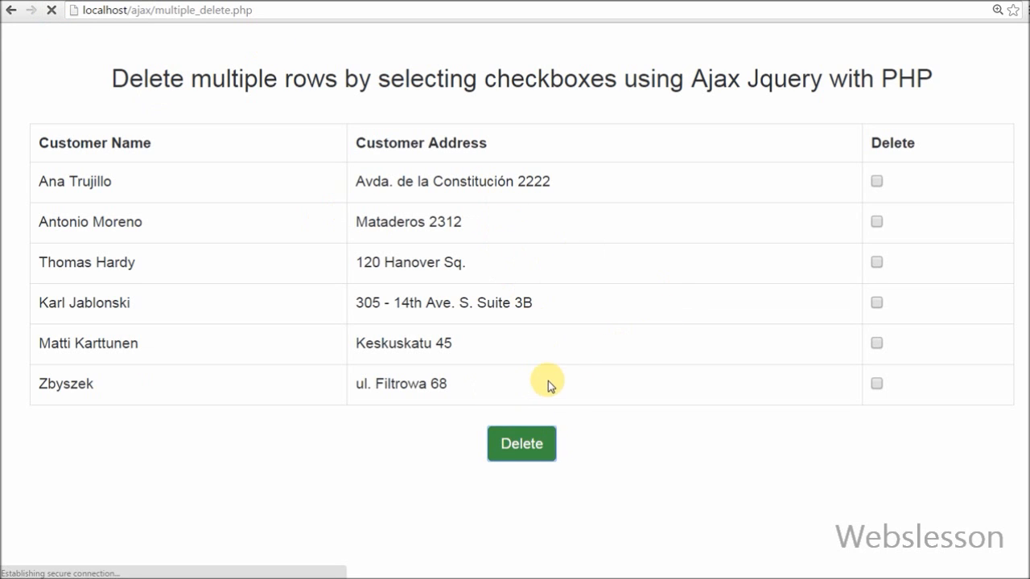
Delete with nothing ticked to see the warning alert, then confirm deleting the ticked Antonio Moreno row
{"action": "left_click", "coordinate": [521, 444]}
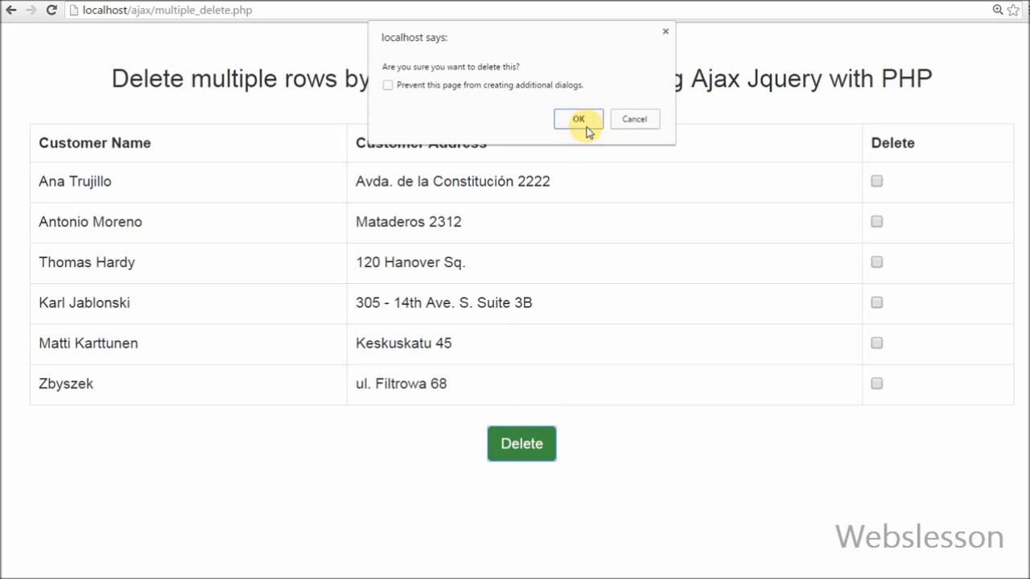
{"action": "left_click", "coordinate": [578, 119]}
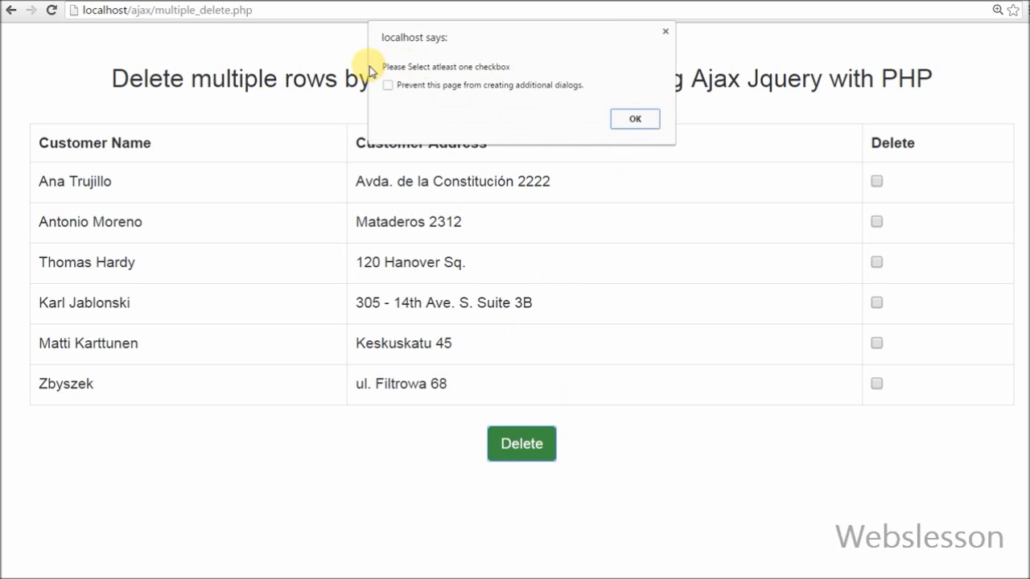
{"action": "left_click", "coordinate": [634, 119]}
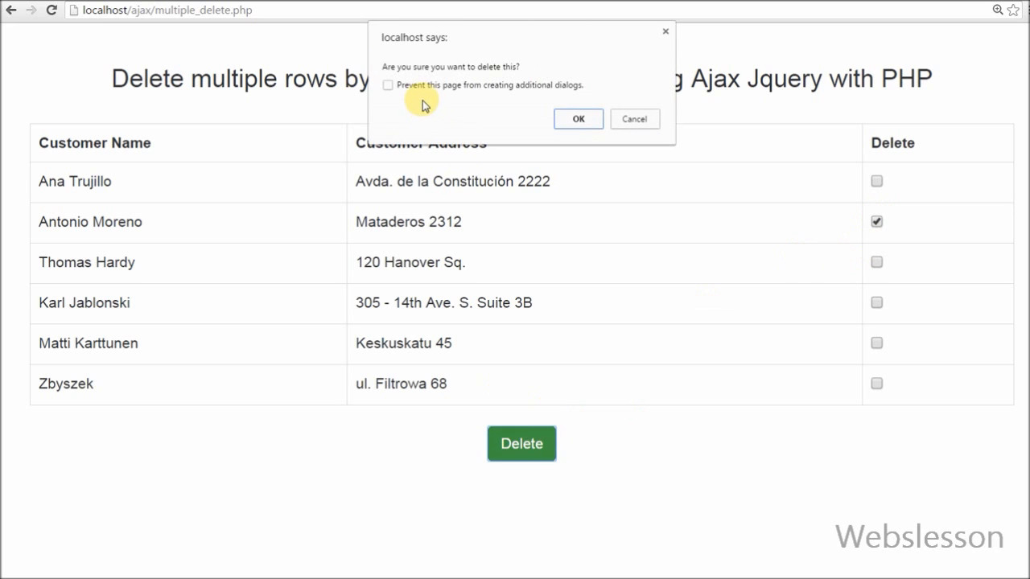
{"action": "left_click", "coordinate": [634, 119]}
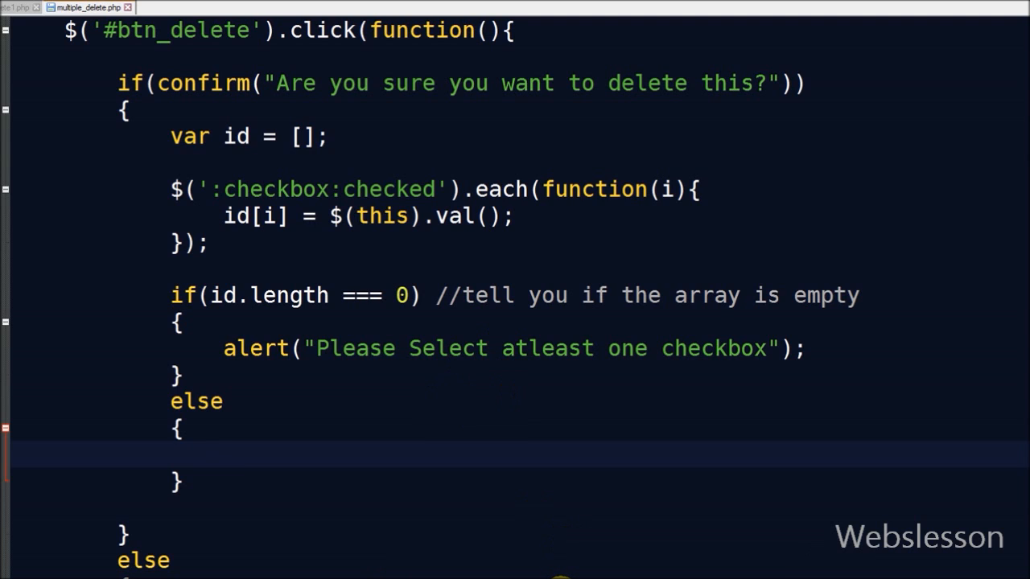
In the else branch start $.ajax with url 'delete.php' and method 'POST'
{"action": "type", "text": "$.ajax({"}
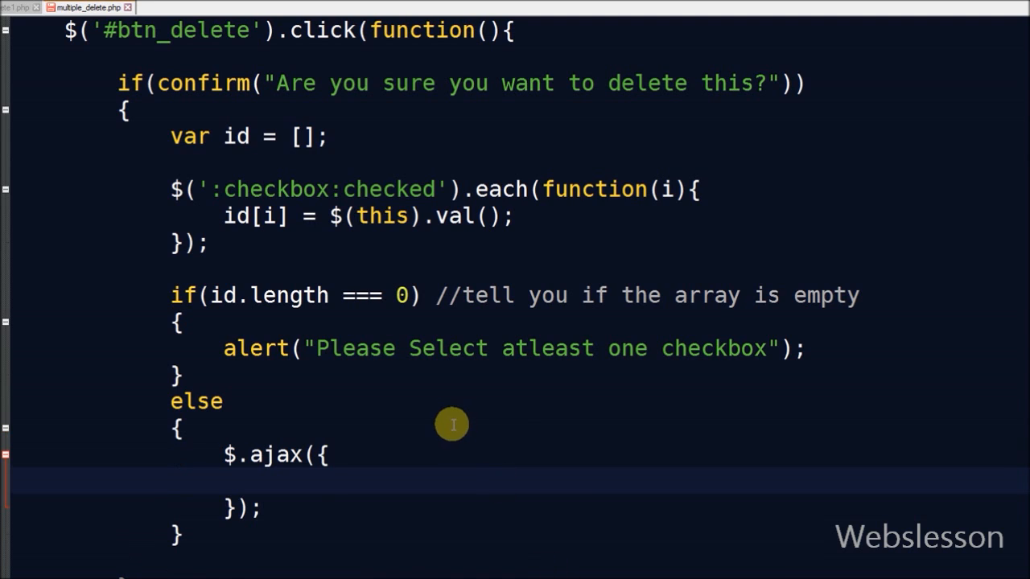
{"action": "double_click", "coordinate": [277, 454]}
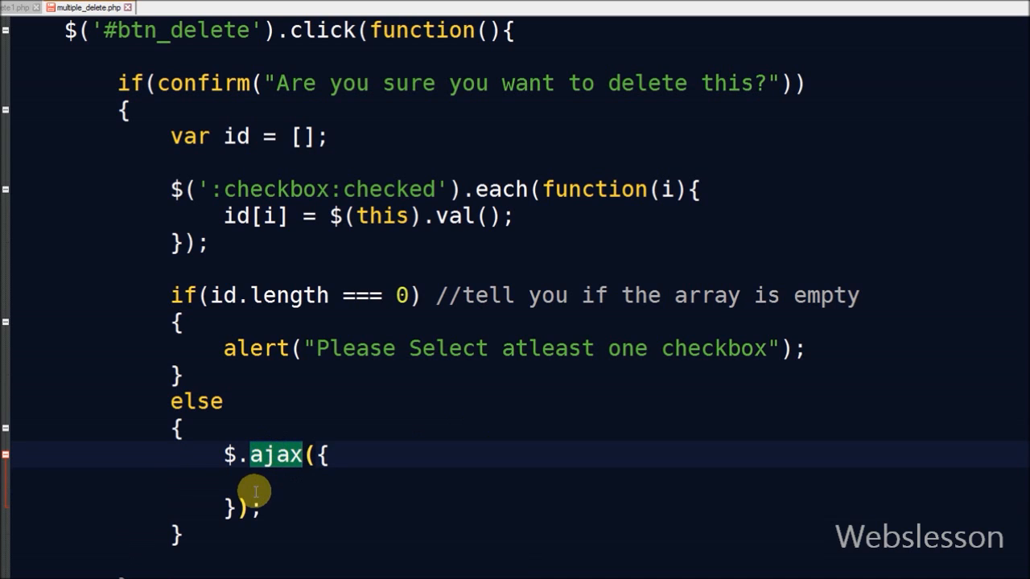
{"action": "type", "text": "url:'delete.php',"}
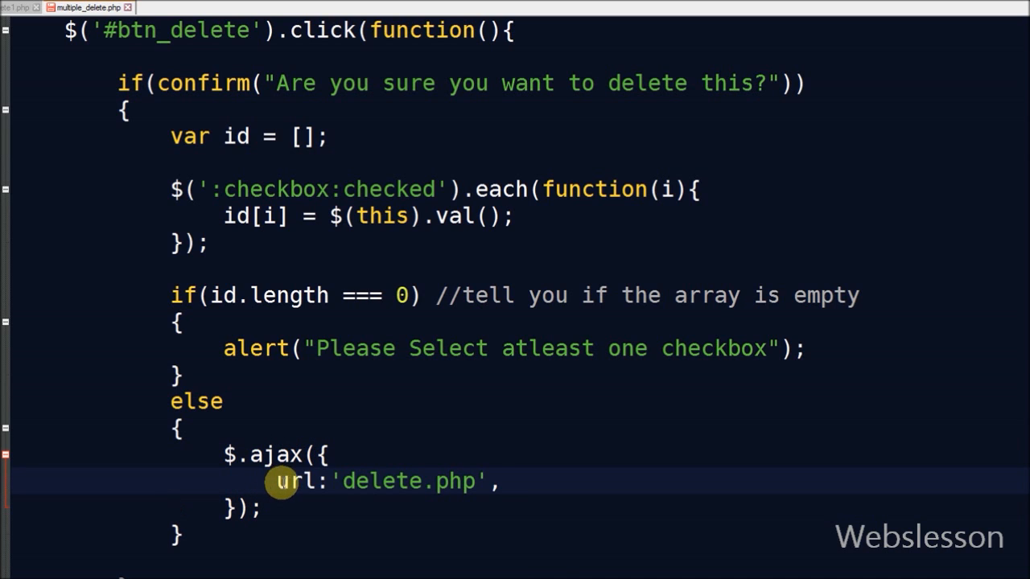
{"action": "double_click", "coordinate": [383, 481]}
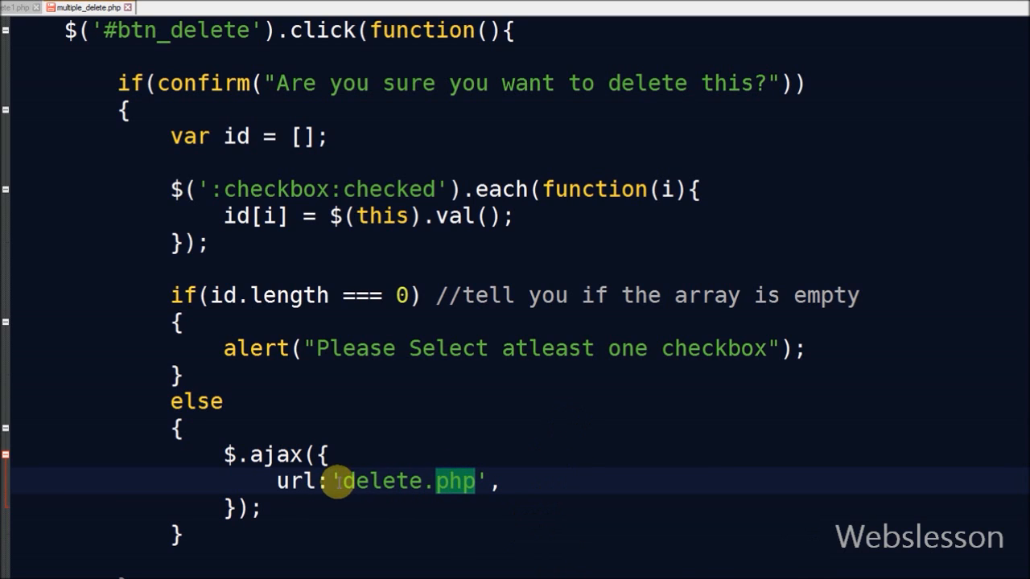
{"action": "double_click", "coordinate": [387, 482]}
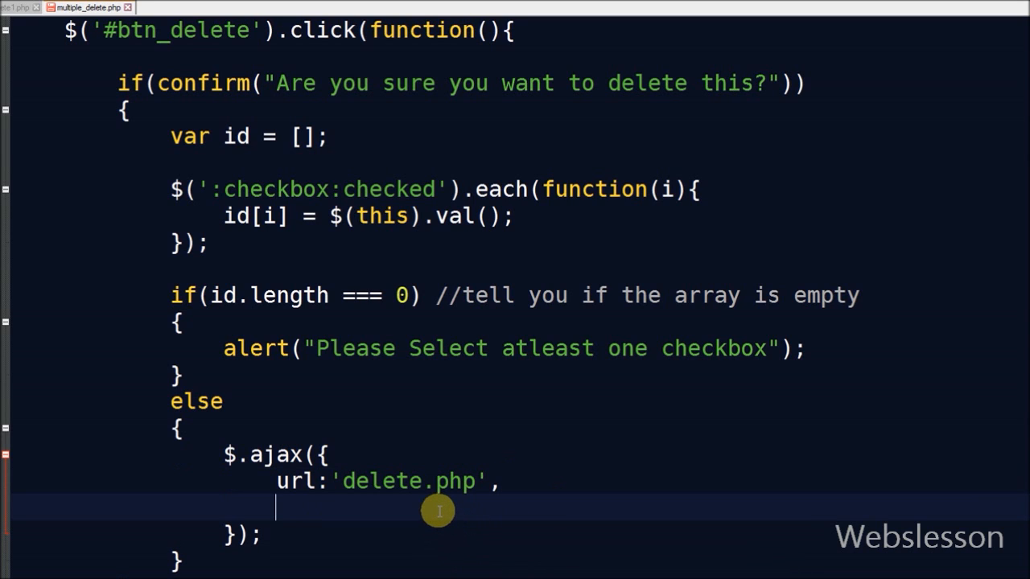
{"action": "type", "text": "method:'POST',"}
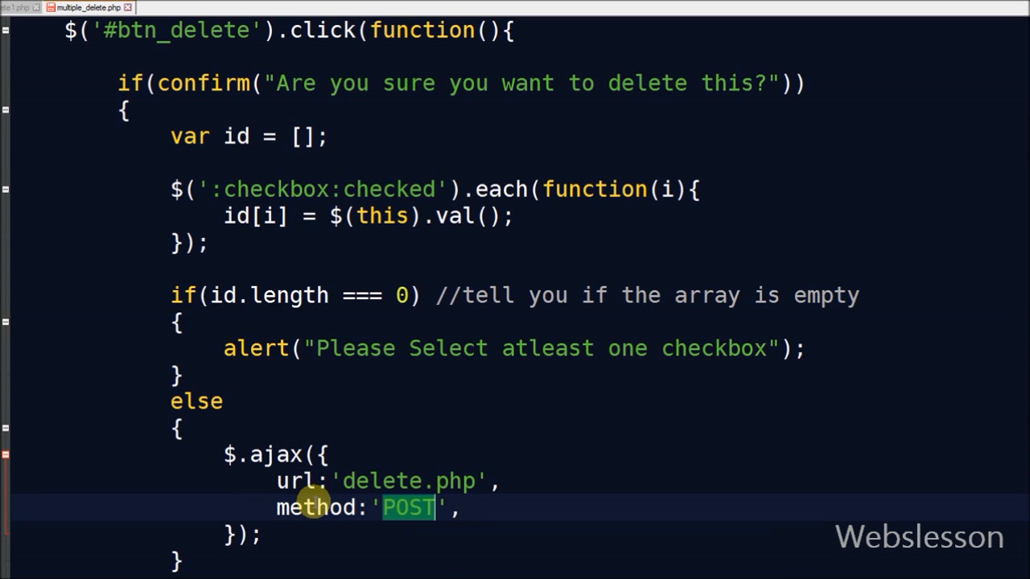
{"action": "double_click", "coordinate": [316, 509]}
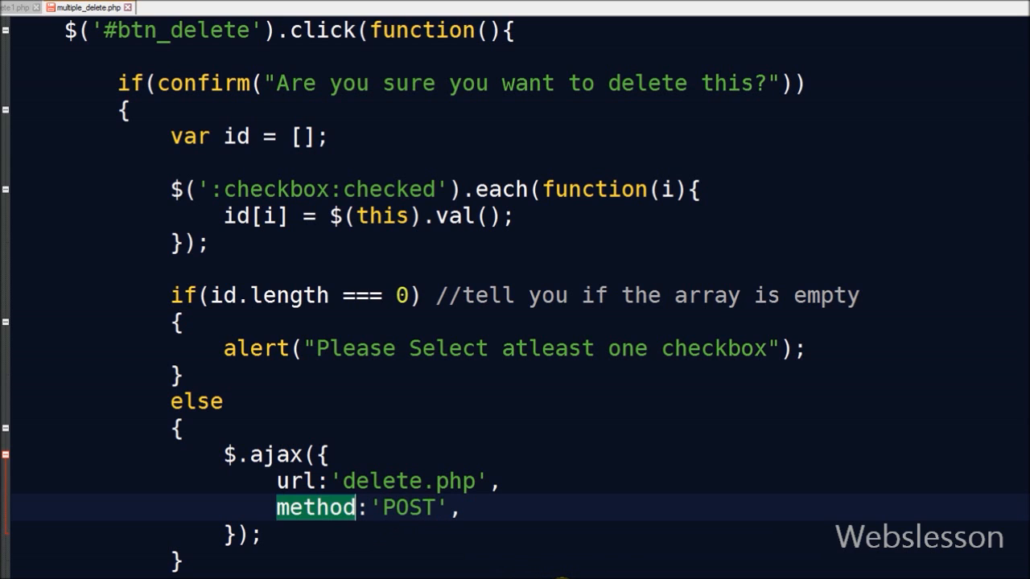
Send data {id:id} and add a success function looping for(var i=0; i<id.length; i++)
{"action": "scroll", "scroll_direction": "down", "scroll_amount": 3}
{"action": "type", "text": "data:{id:id},"}
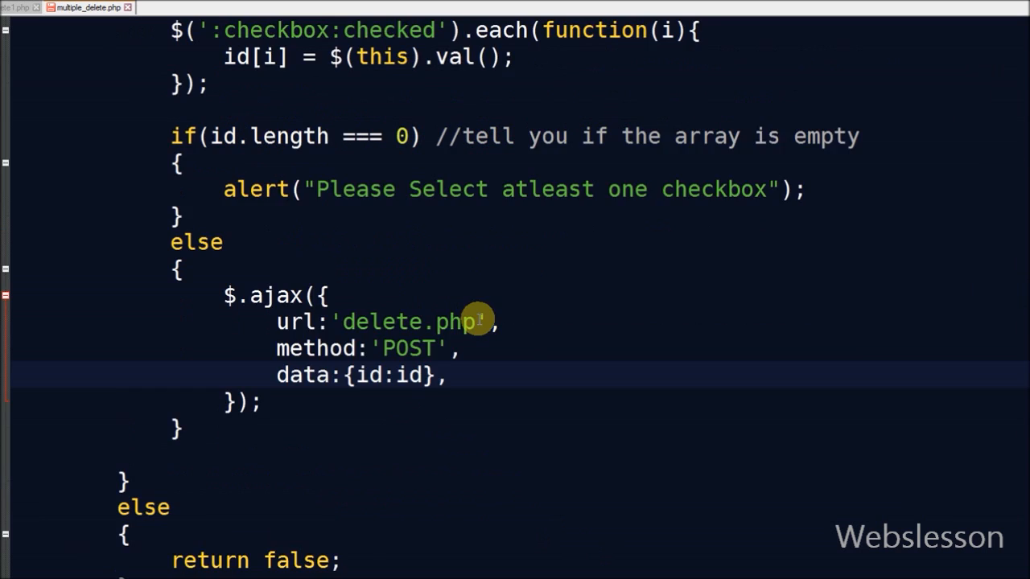
{"action": "scroll", "scroll_direction": "up", "scroll_amount": 3}
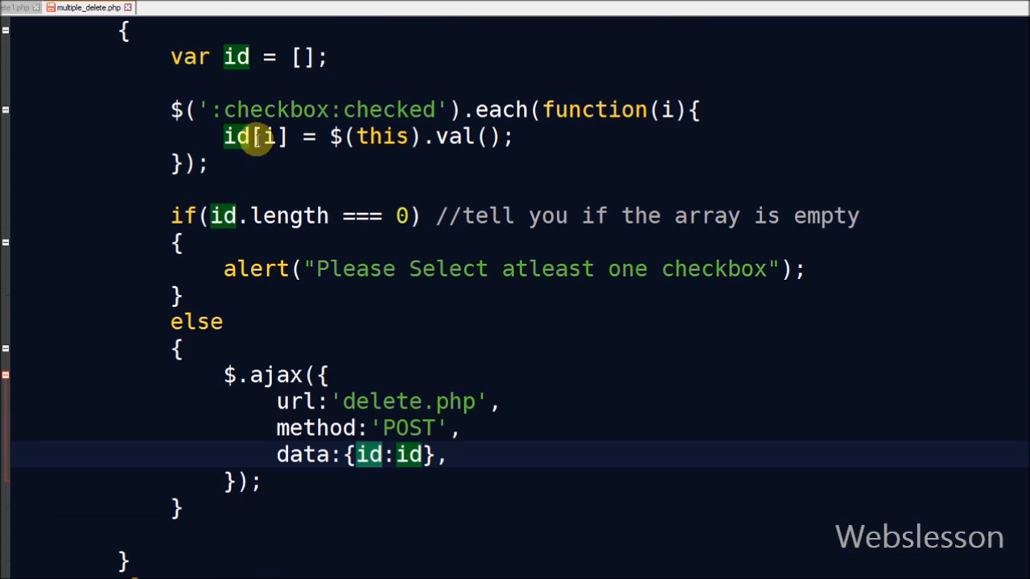
{"action": "scroll", "scroll_direction": "down", "scroll_amount": 3}
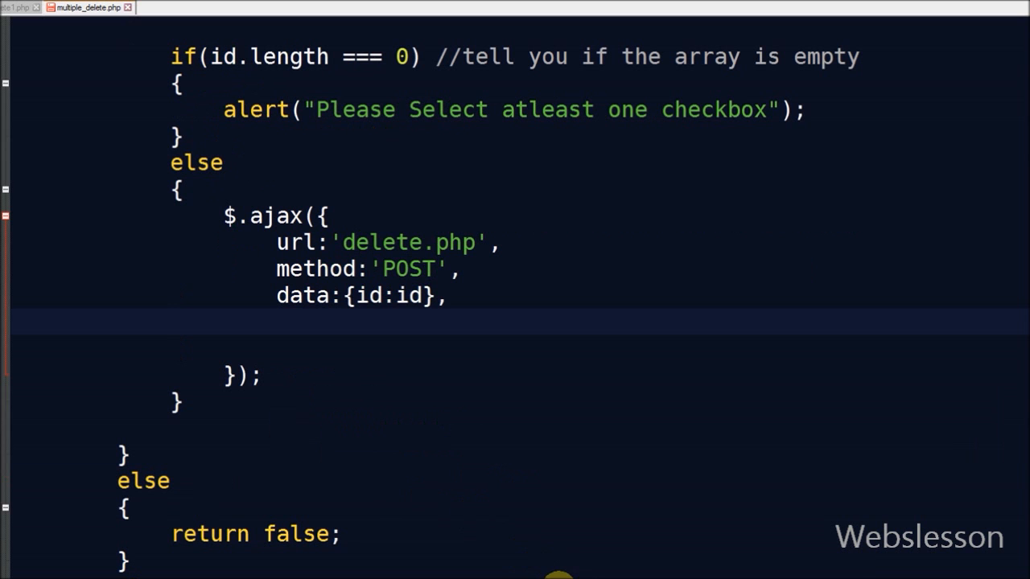
{"action": "mouse_move", "coordinate": [282, 331]}
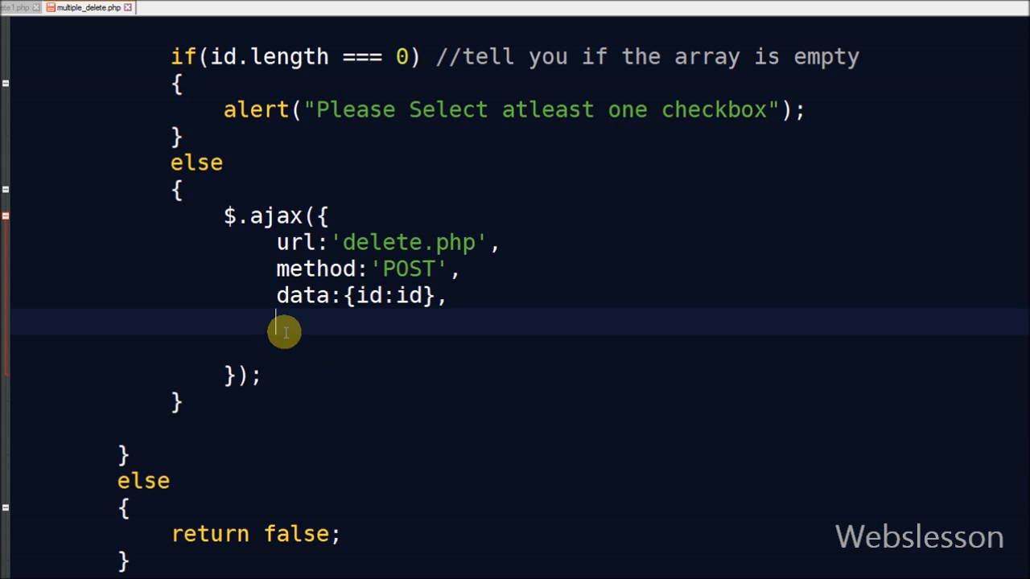
{"action": "type", "text": "success:function()"}
{"action": "left_click", "coordinate": [419, 350]}
{"action": "type", "text": "{"}
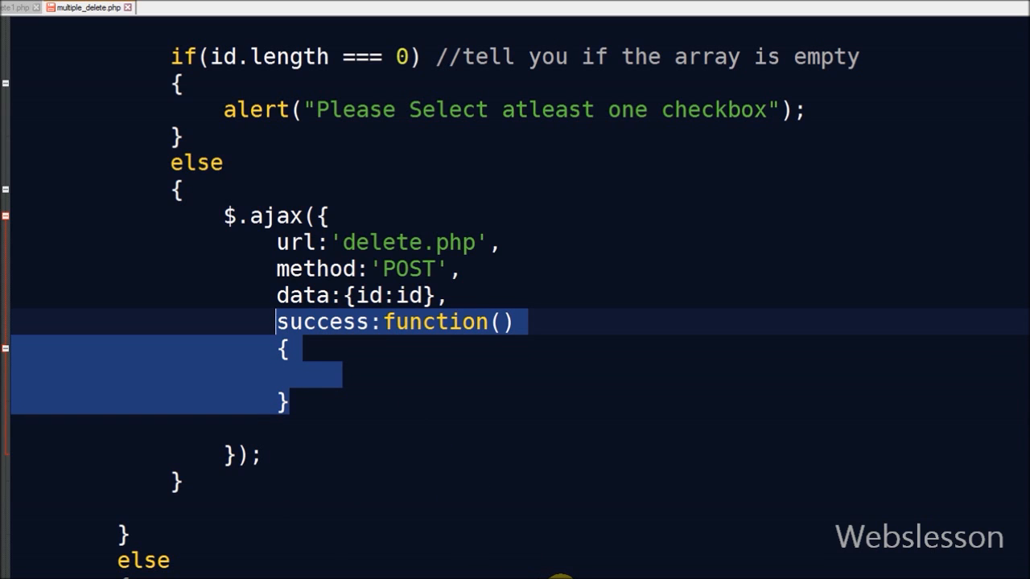
{"action": "left_click", "coordinate": [356, 380]}
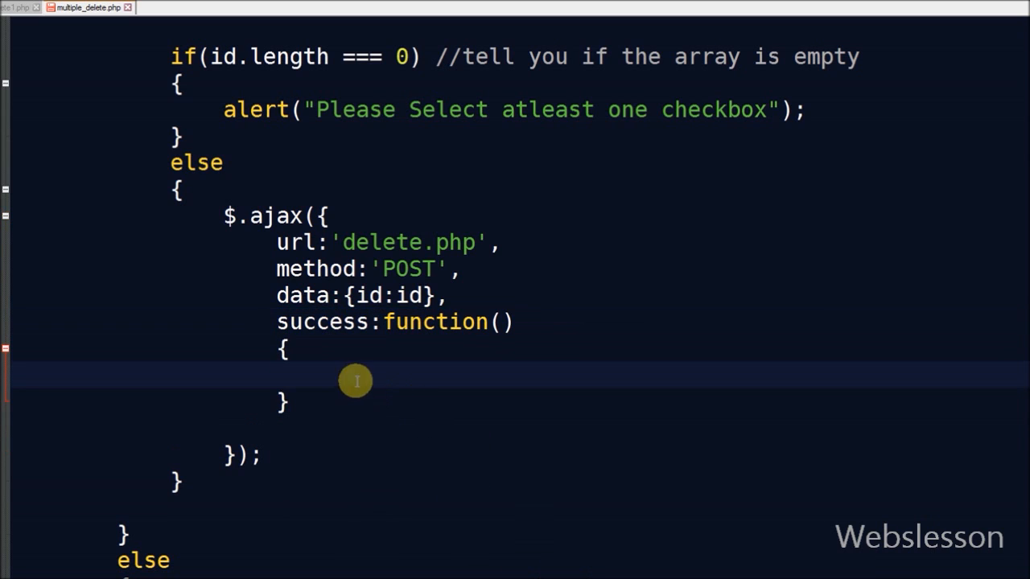
{"action": "type", "text": "for(var i=0; i<id.length; i++)"}
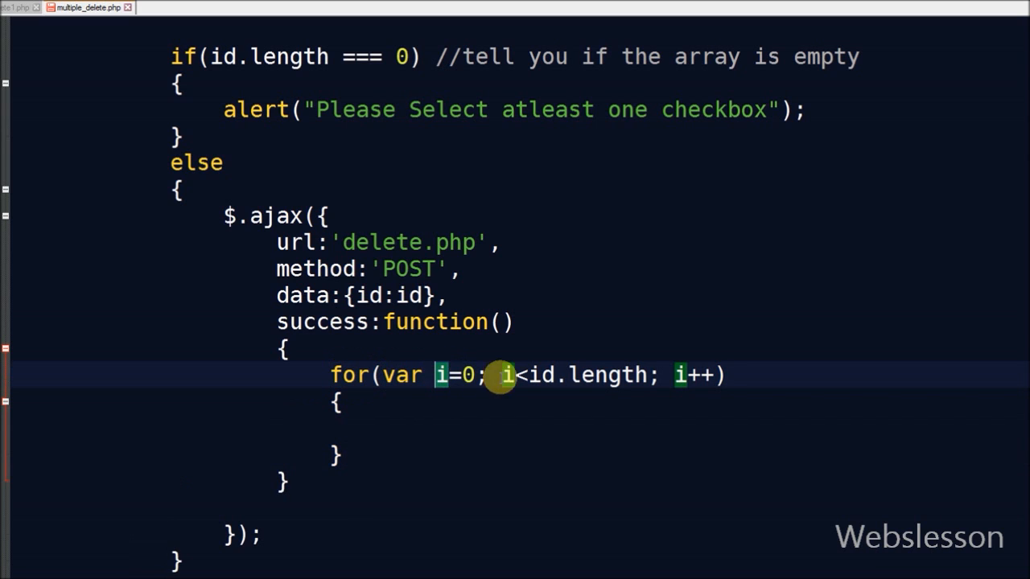
{"action": "scroll", "scroll_direction": "up", "scroll_amount": 3}
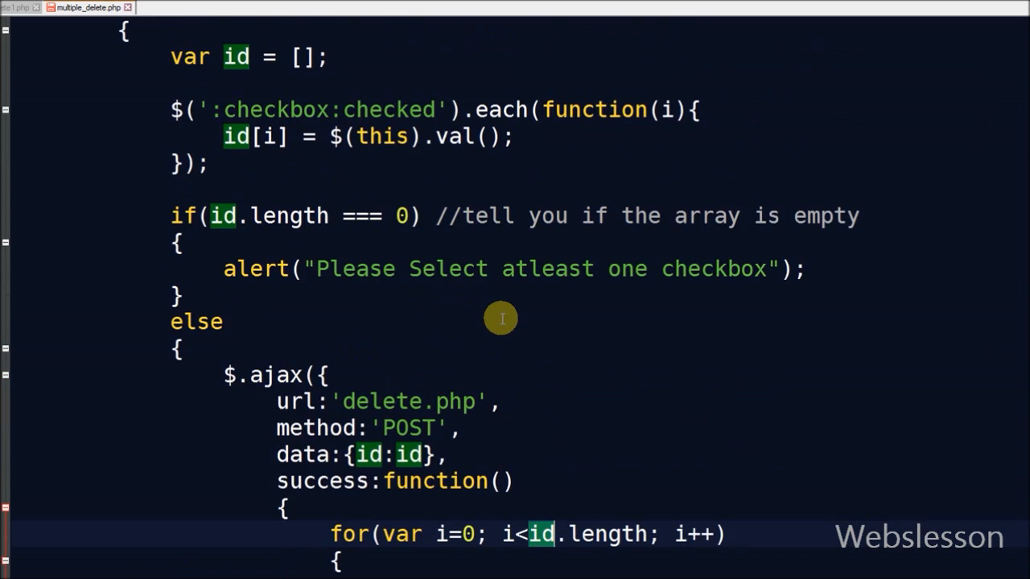
{"action": "scroll", "scroll_direction": "down", "scroll_amount": 3}
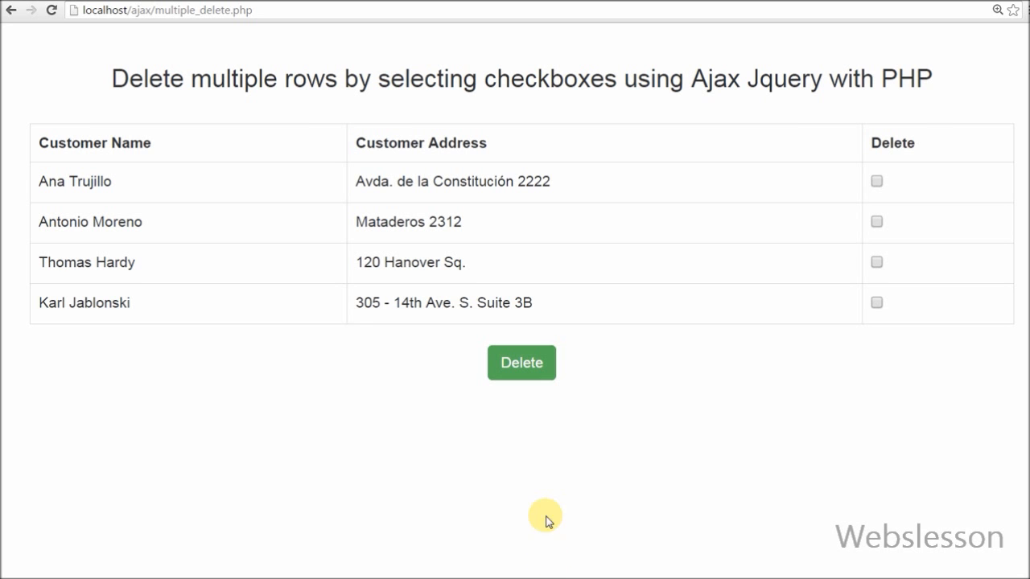
Reload the customer list, tick Thomas Hardy and Karl Jablonski, and request their deletion
{"action": "left_click", "coordinate": [51, 9]}
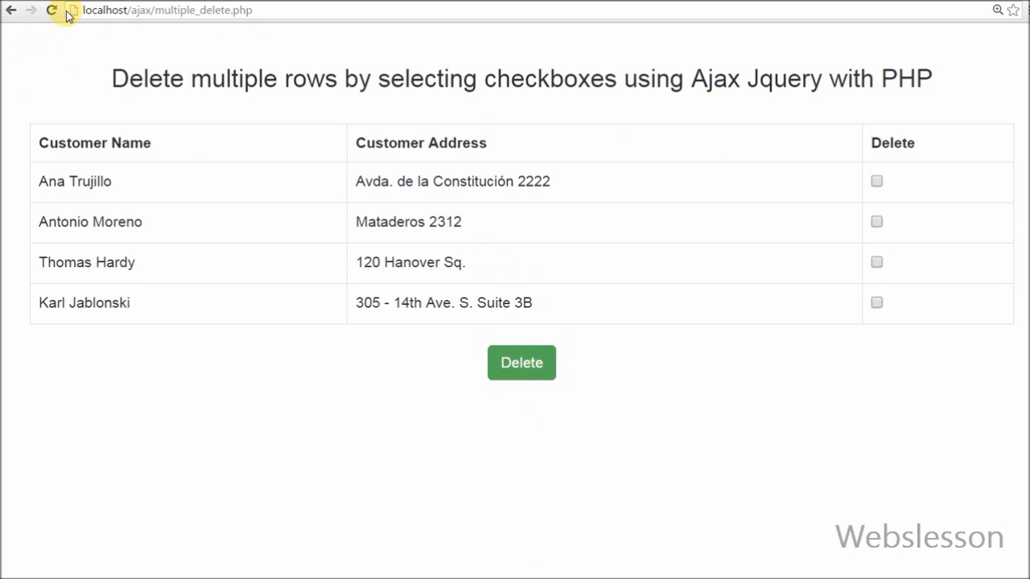
{"action": "mouse_move", "coordinate": [876, 302]}
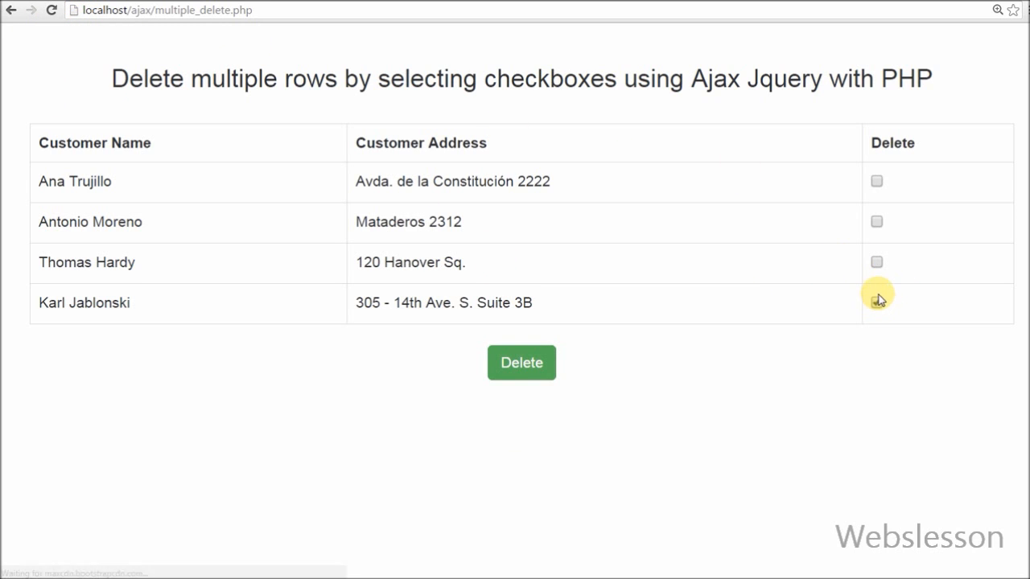
{"action": "left_click", "coordinate": [522, 364]}
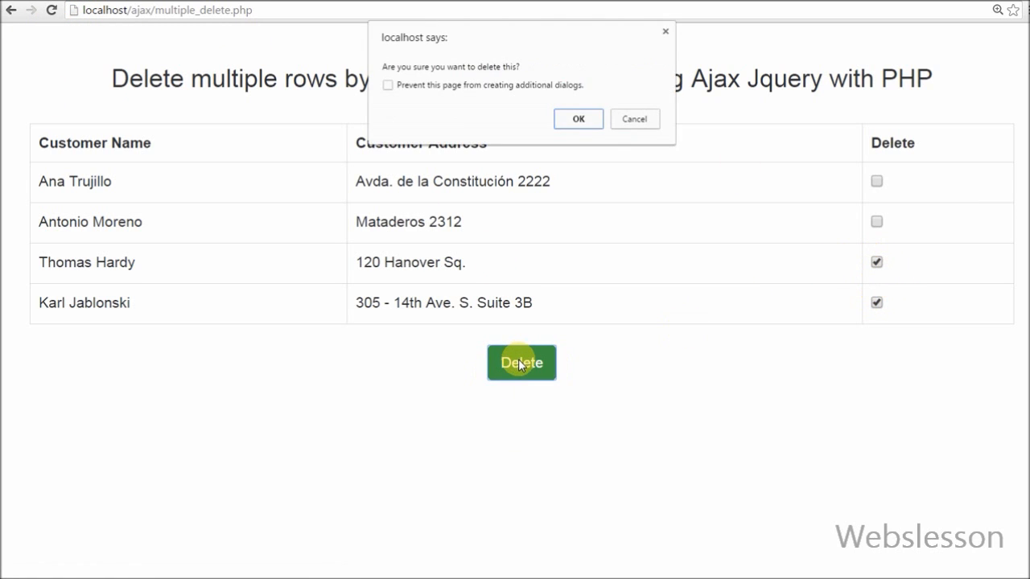
{"action": "left_click", "coordinate": [578, 119]}
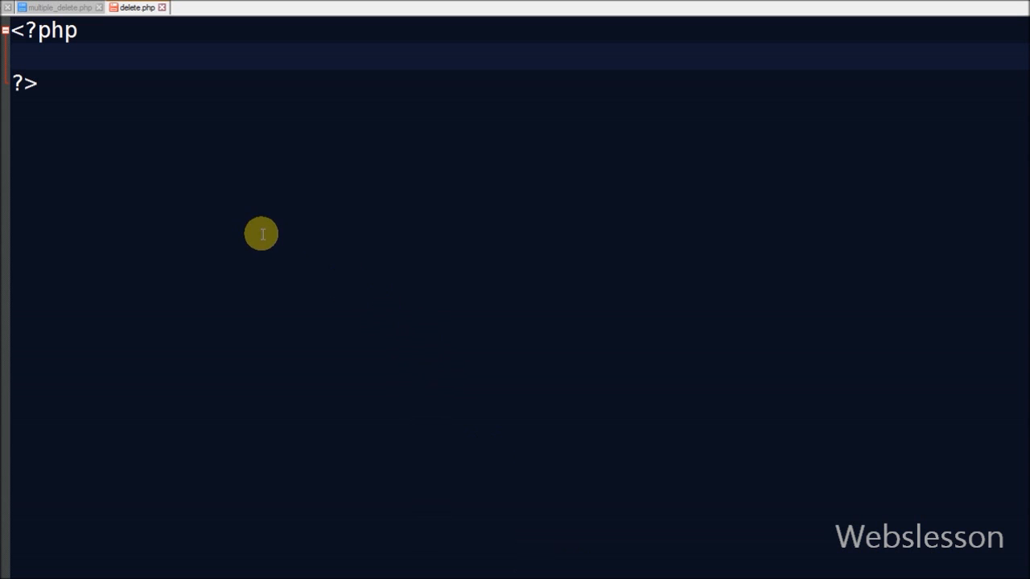
{"action": "mouse_move", "coordinate": [71, 64]}
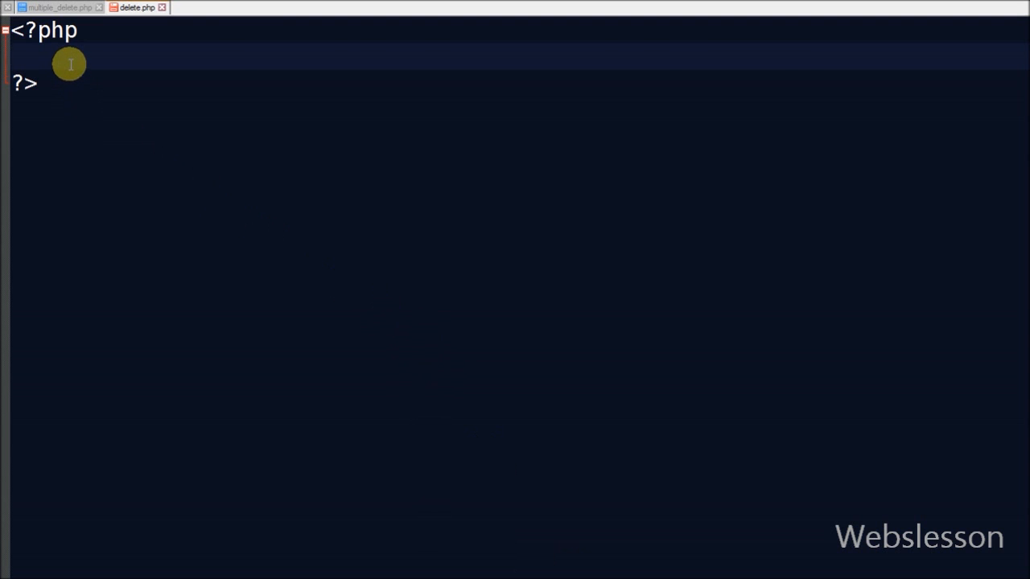
Connect delete.php to the testing MySQL database and check the posted id key in multiple_delete.php
{"action": "type", "text": "$connect = mysqli_connect(\"localhost\", \"root\", \"\", \"testing\");"}
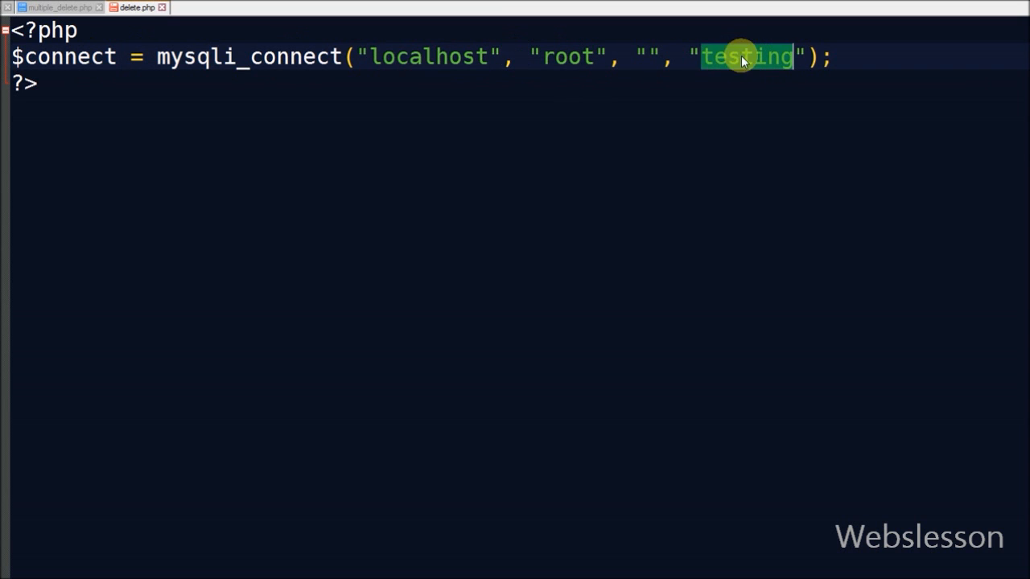
{"action": "mouse_move", "coordinate": [449, 275]}
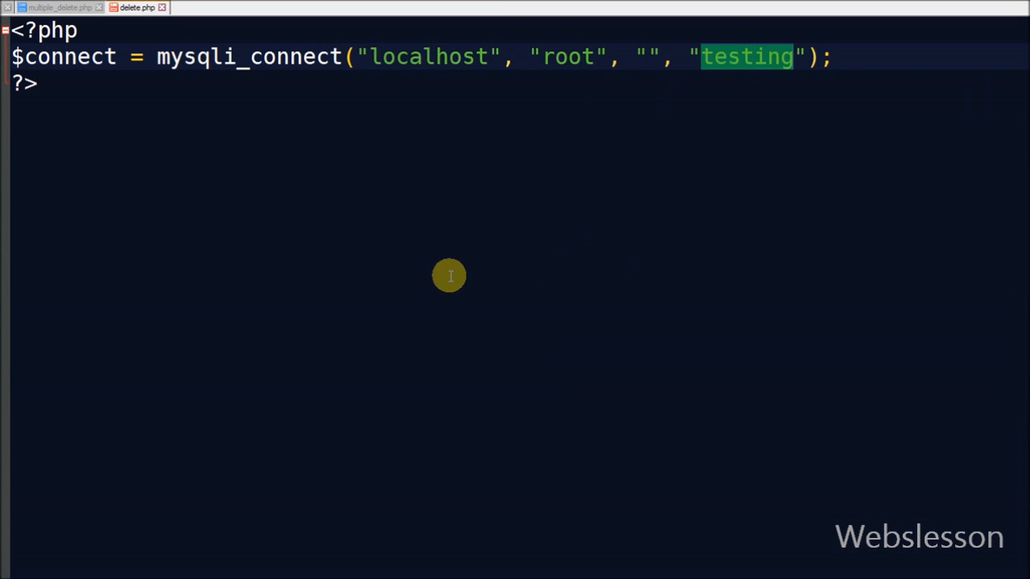
{"action": "mouse_move", "coordinate": [874, 52]}
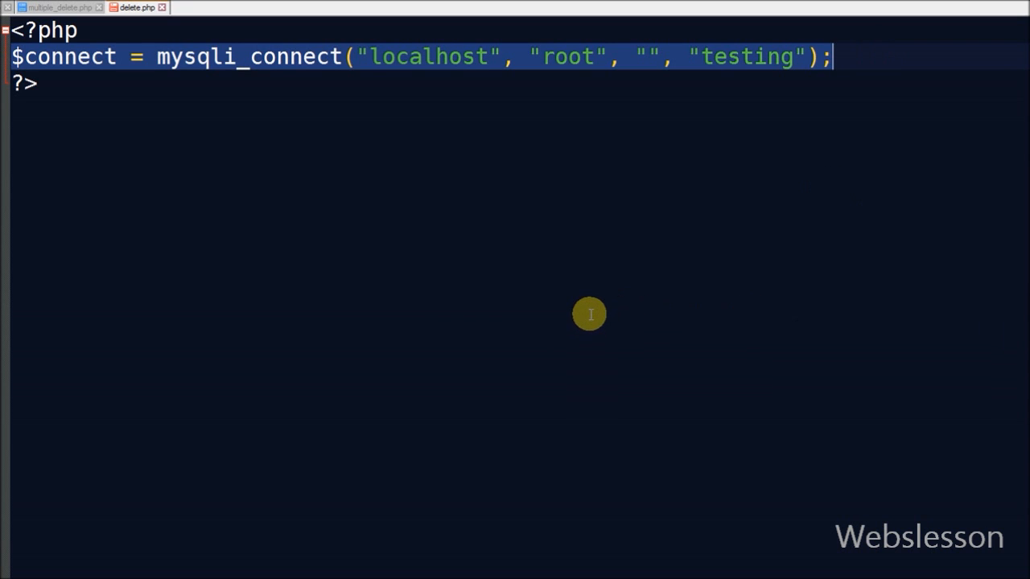
{"action": "mouse_move", "coordinate": [560, 577]}
{"action": "type", "text": "if(isset($_POST[\"id\"]))"}
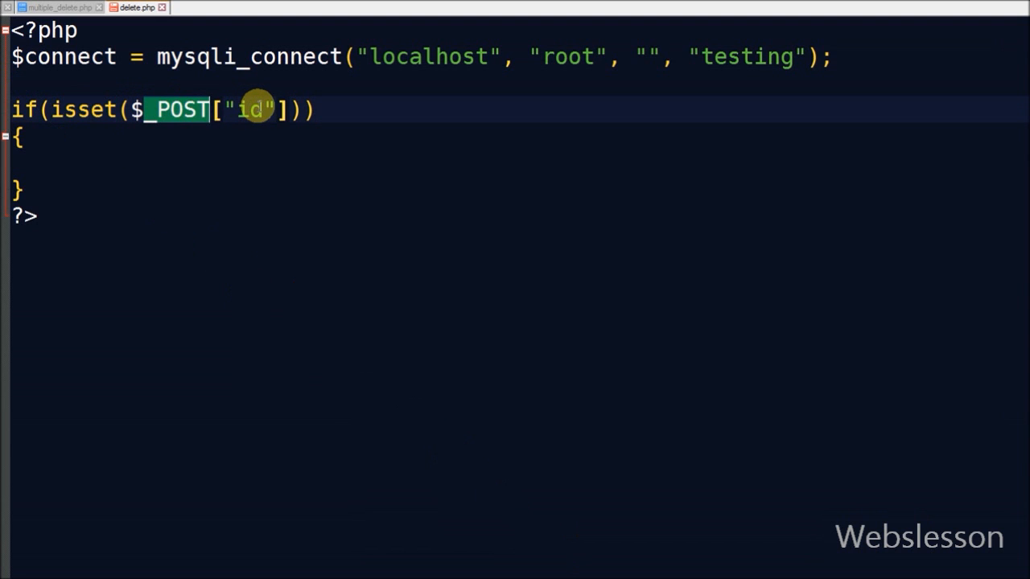
{"action": "left_click", "coordinate": [57, 7]}
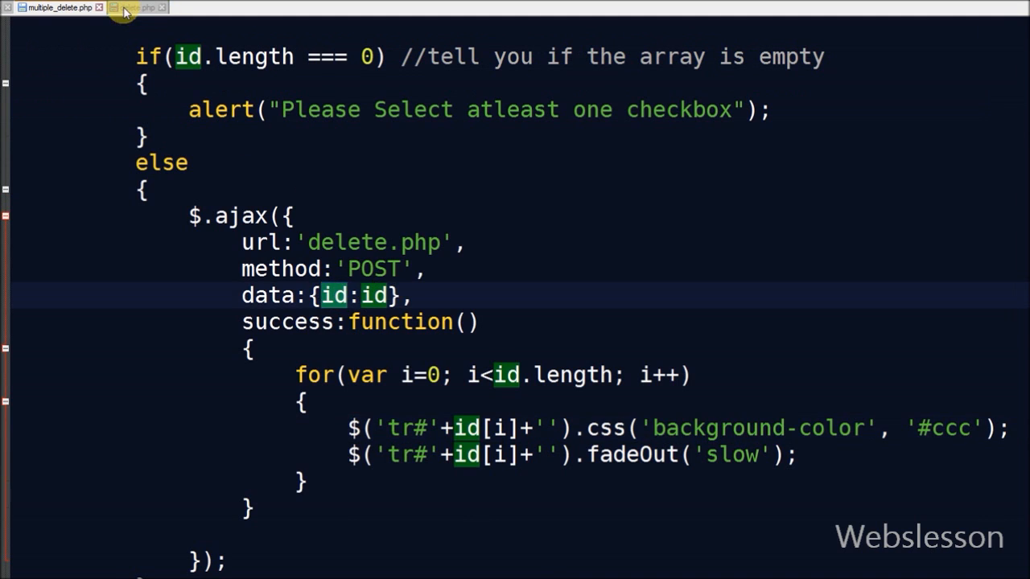
{"action": "left_click", "coordinate": [137, 6]}
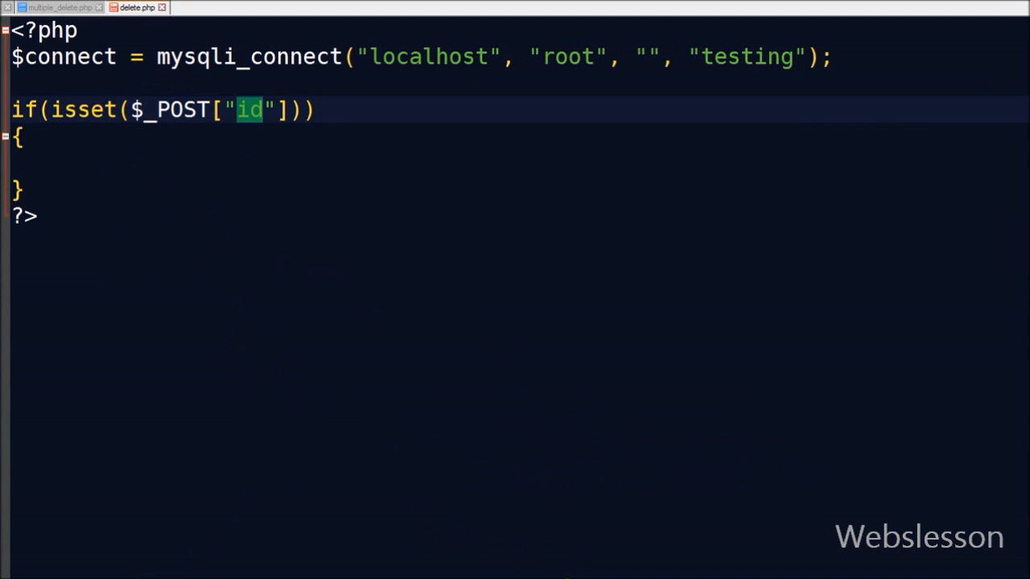
Inside the foreach over posted ids, build the DELETE FROM tbl_customer WHERE CustomerID = $id query
{"action": "left_click", "coordinate": [129, 163]}
{"action": "type", "text": "foreach($_POST[\"id\"] as $id)"}
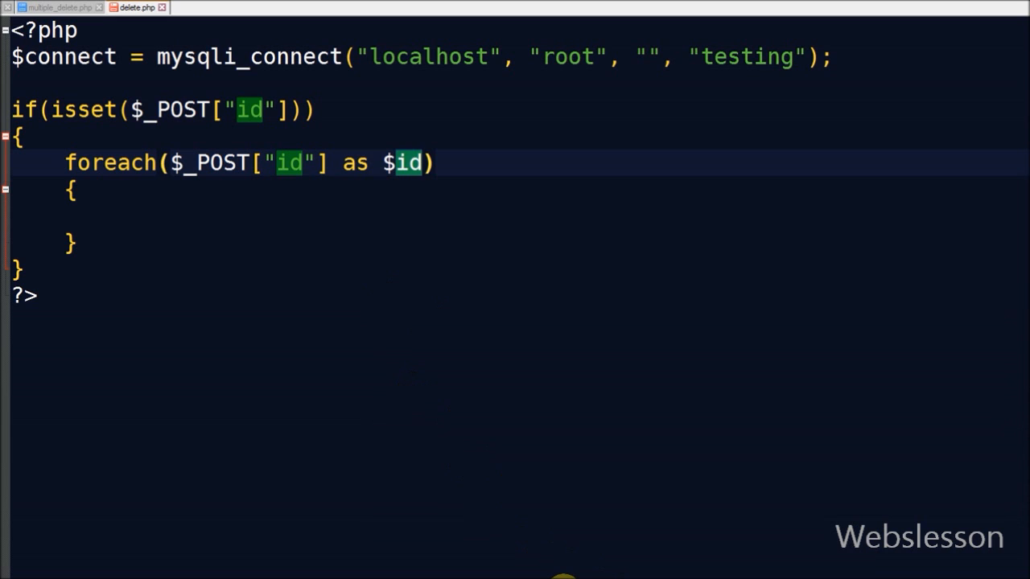
{"action": "left_click", "coordinate": [126, 219]}
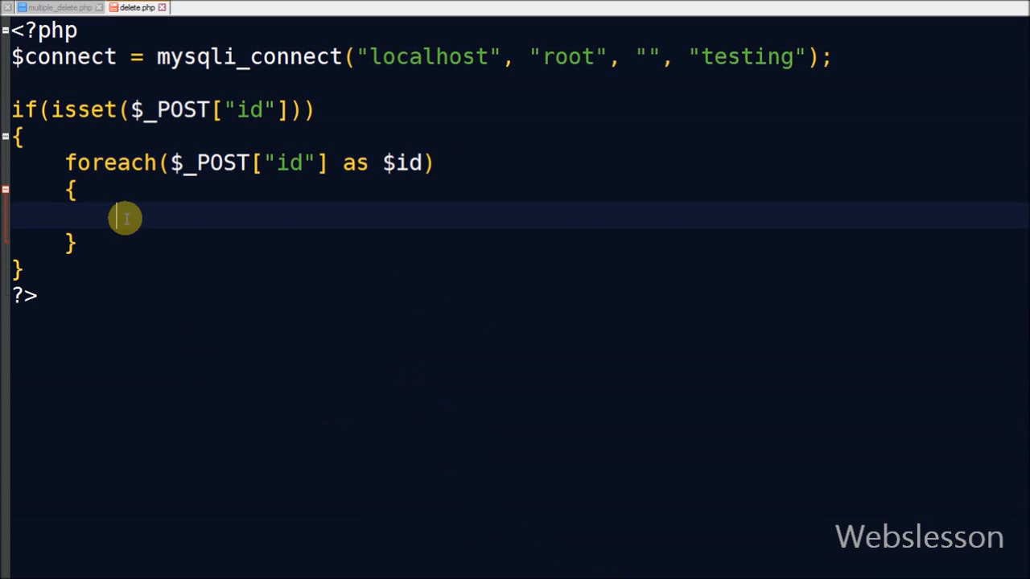
{"action": "type", "text": "$sql = \"DELETE FROM tbl_customer WHERE CustomerID = '\".$id.\"'\";"}
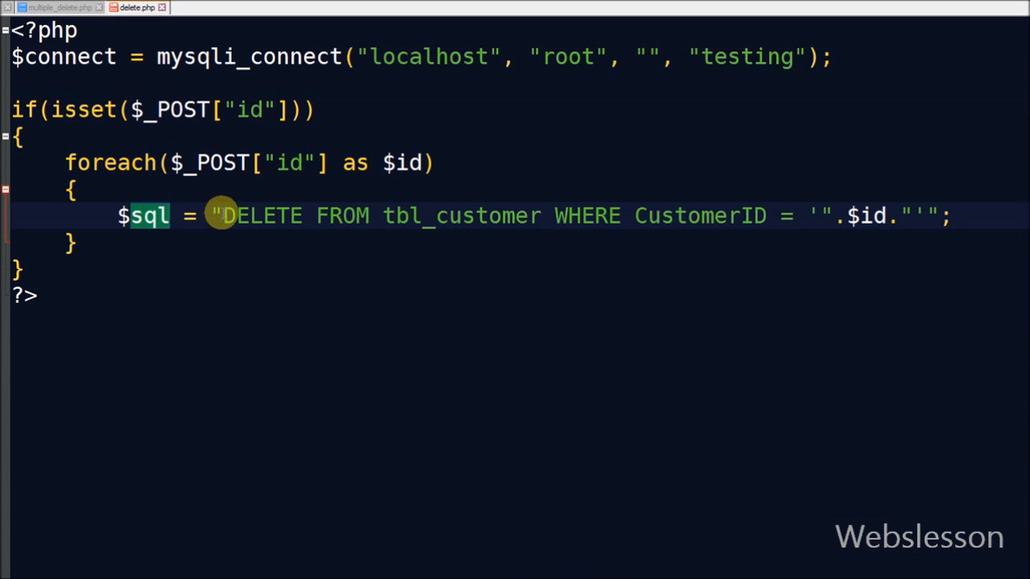
{"action": "double_click", "coordinate": [460, 216]}
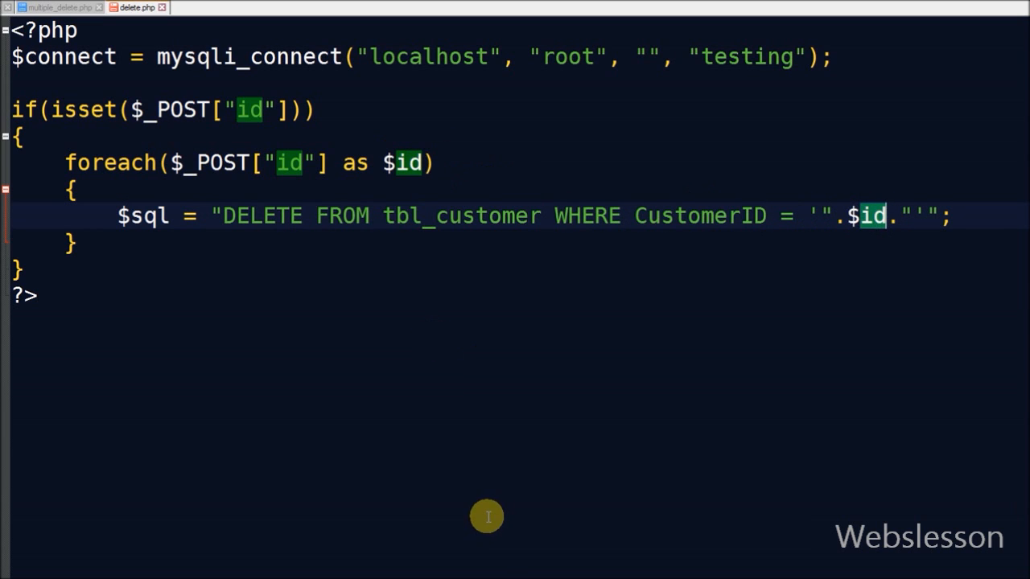
{"action": "mouse_move", "coordinate": [561, 578]}
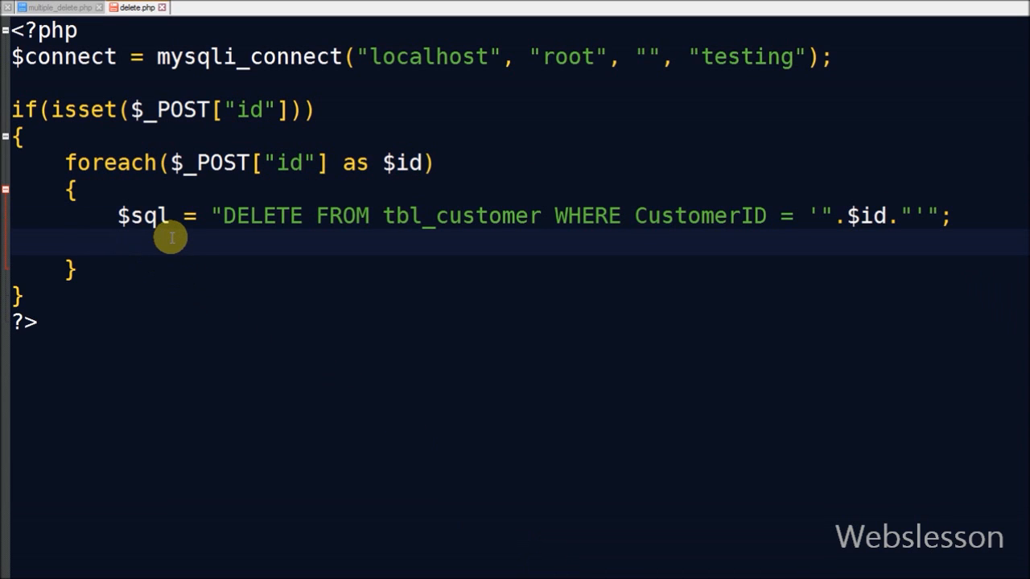
Execute each DELETE query with mysqli_query($connect, $sql); inside the loop
{"action": "type", "text": "mysqli"}
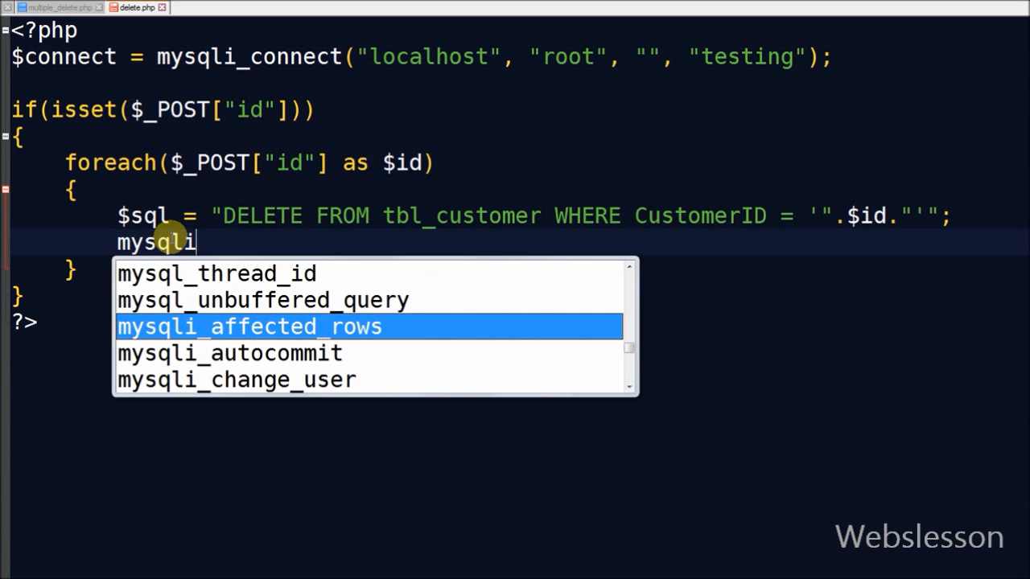
{"action": "type", "text": "_query("}
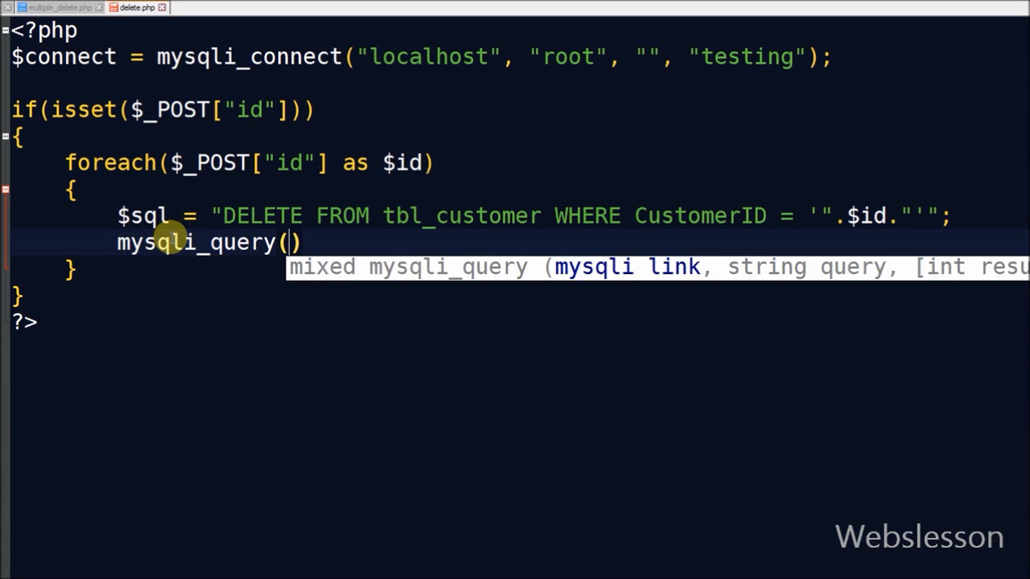
{"action": "type", "text": "$connect"}
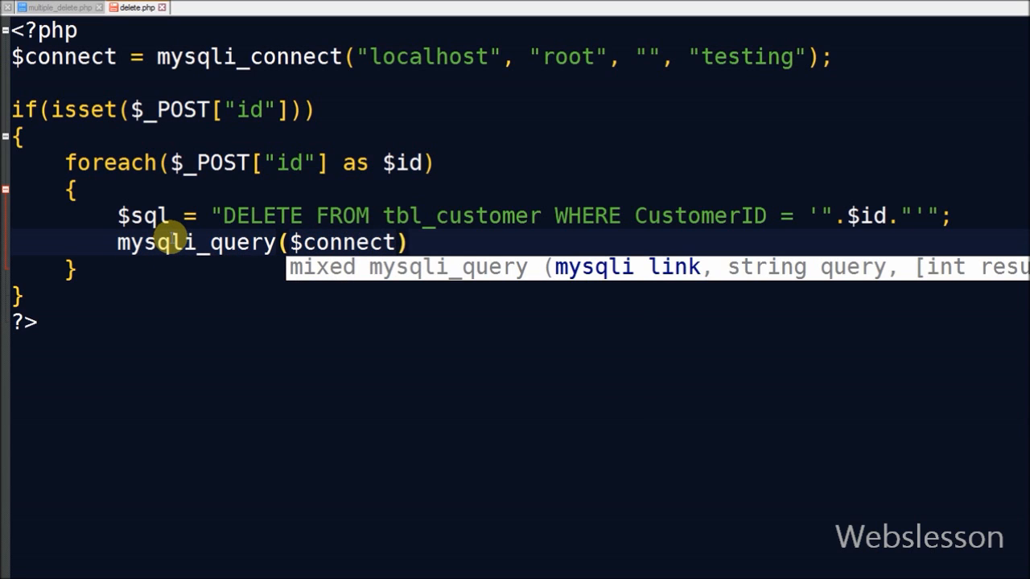
{"action": "type", "text": ", $sql"}
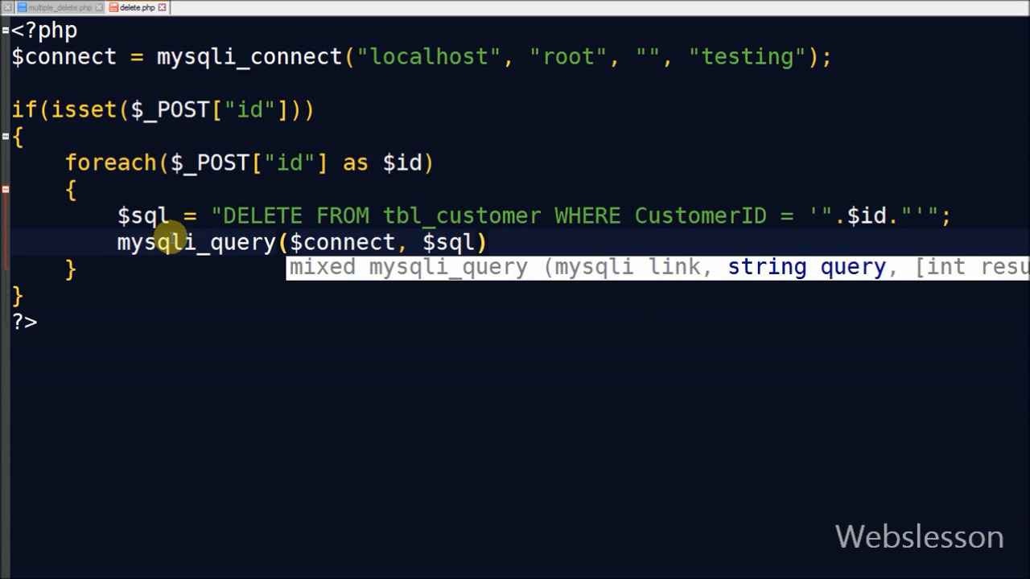
{"action": "type", "text": ";"}
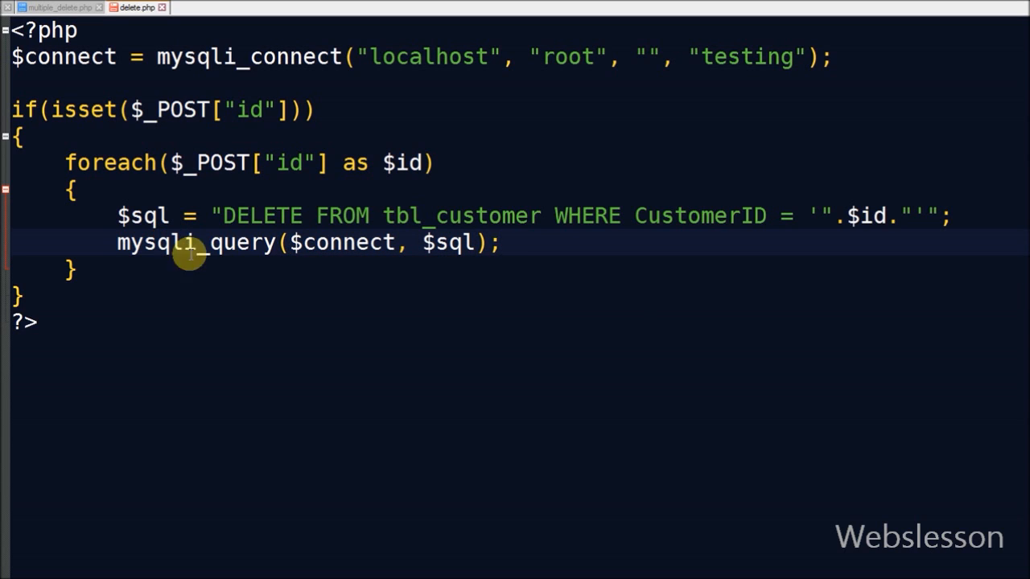
{"action": "mouse_move", "coordinate": [560, 577]}
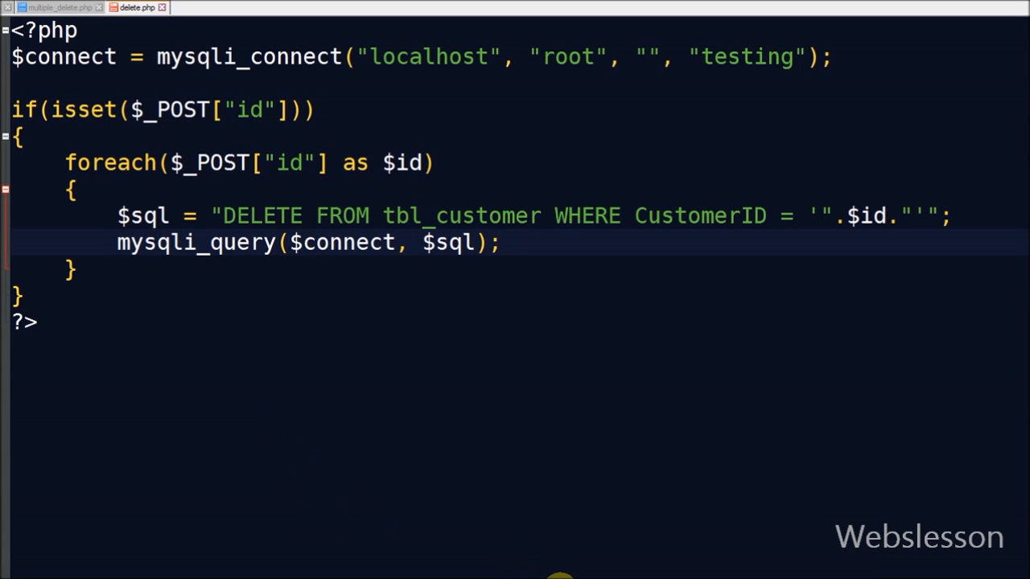
{"action": "mouse_move", "coordinate": [544, 435]}
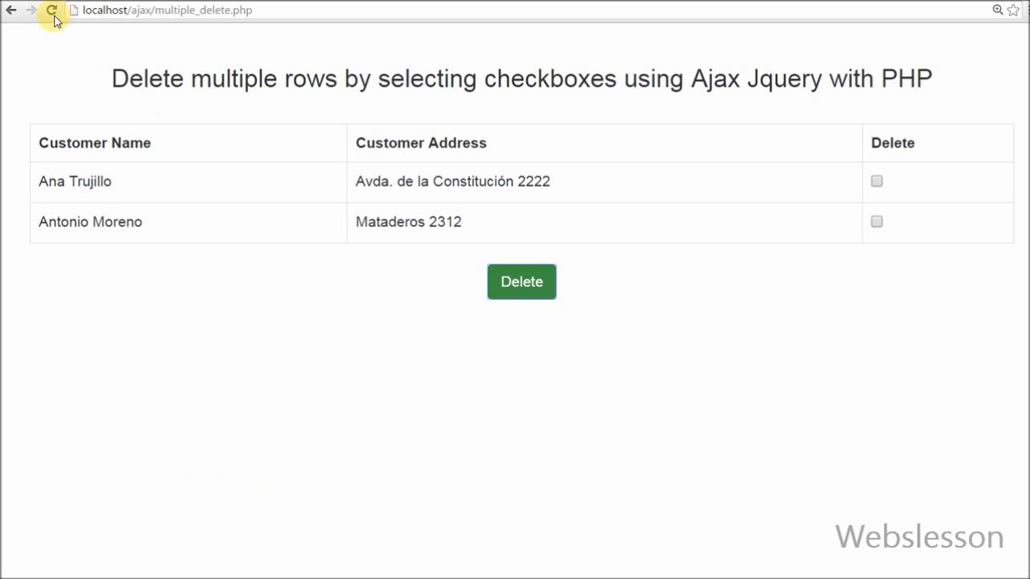
Reload the page and confirm deleting Zbyszek and Tom B. Erichsen from the table
{"action": "left_click", "coordinate": [51, 9]}
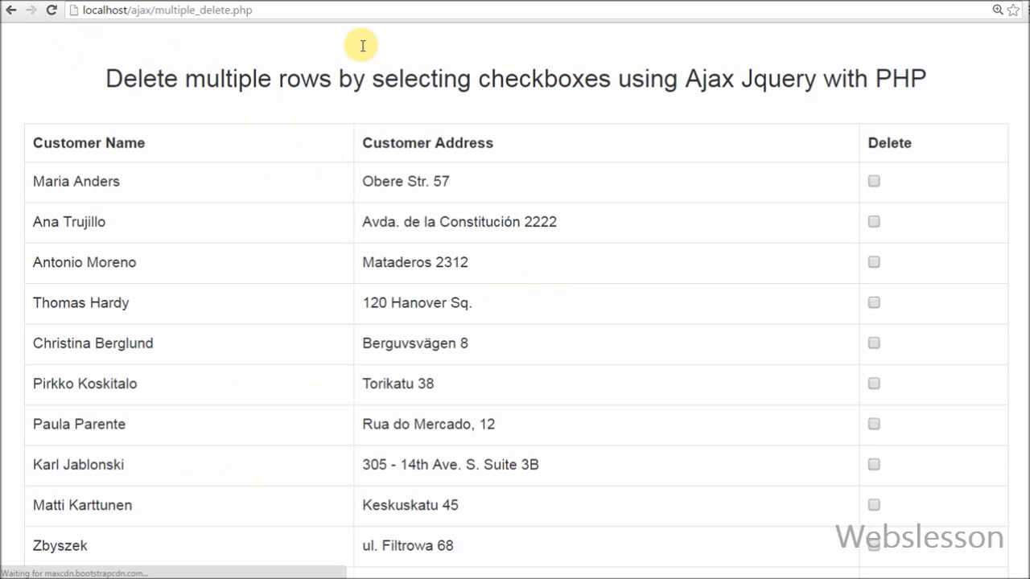
{"action": "scroll", "scroll_direction": "down", "scroll_amount": 3}
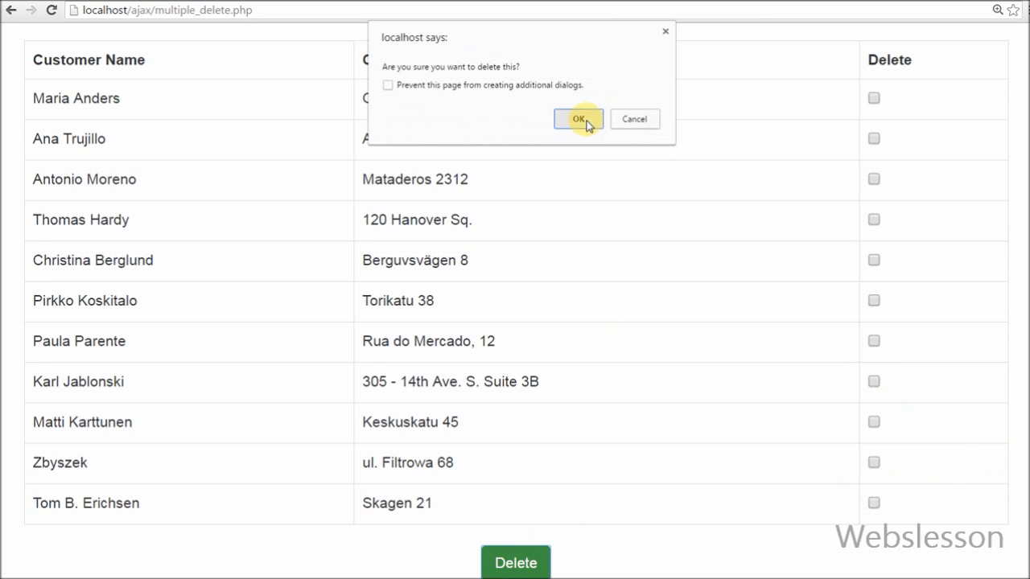
{"action": "left_click", "coordinate": [579, 119]}
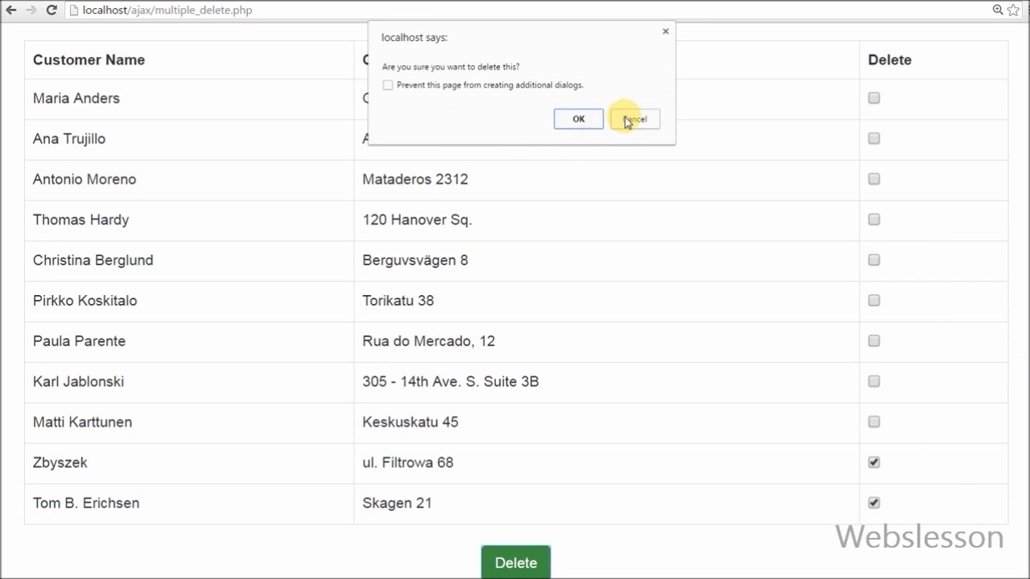
{"action": "mouse_move", "coordinate": [589, 151]}
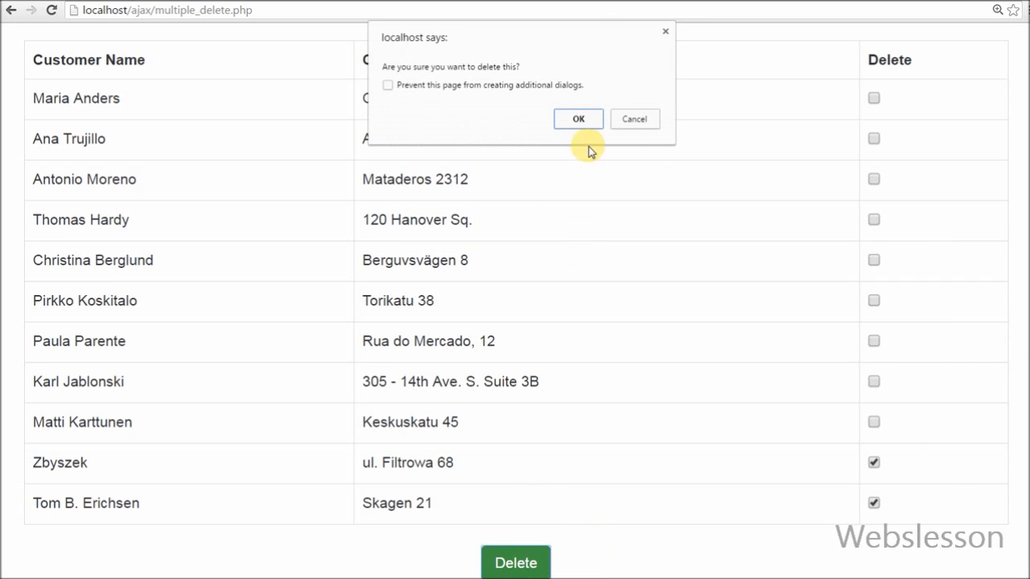
{"action": "left_click", "coordinate": [578, 119]}
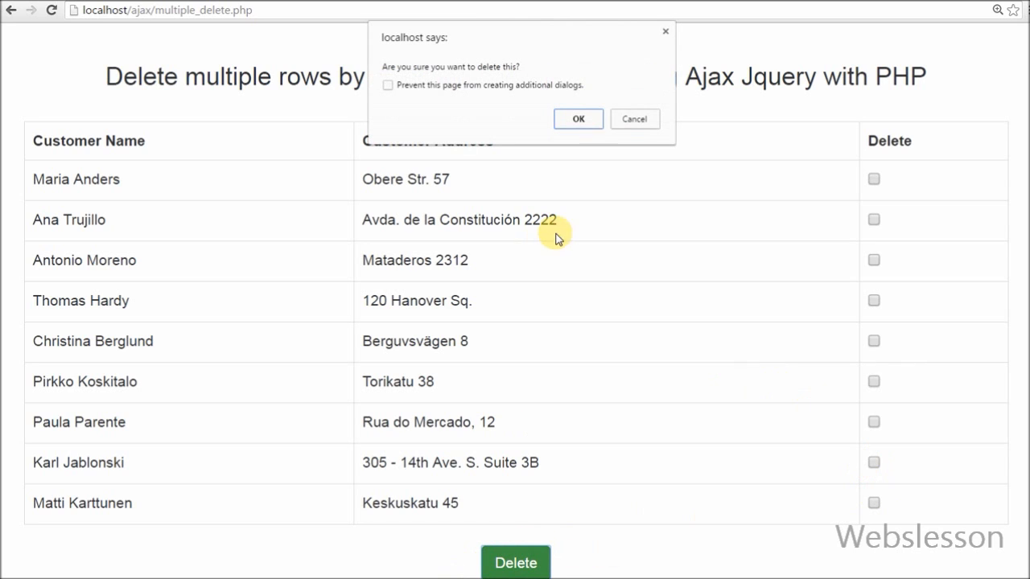
Try Delete with no rows ticked and dismiss the select-a-checkbox warning
{"action": "left_click", "coordinate": [577, 119]}
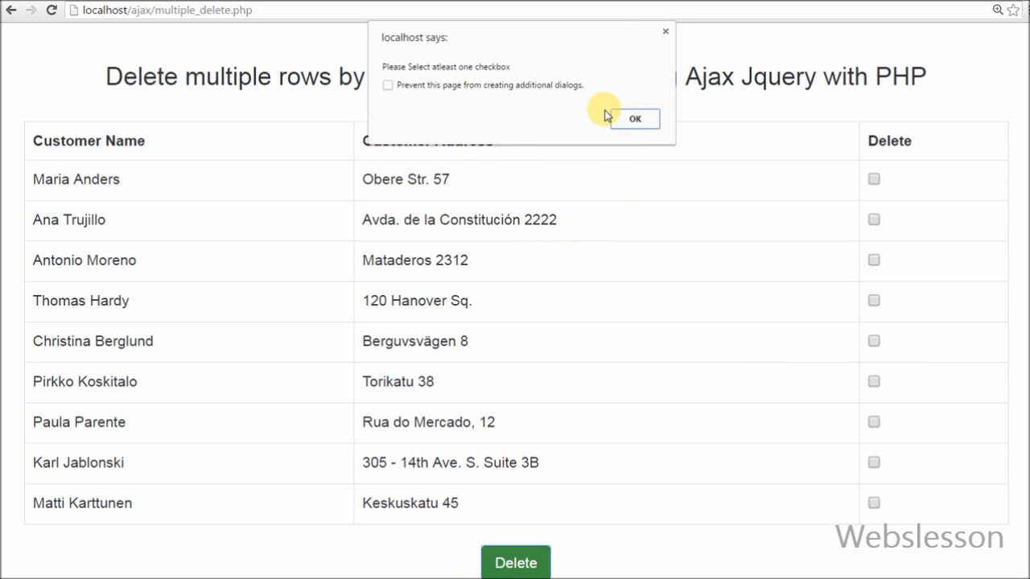
{"action": "left_click", "coordinate": [635, 119]}
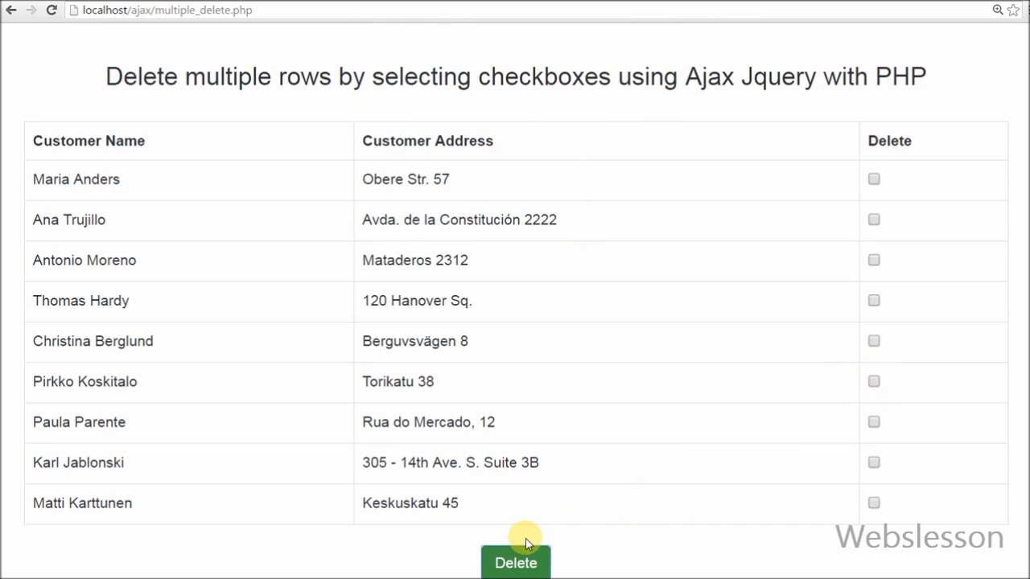
{"action": "mouse_move", "coordinate": [525, 539]}
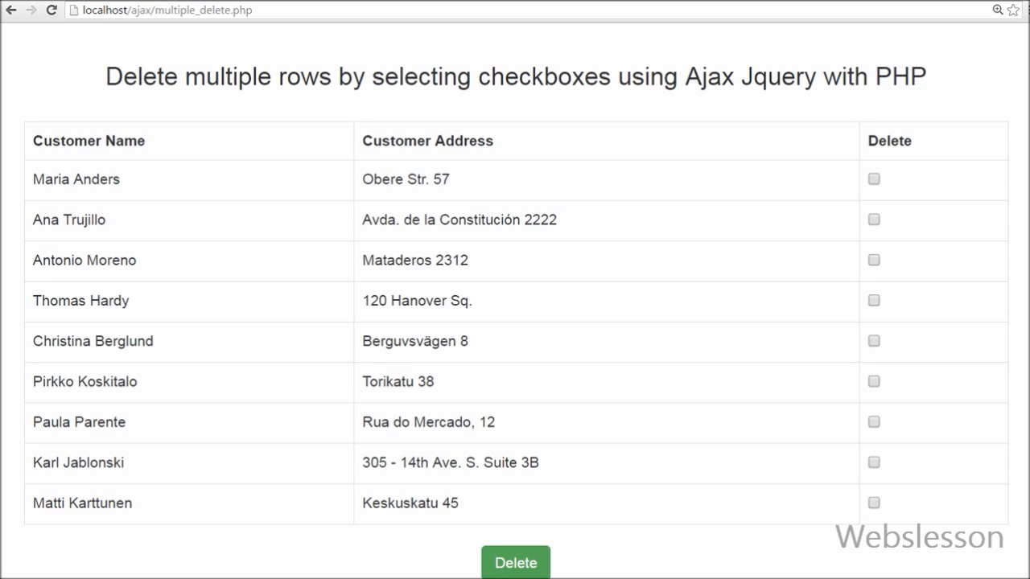
{"action": "mouse_move", "coordinate": [874, 341]}
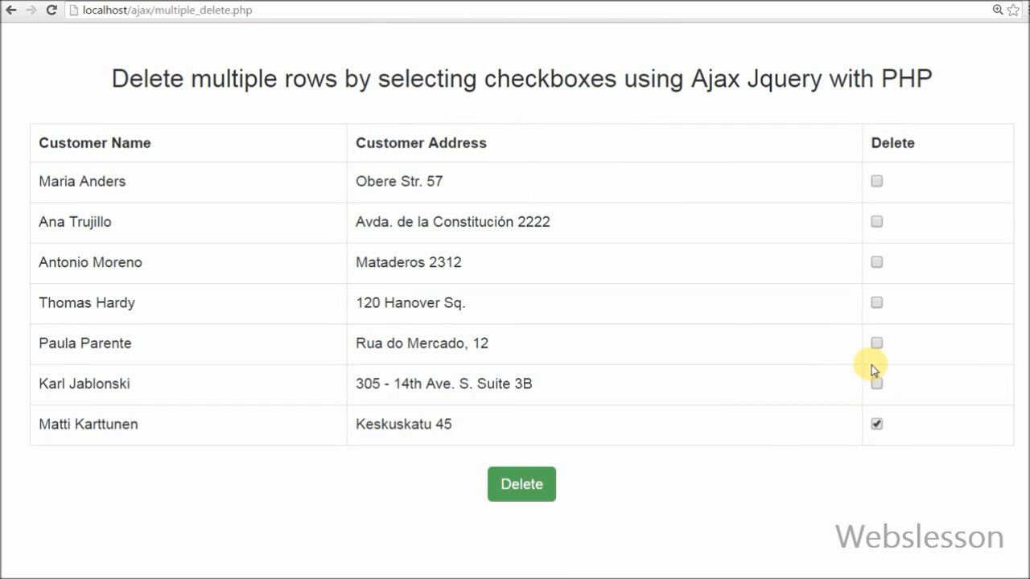
Delete Karl Jablonski and Matti Karttunen so only five customers remain in the list
{"action": "left_click", "coordinate": [522, 483]}
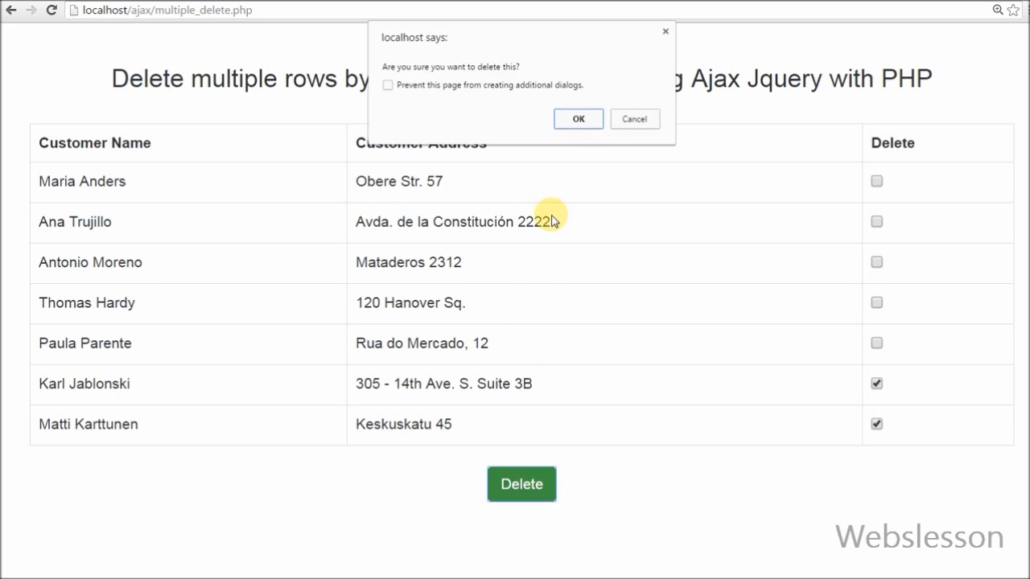
{"action": "left_click", "coordinate": [578, 119]}
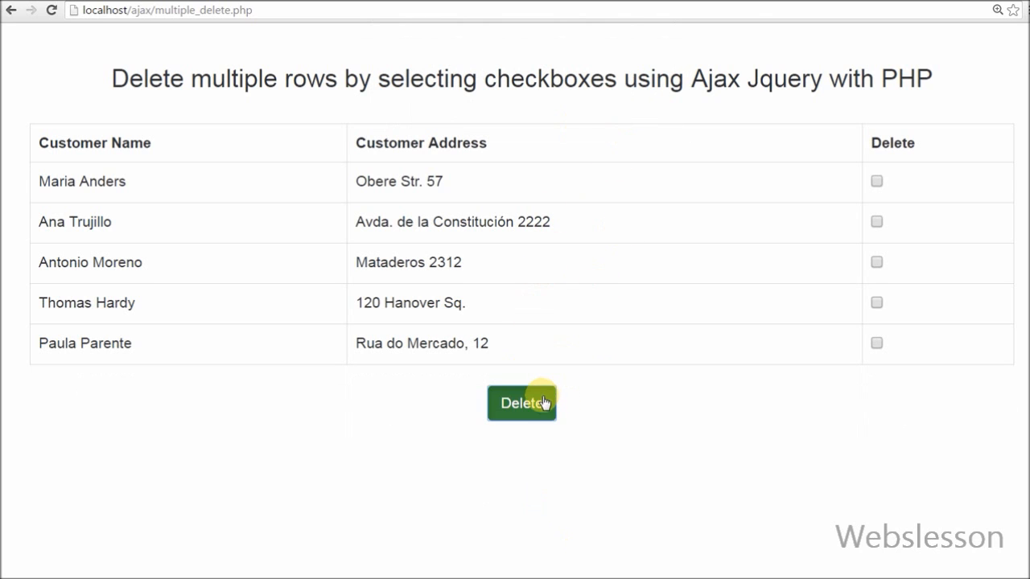
{"action": "mouse_move", "coordinate": [573, 306]}
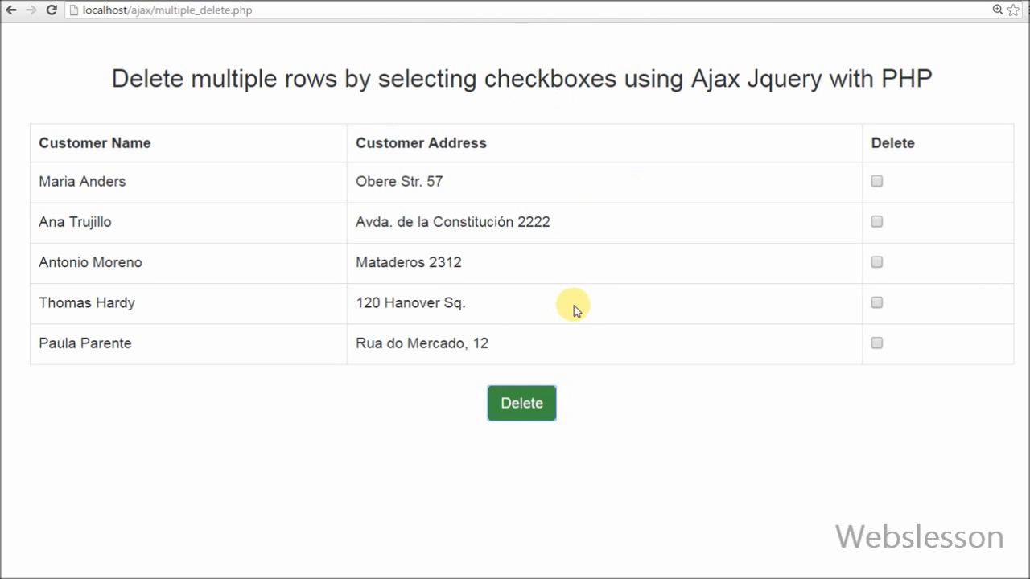
{"action": "left_click", "coordinate": [521, 402]}
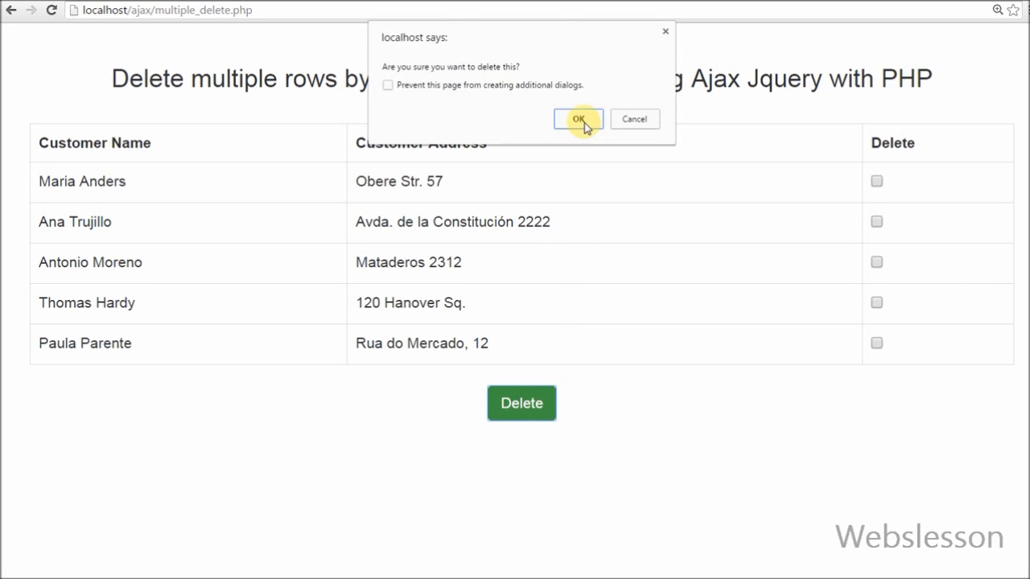
{"action": "left_click", "coordinate": [577, 119]}
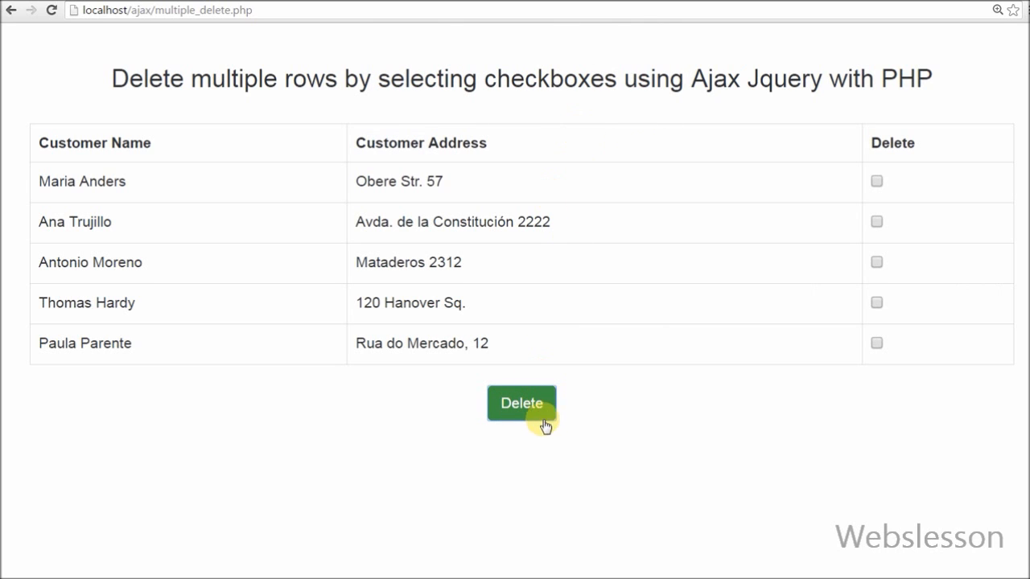